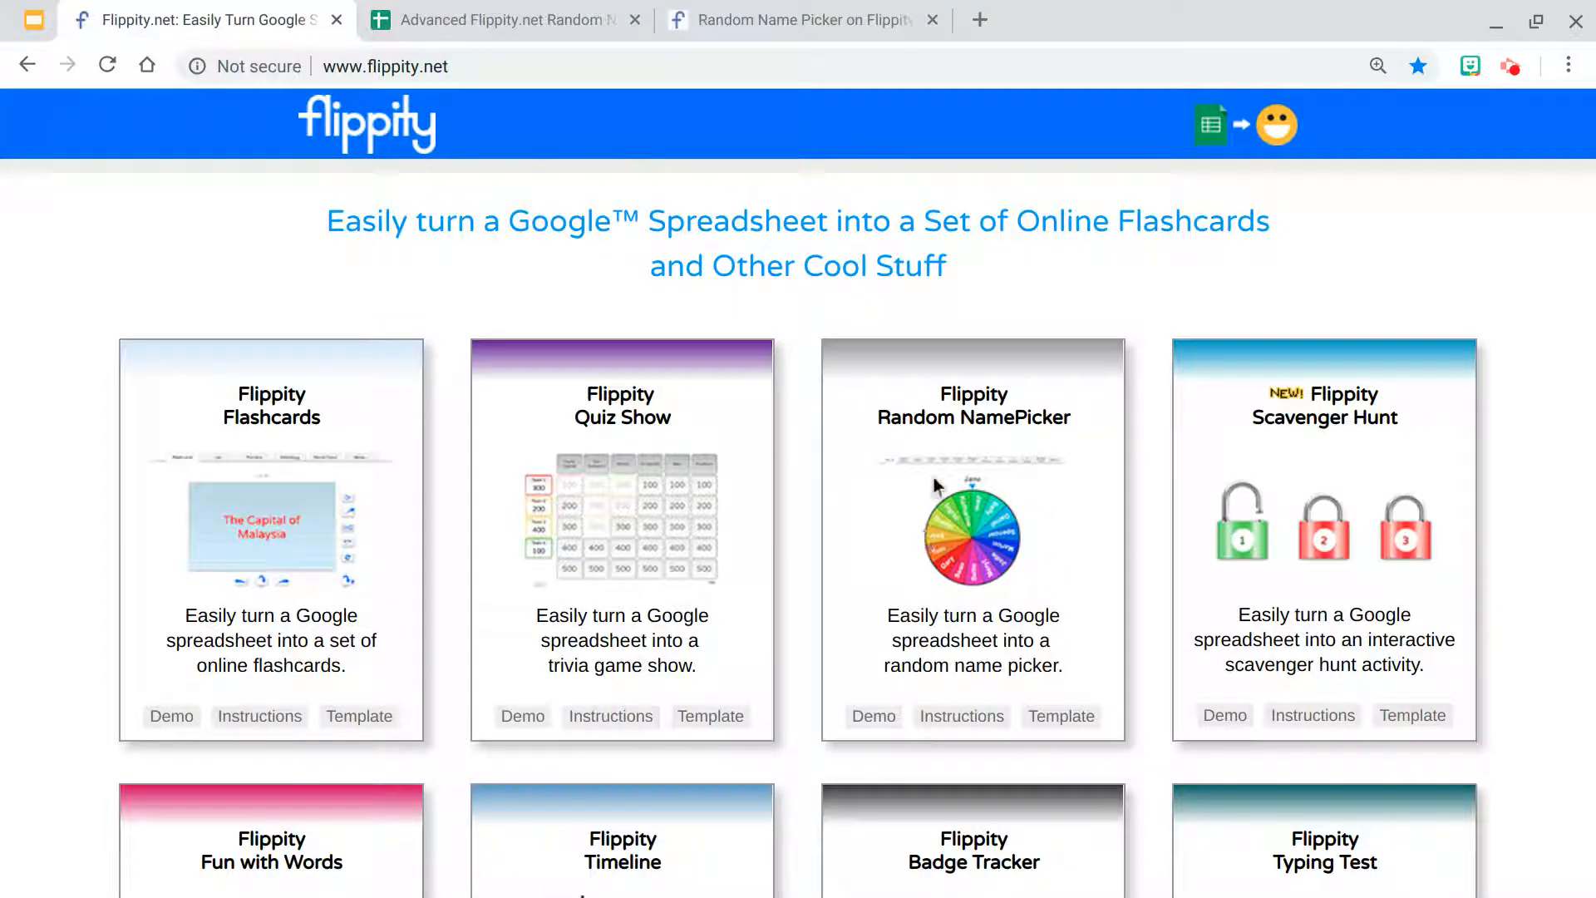
pyautogui.moveTo(942, 559)
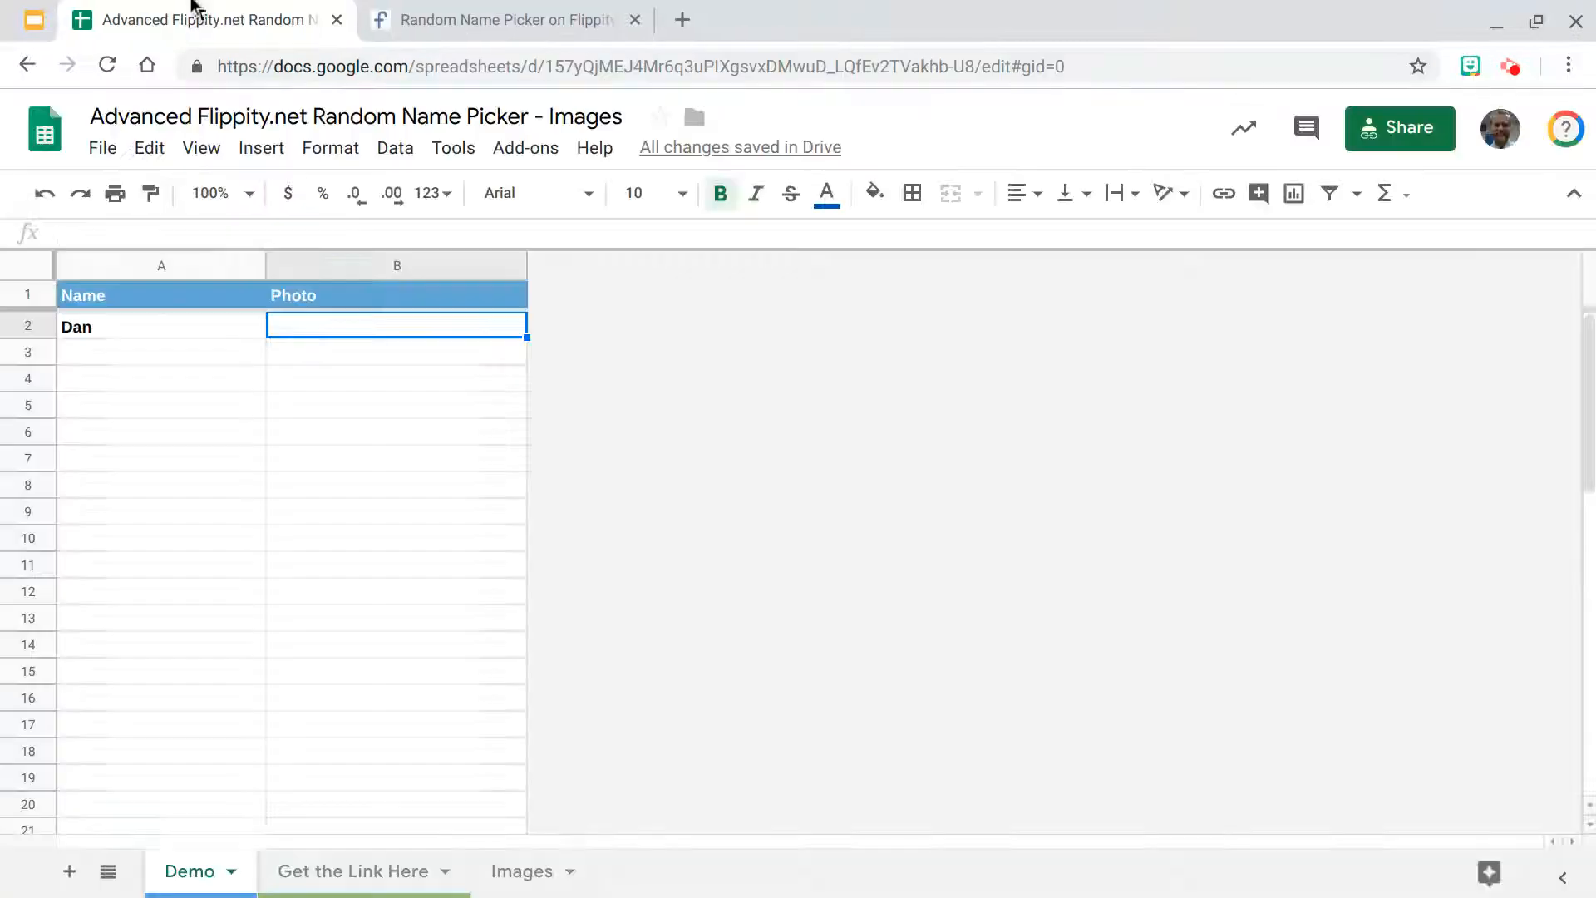
# Step: On the Demo sheet, select Dan's name cell A2 and the empty Photo cell beside it
pyautogui.click(161, 326)
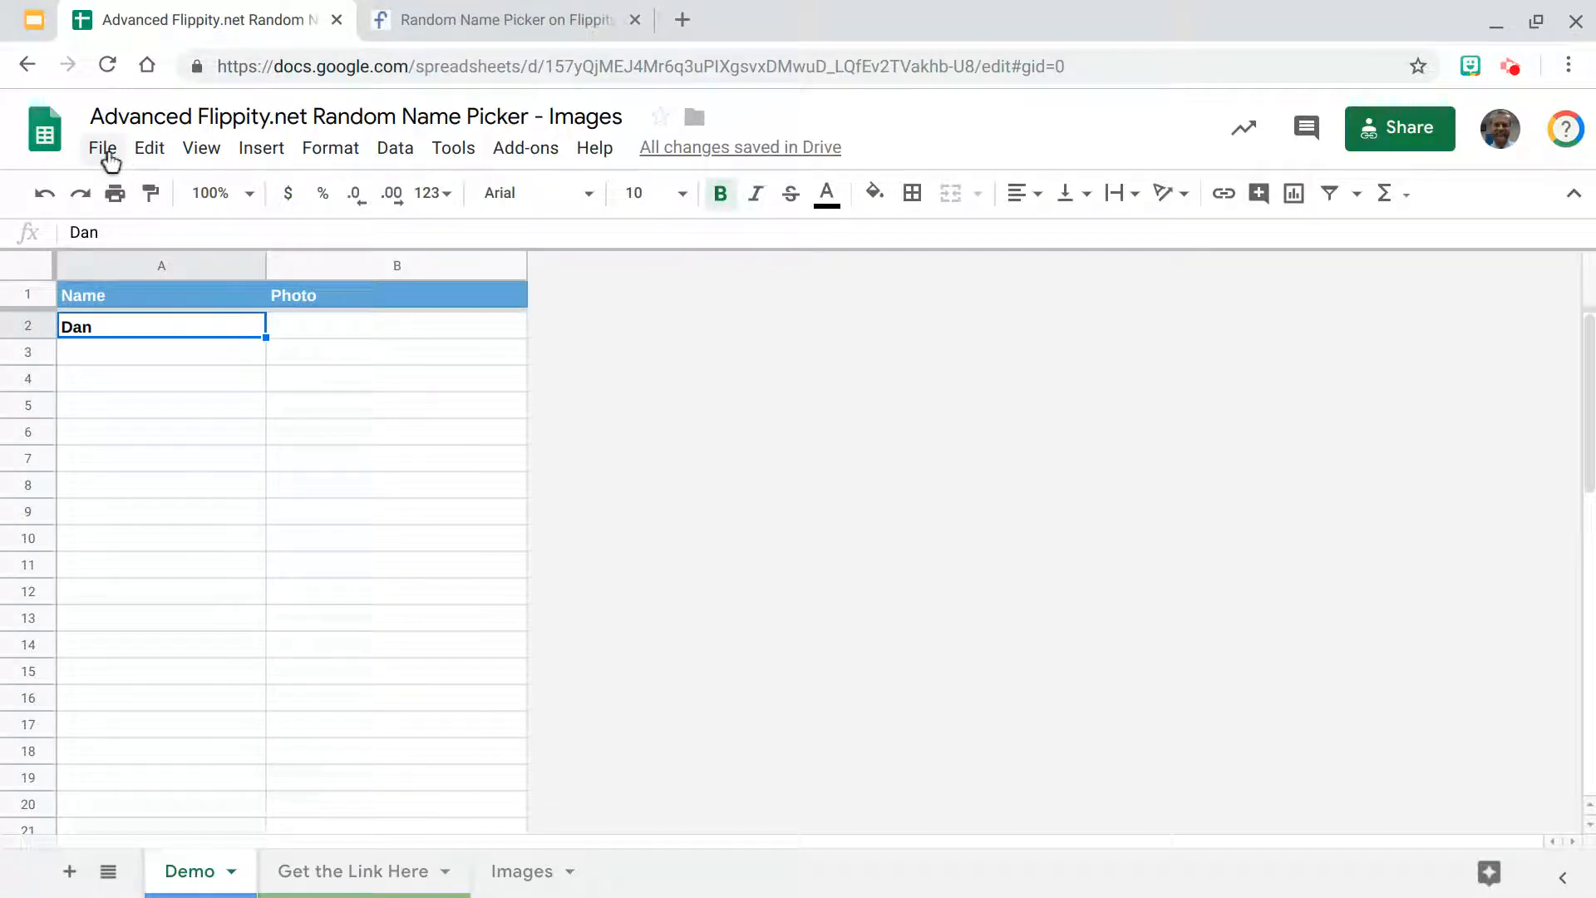
pyautogui.moveTo(324, 312)
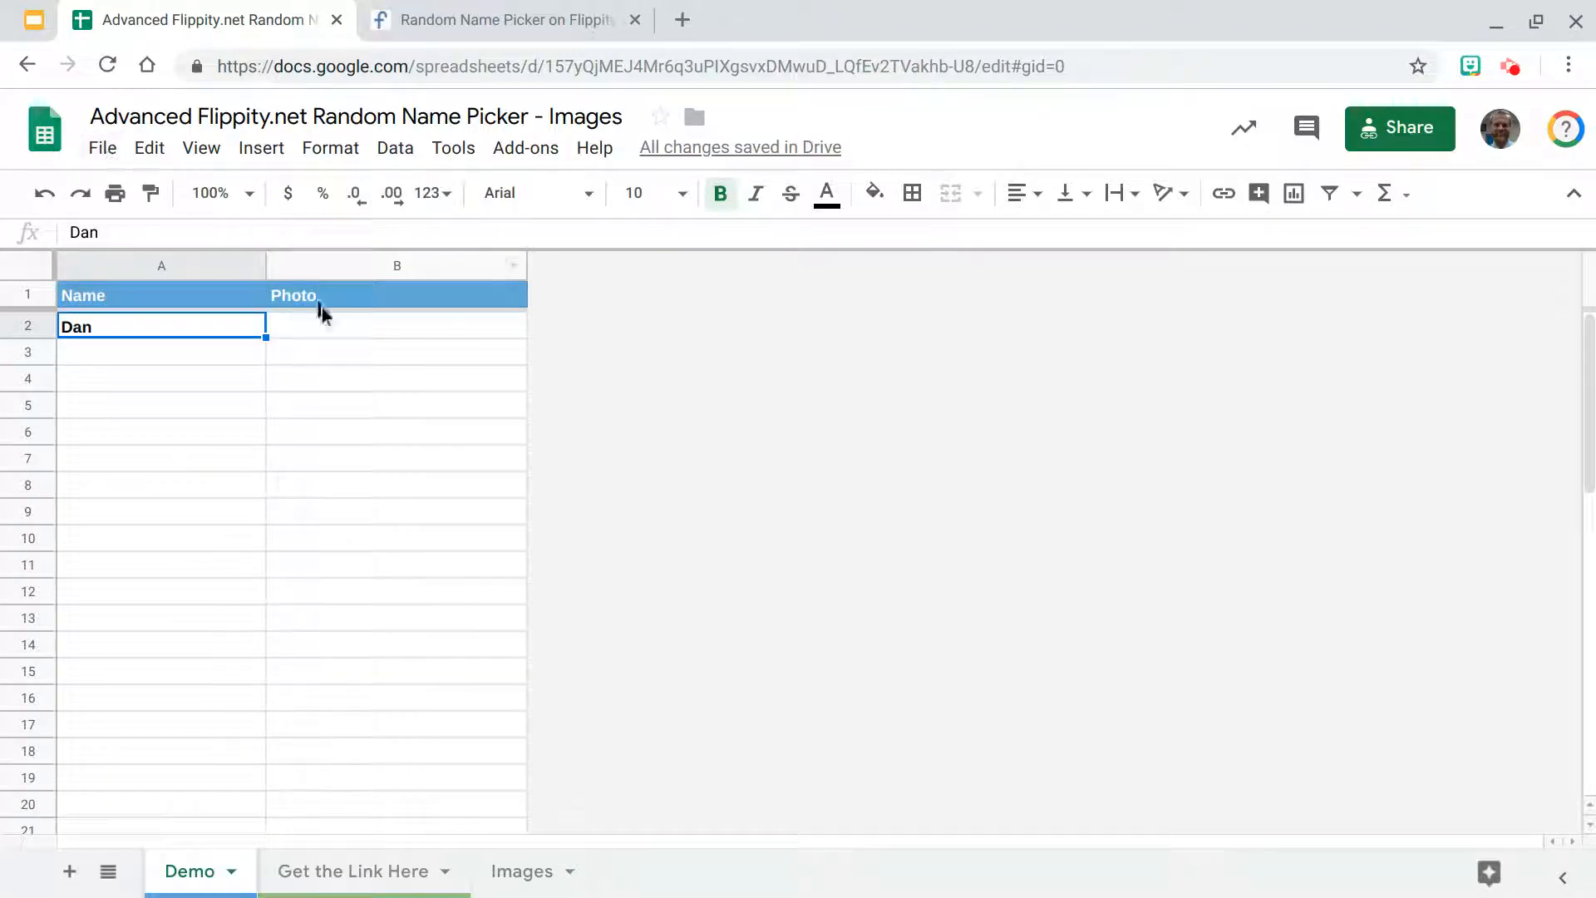
pyautogui.click(397, 326)
pyautogui.write('car')
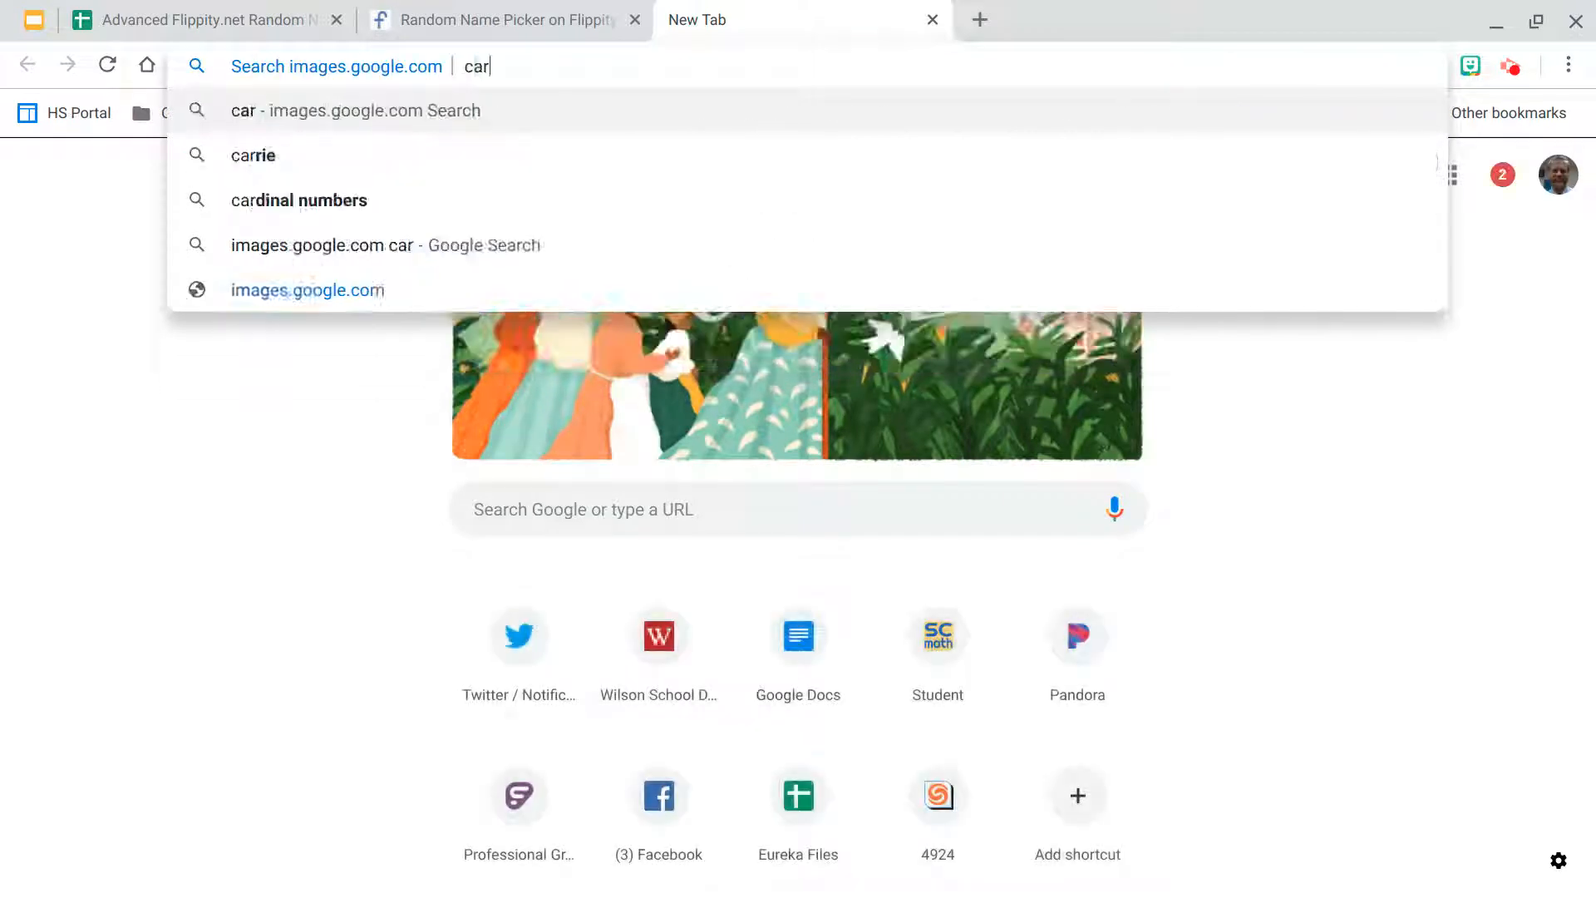
# Step: Search Google Images for 'cat' and copy the orange cat photo's image address
pyautogui.press('Return')
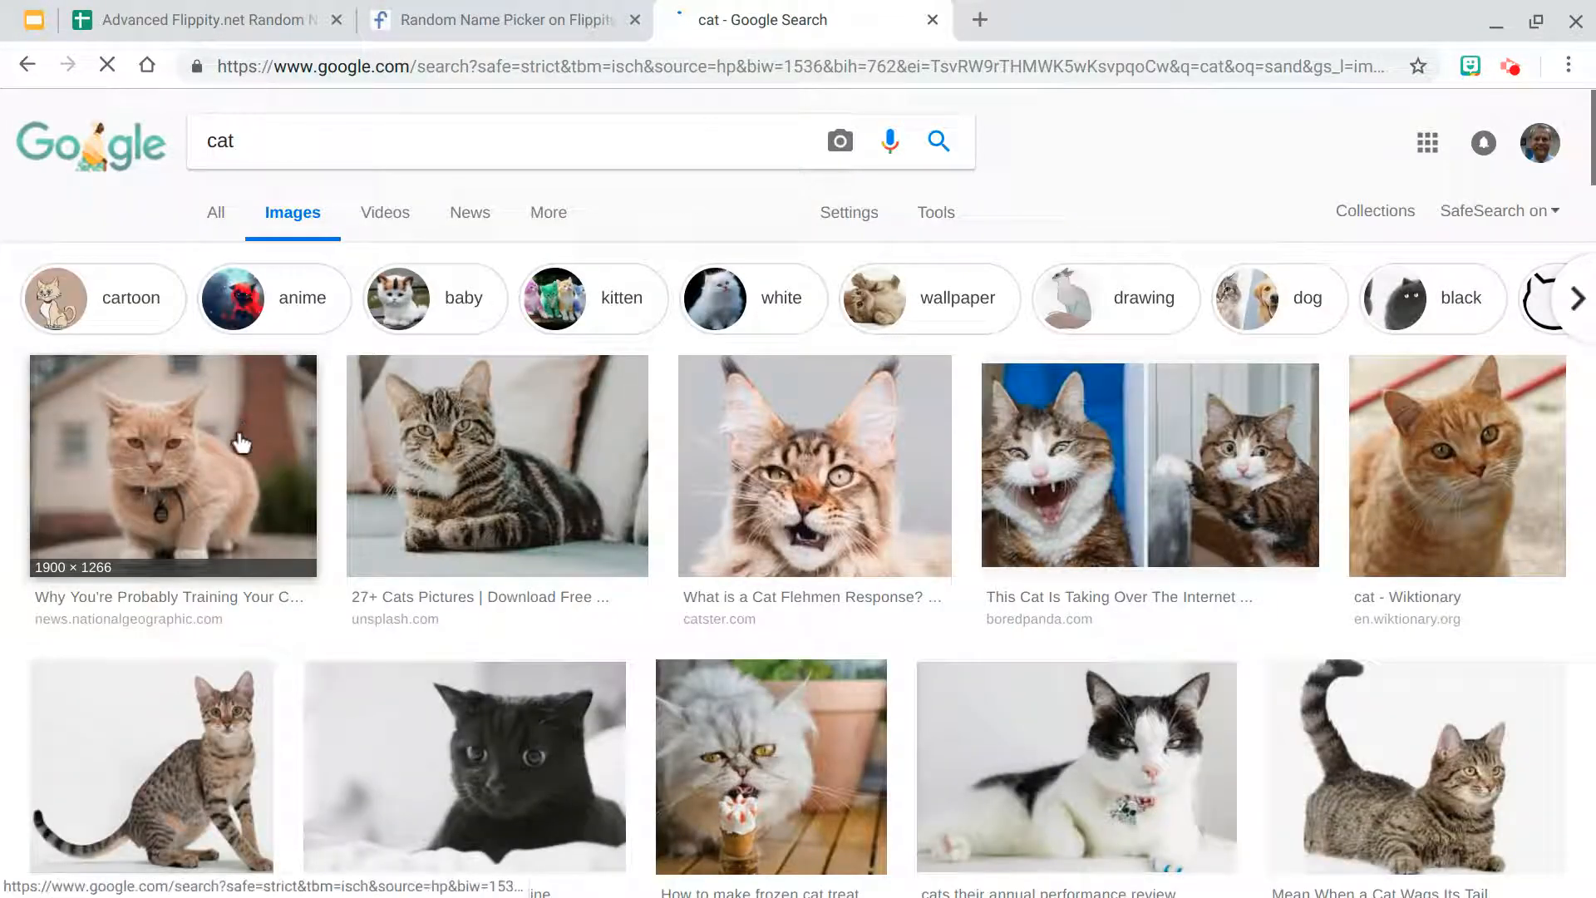
pyautogui.click(173, 465)
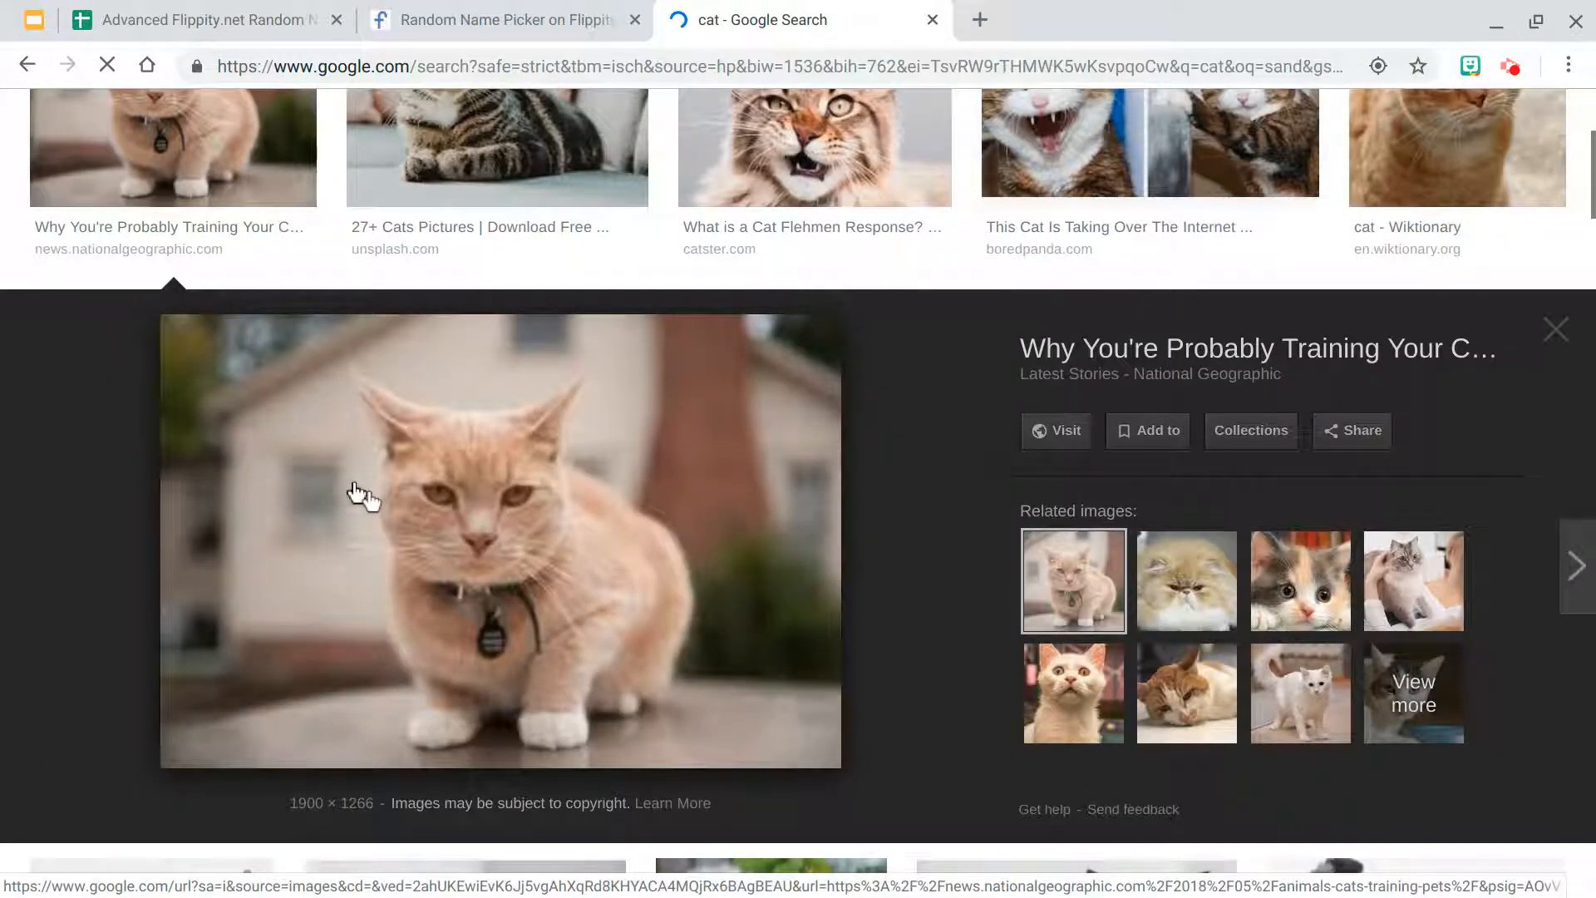
pyautogui.rightClick(361, 498)
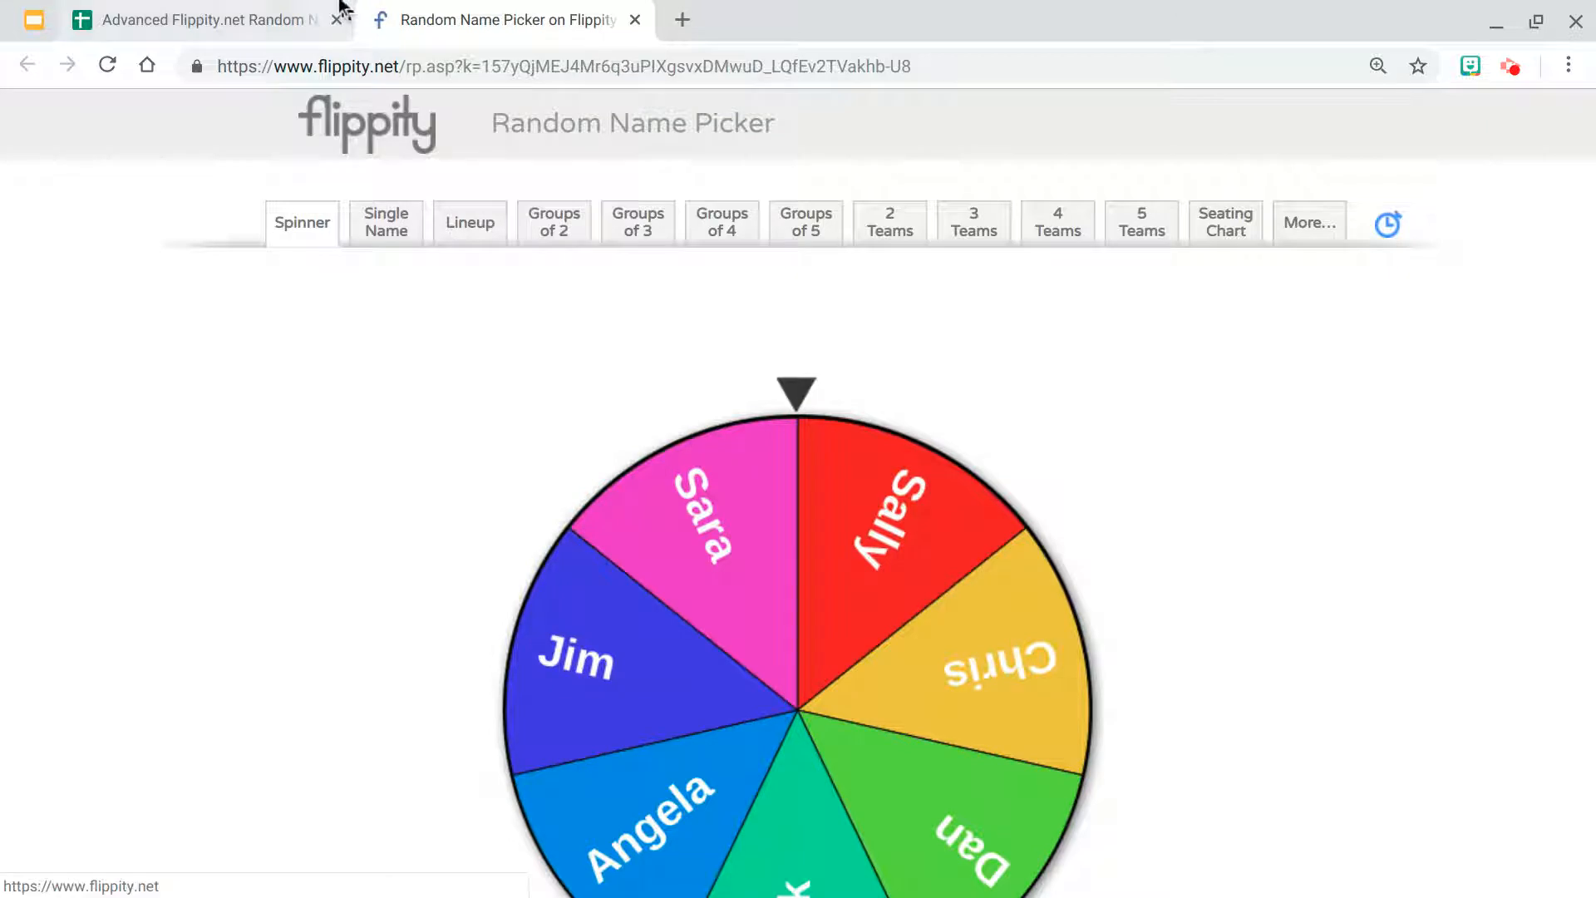
# Step: Paste the cat image URL into B2, close the old picker tab, and open the Get the Link Here sheet
pyautogui.click(204, 20)
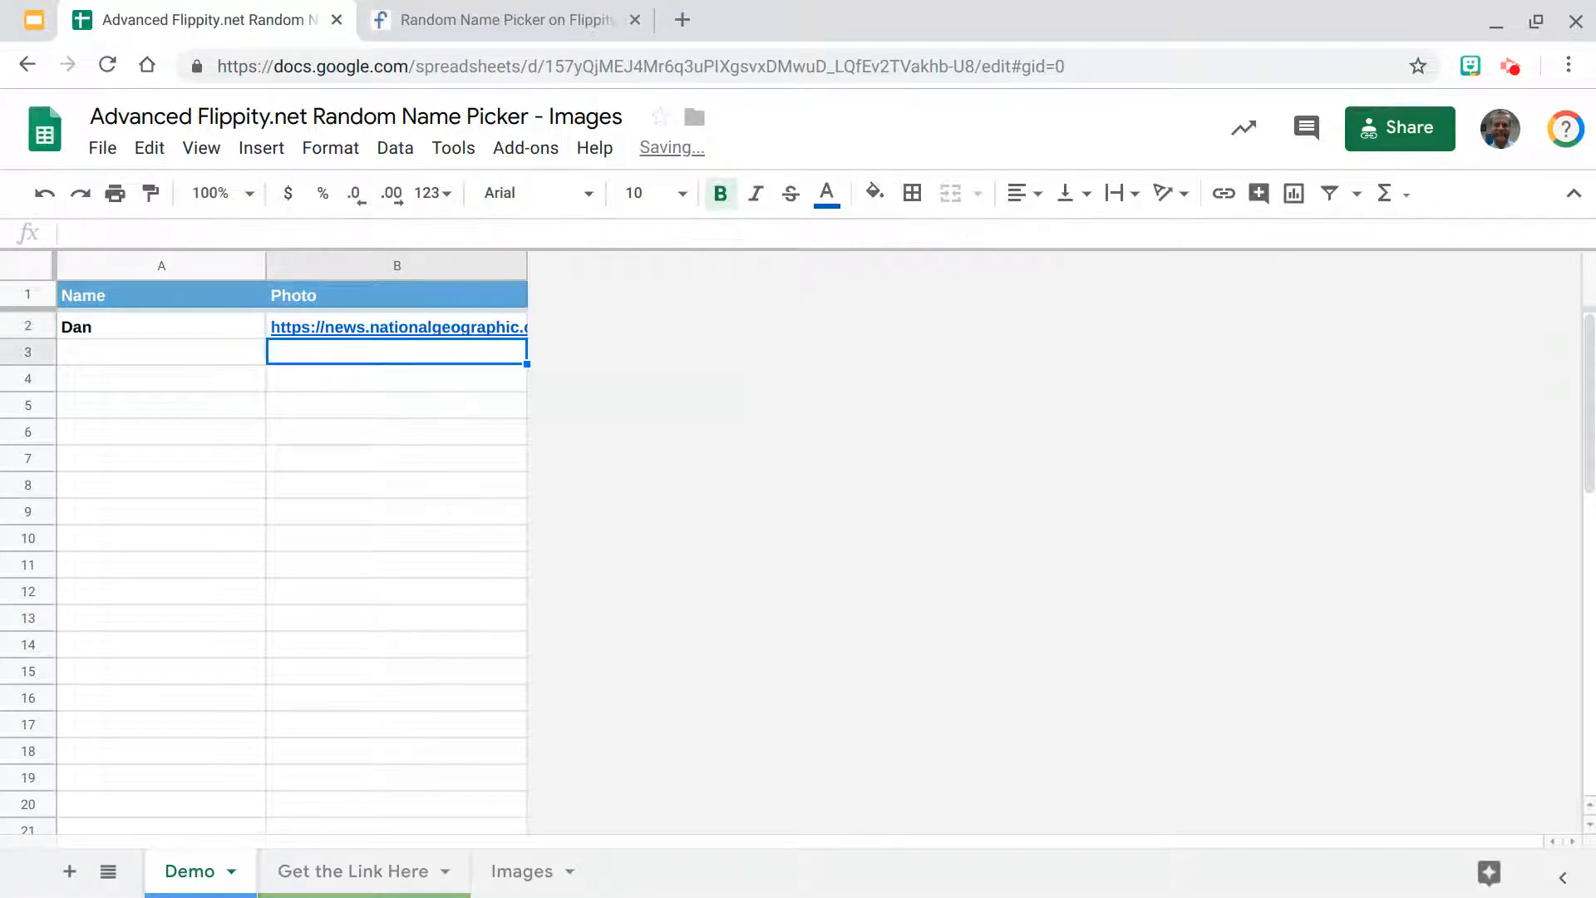
pyautogui.moveTo(498, 19)
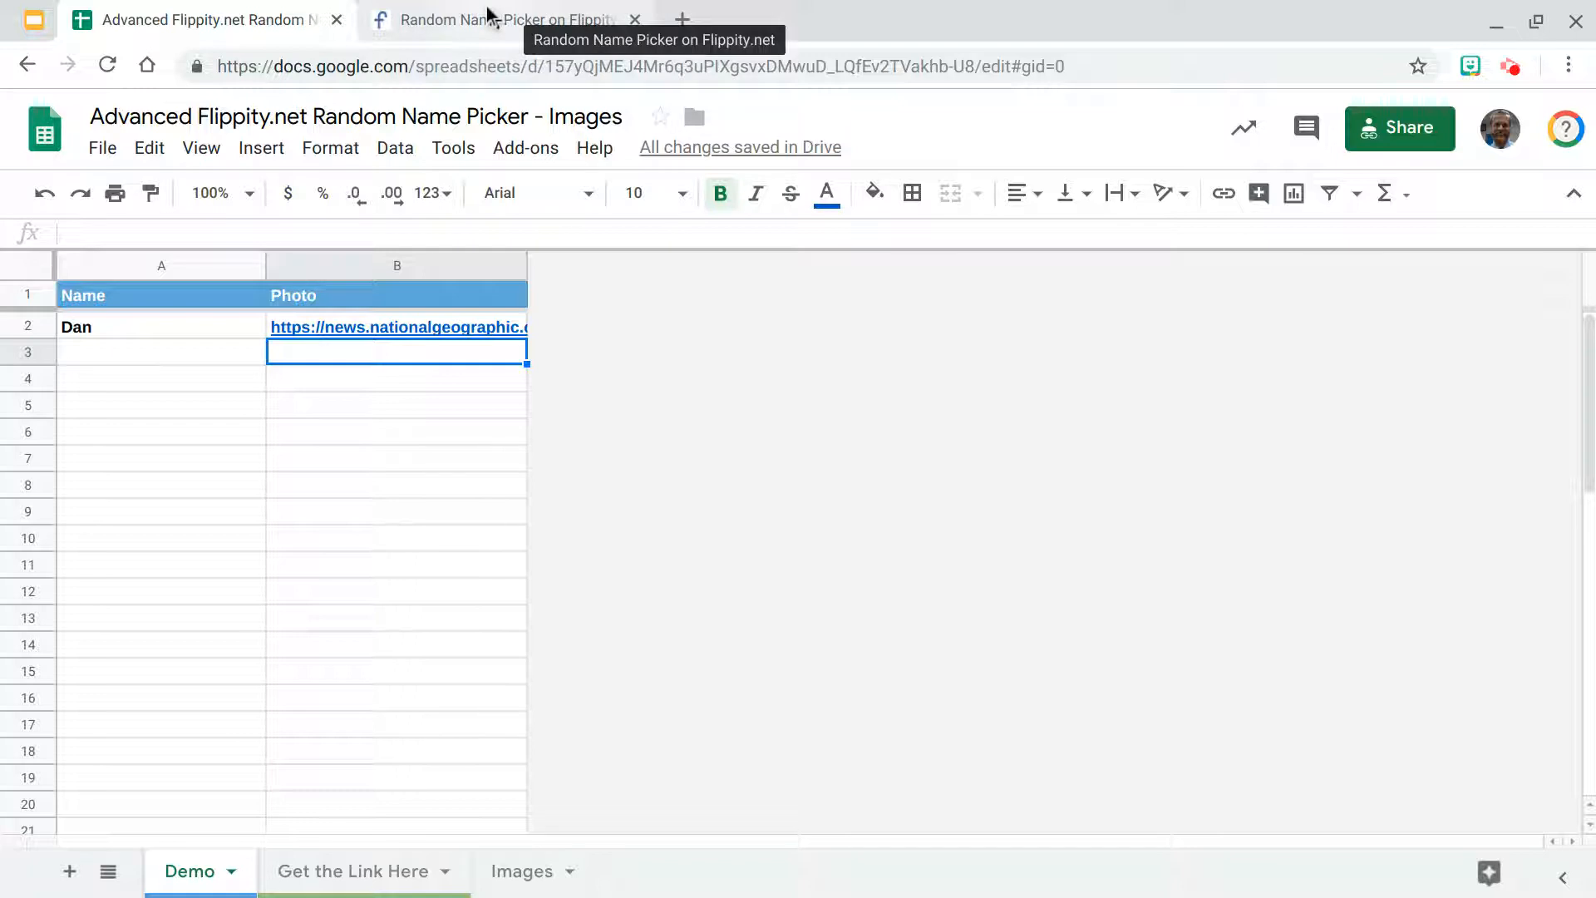
pyautogui.click(634, 19)
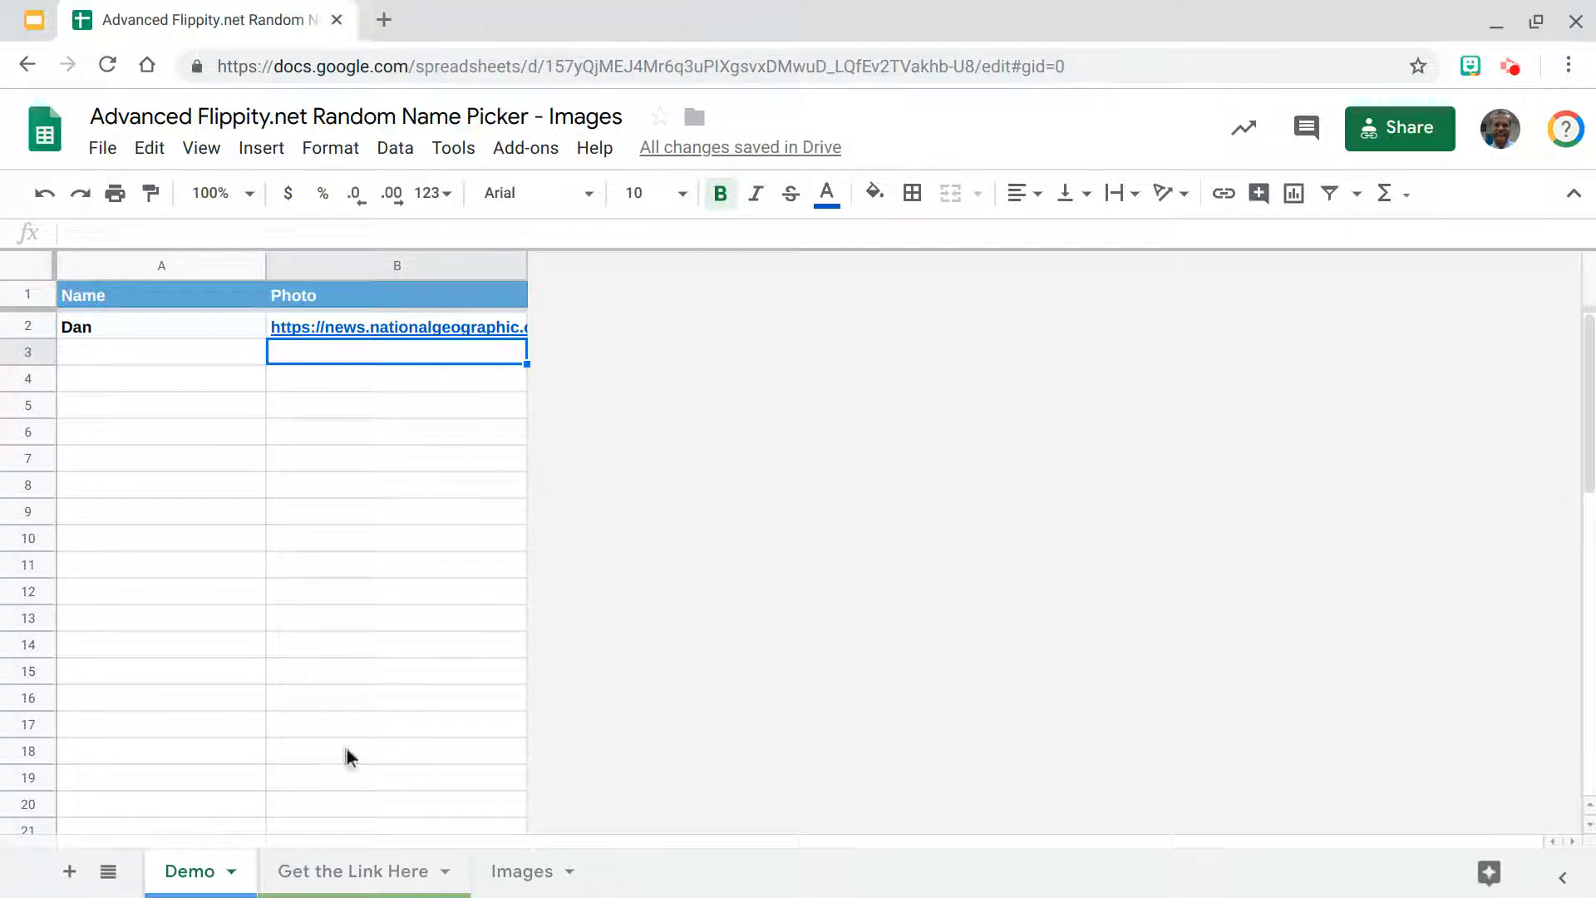
pyautogui.click(353, 870)
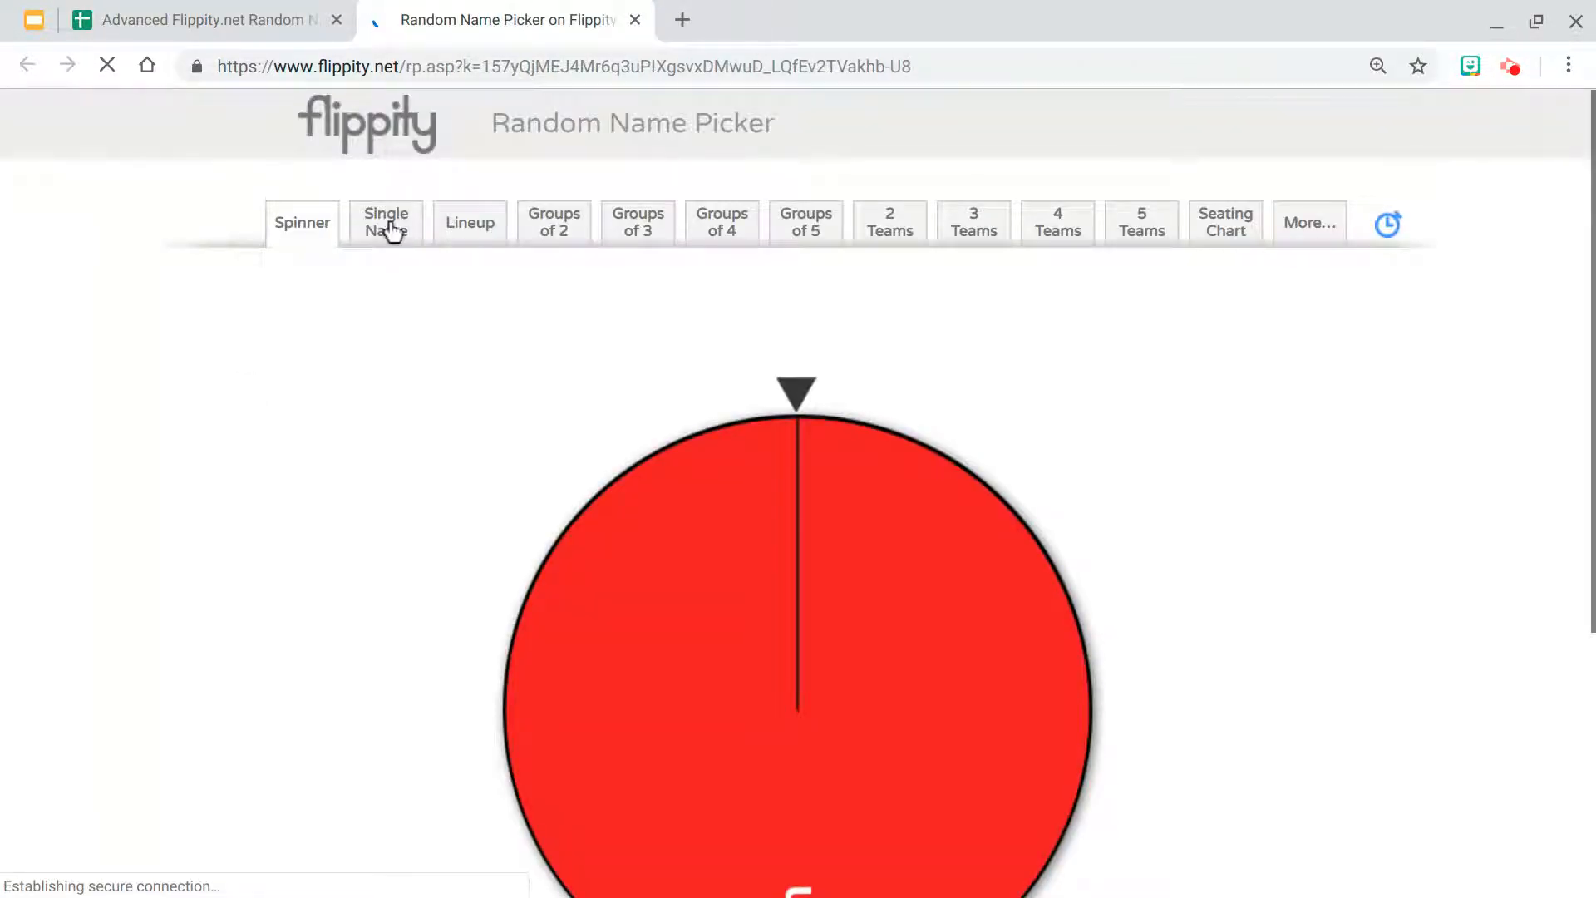
# Step: View Dan's cat avatar in the Single Name and 2 Teams views, then return to the spreadsheet
pyautogui.click(386, 221)
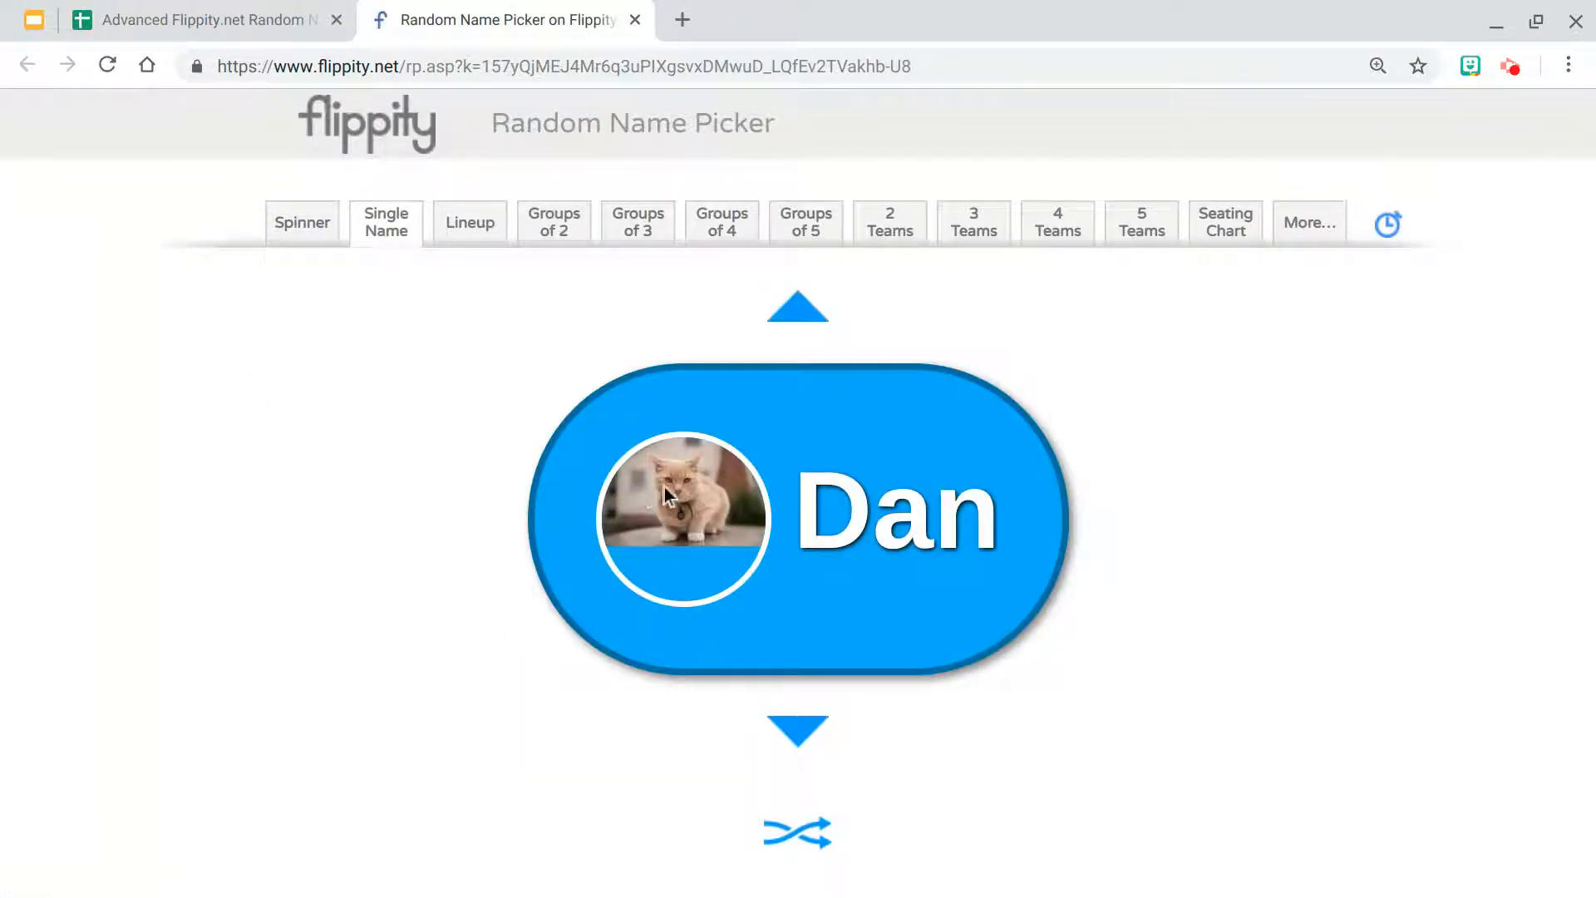
pyautogui.click(888, 222)
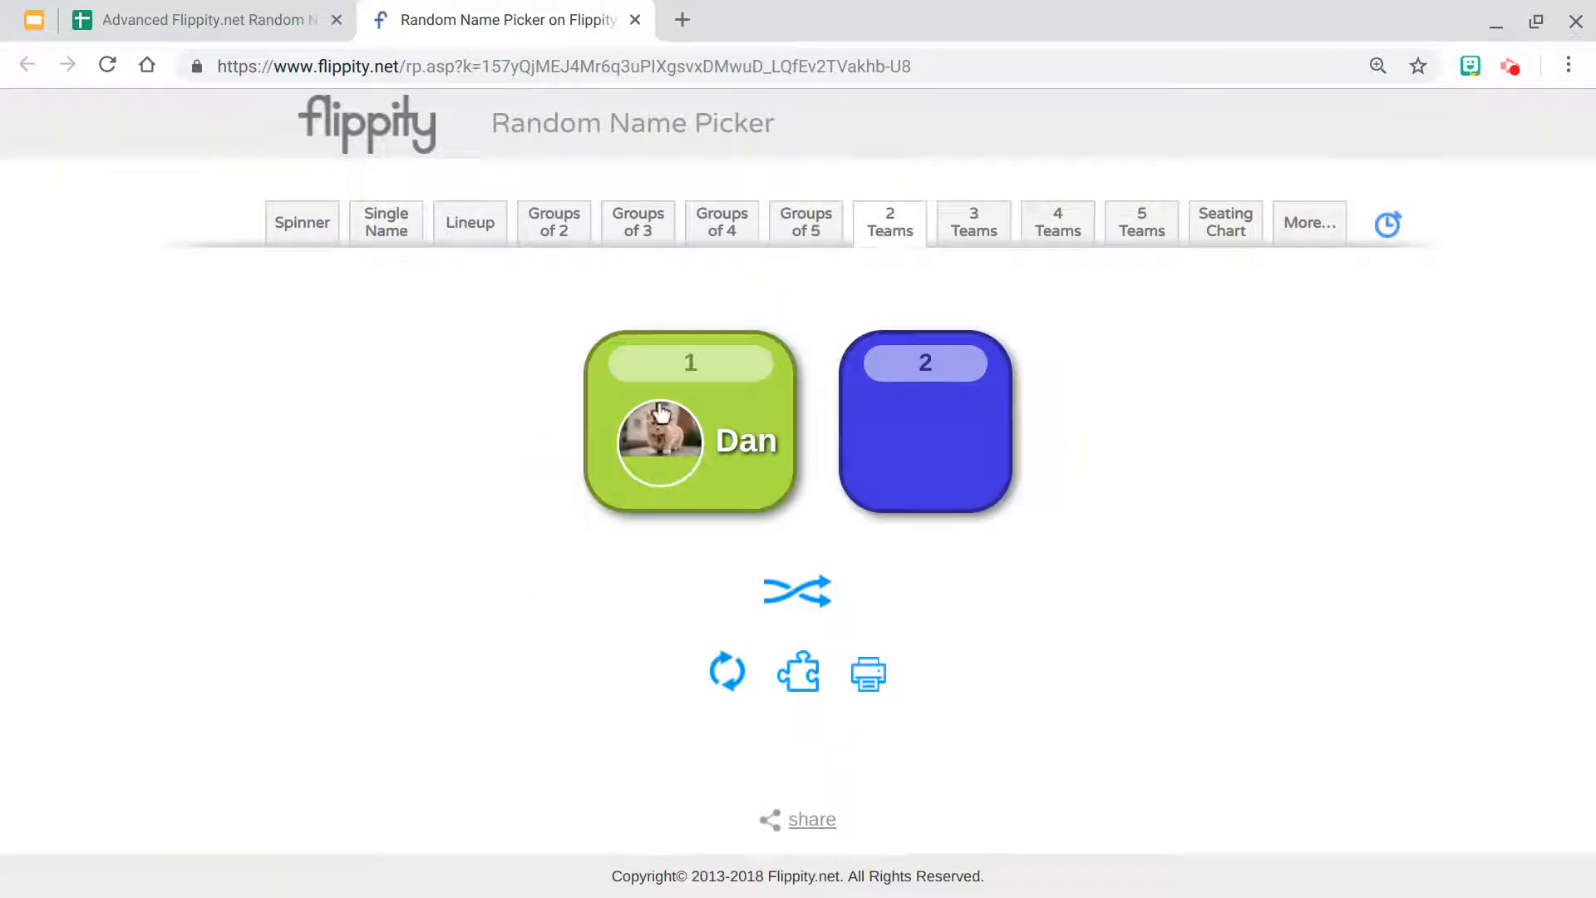
pyautogui.moveTo(625, 36)
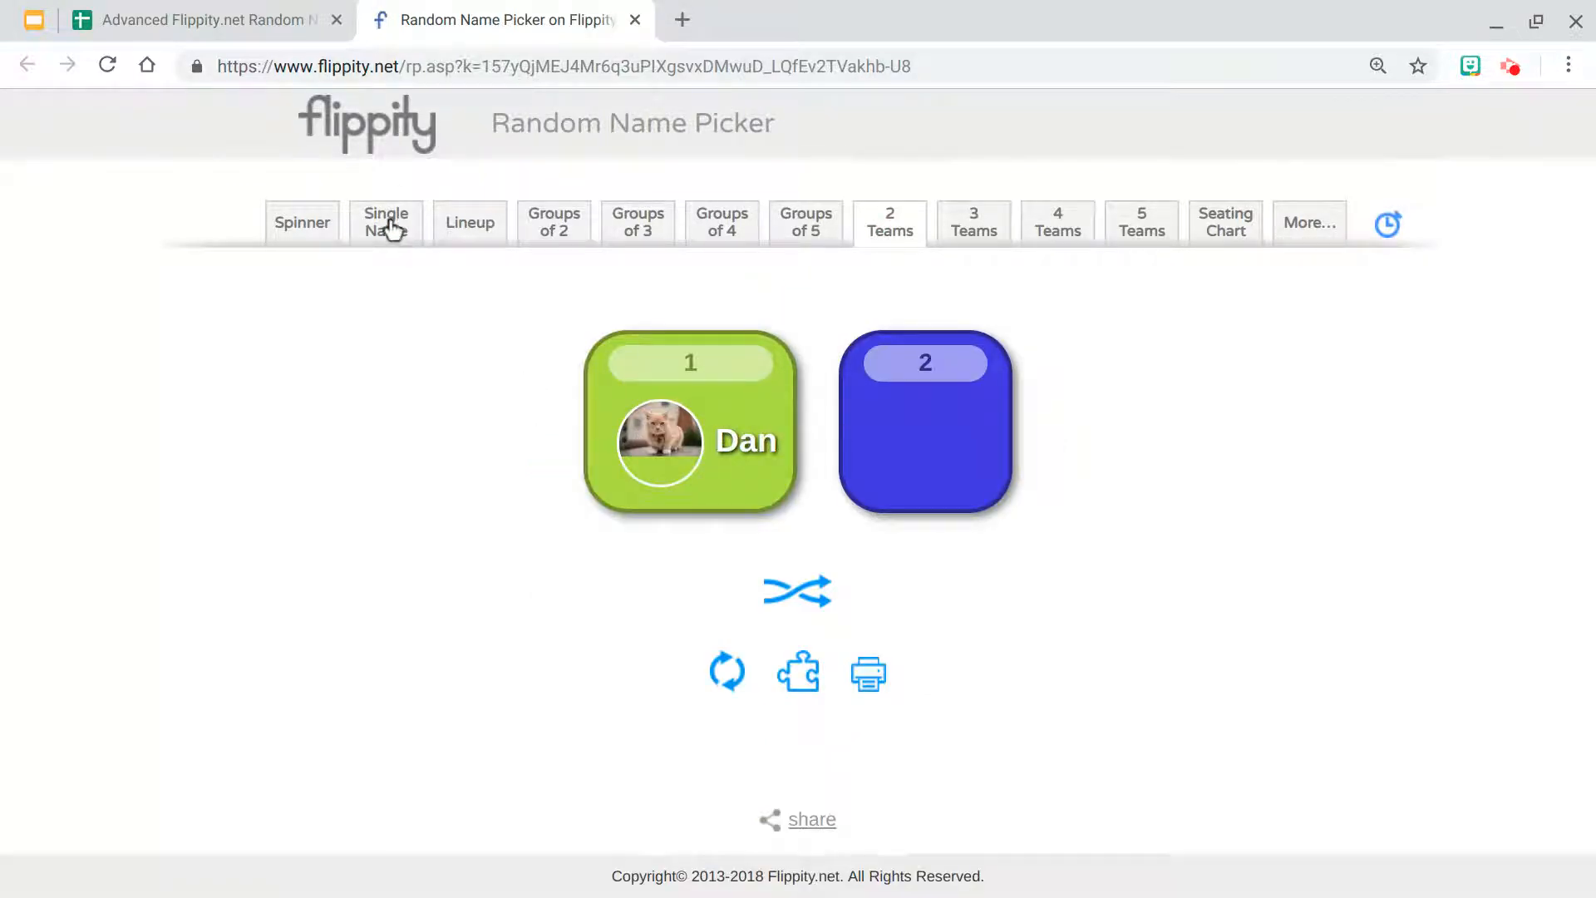
pyautogui.click(204, 19)
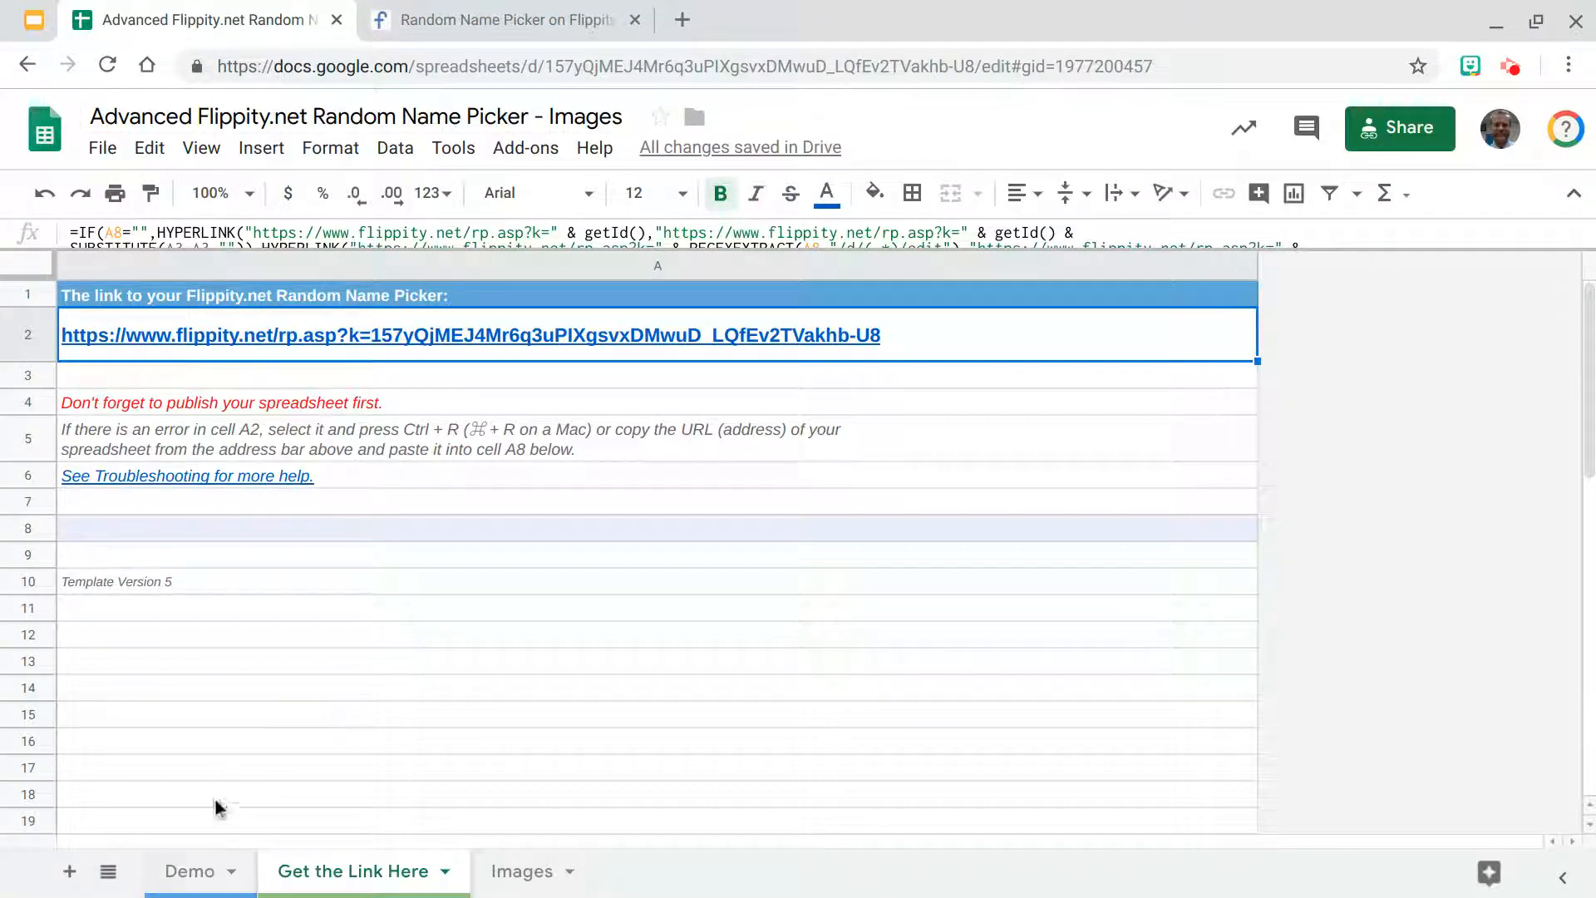
# Step: Enter Quinn in A3 and fill B3 with a Bitmoji image link from the extension
pyautogui.click(189, 870)
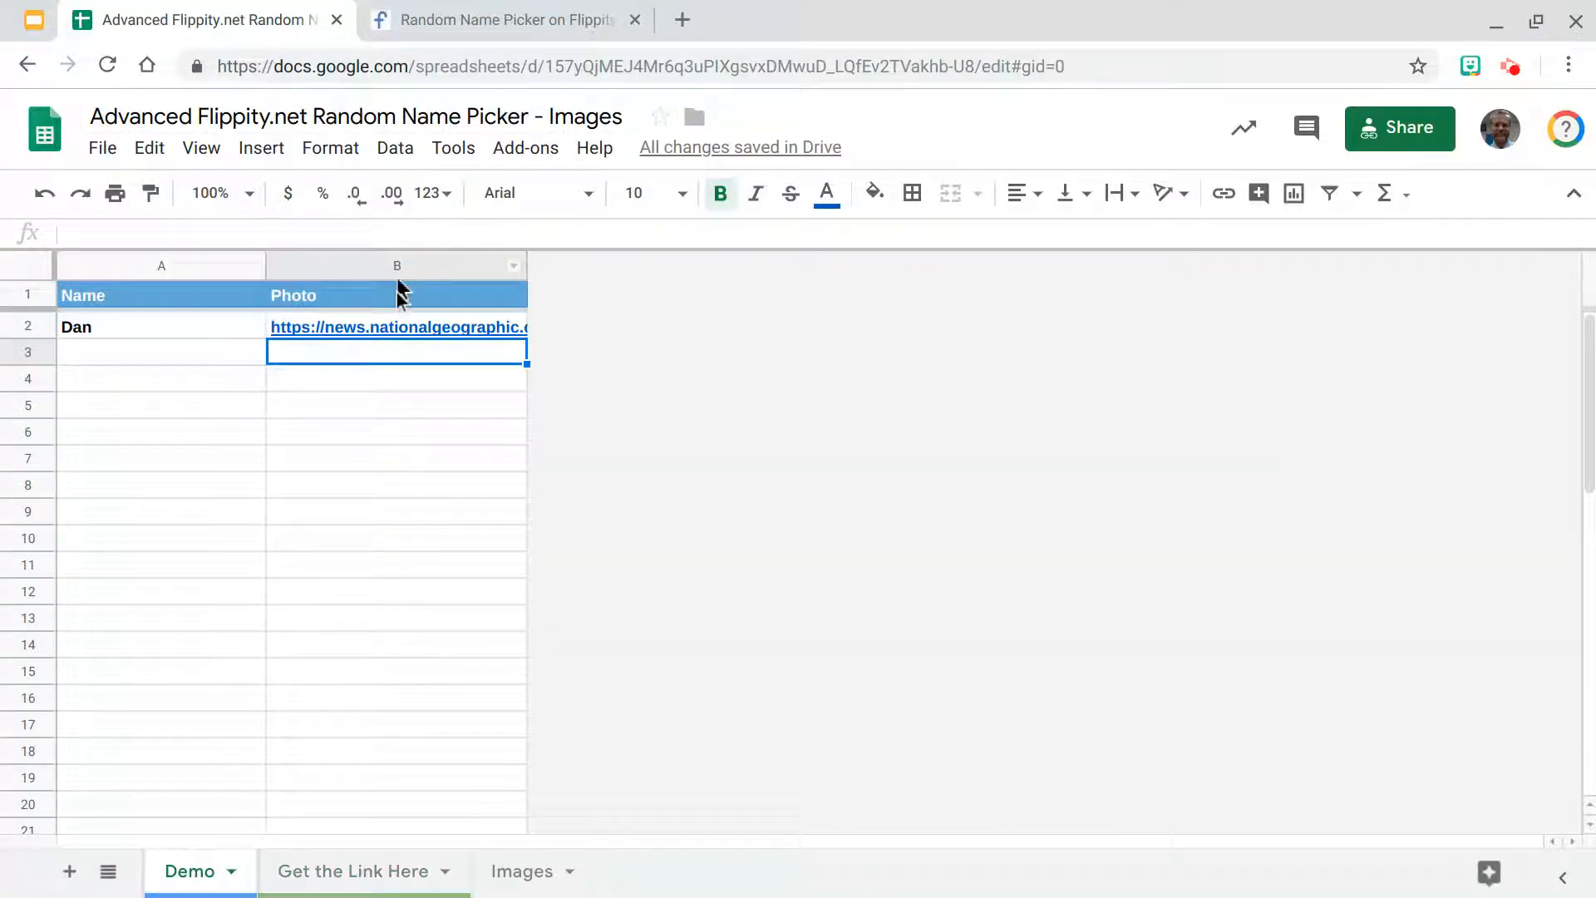
pyautogui.click(160, 350)
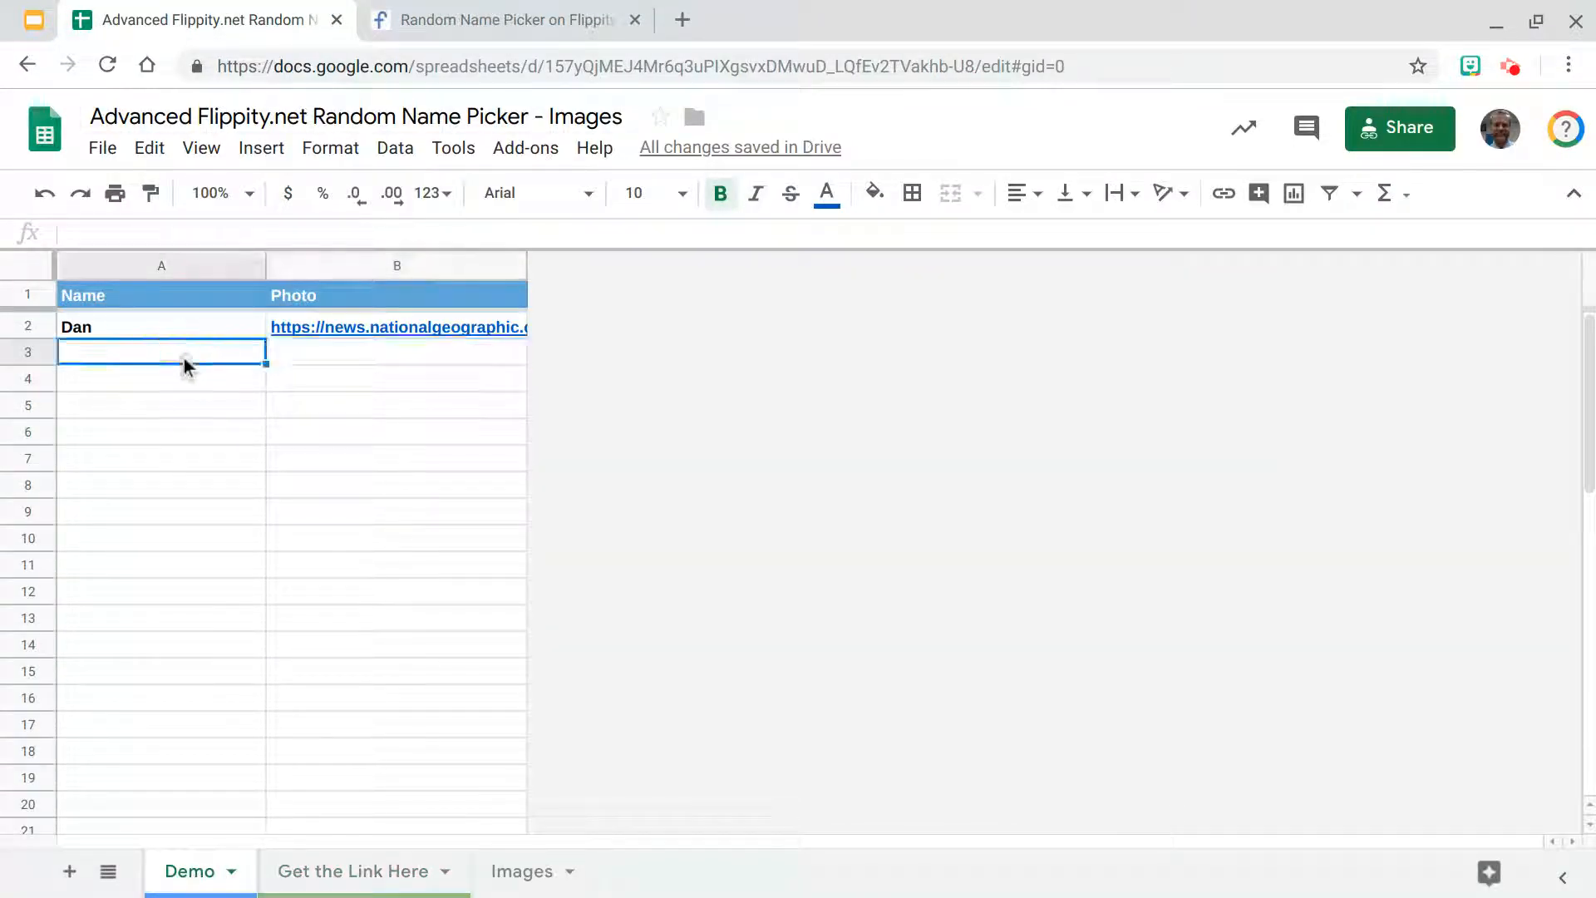
pyautogui.write('Quinn')
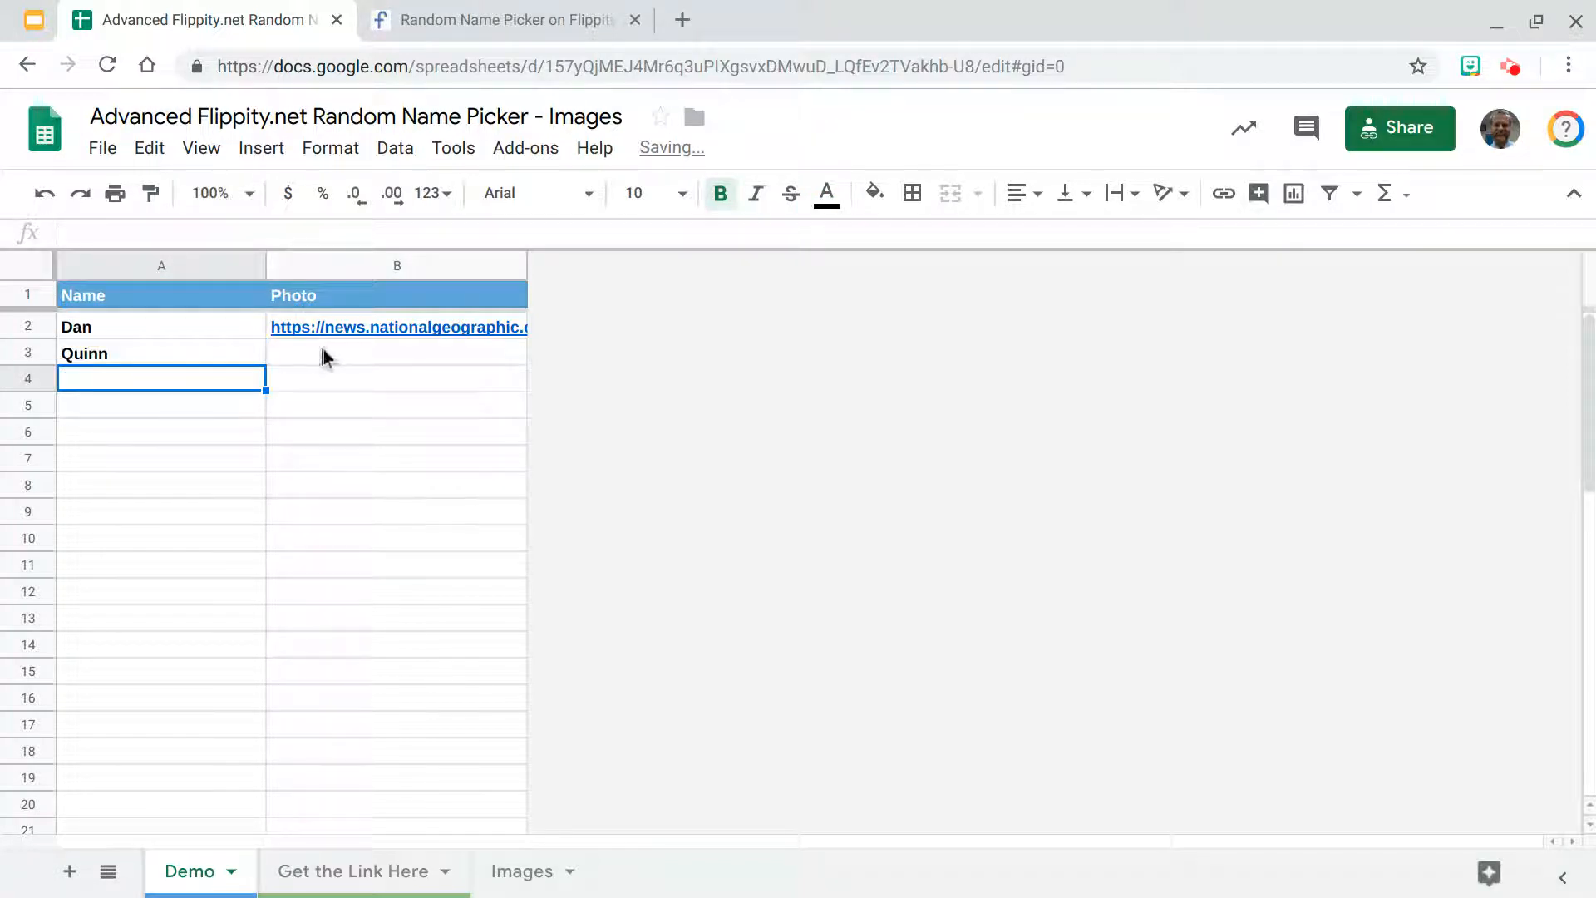
pyautogui.click(398, 353)
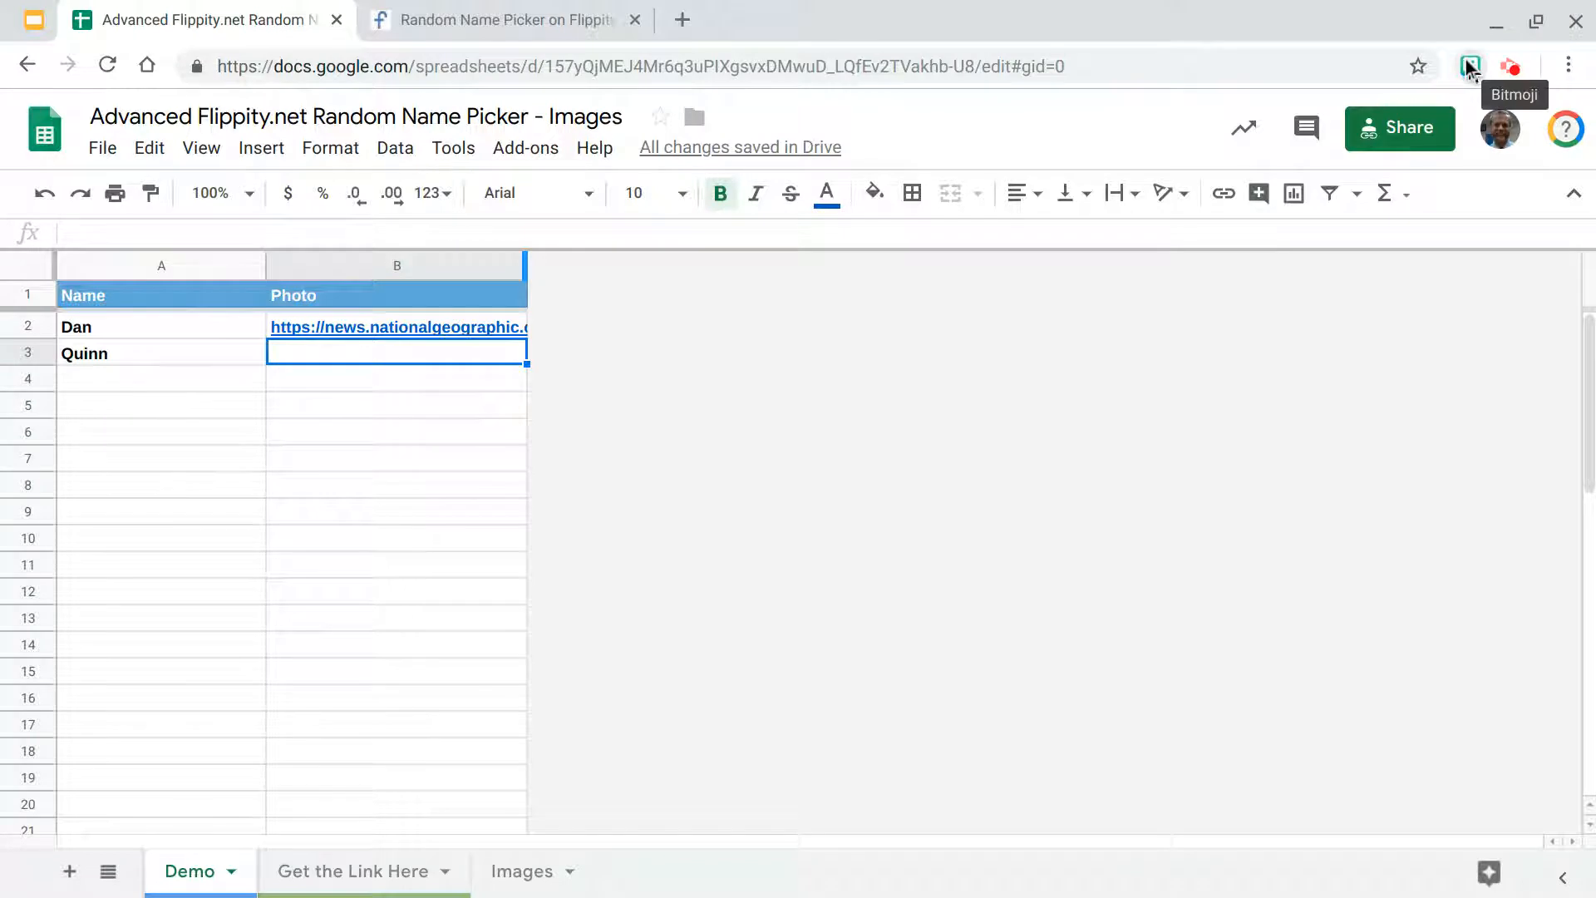
pyautogui.click(1469, 66)
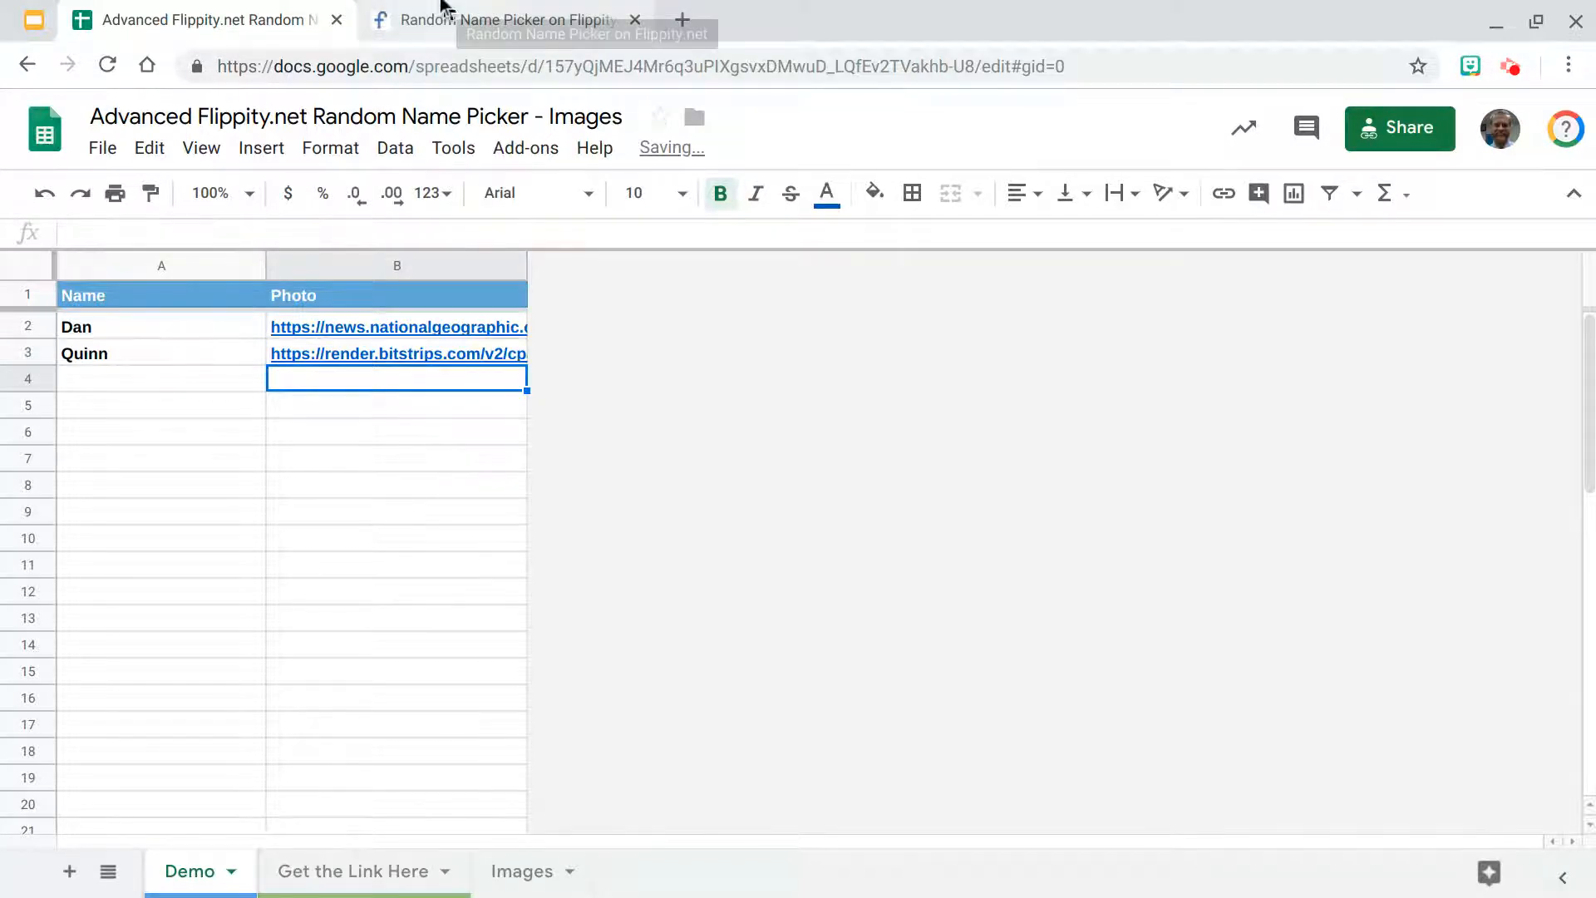
# Step: Check Quinn's Bitmoji avatar in Flippity's Groups of 2 view, then return to the spreadsheet
pyautogui.click(499, 19)
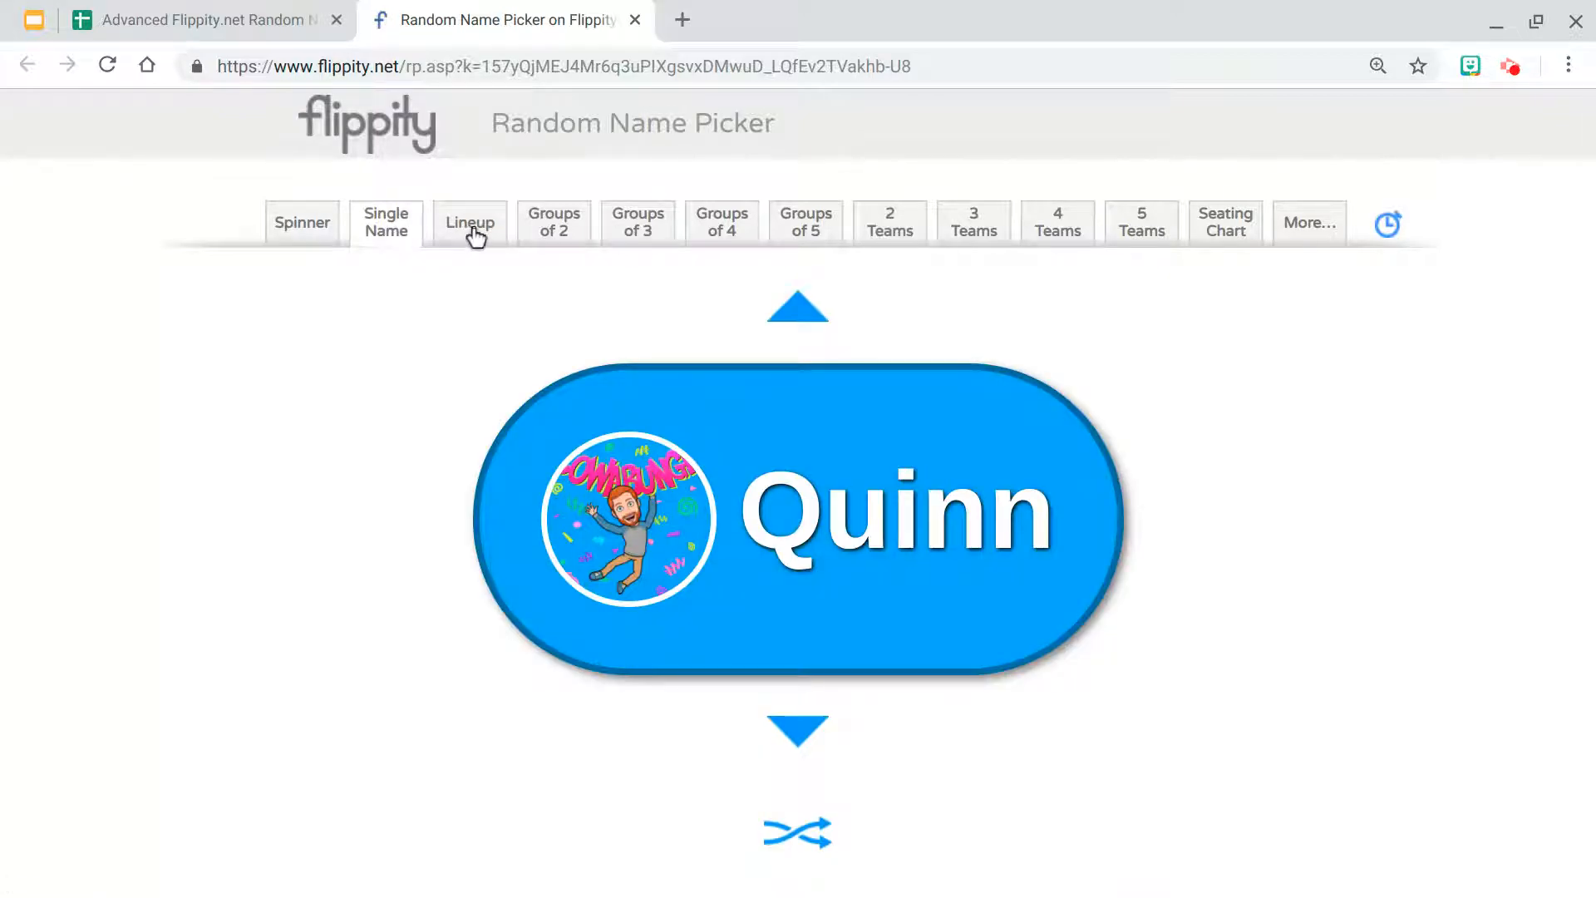
pyautogui.click(554, 222)
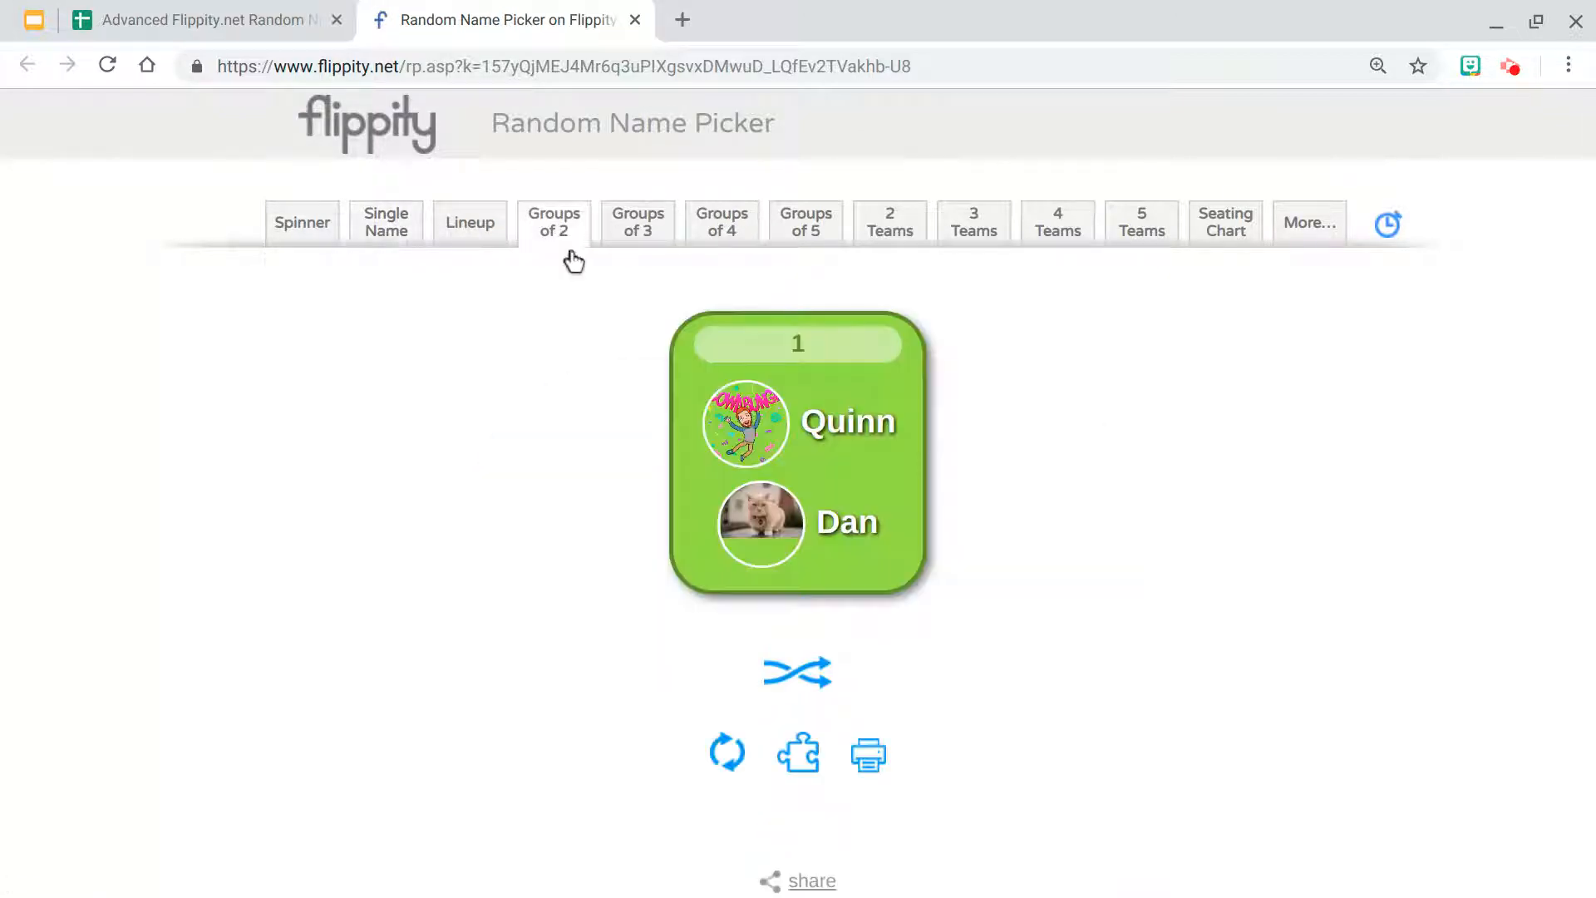
pyautogui.moveTo(779, 435)
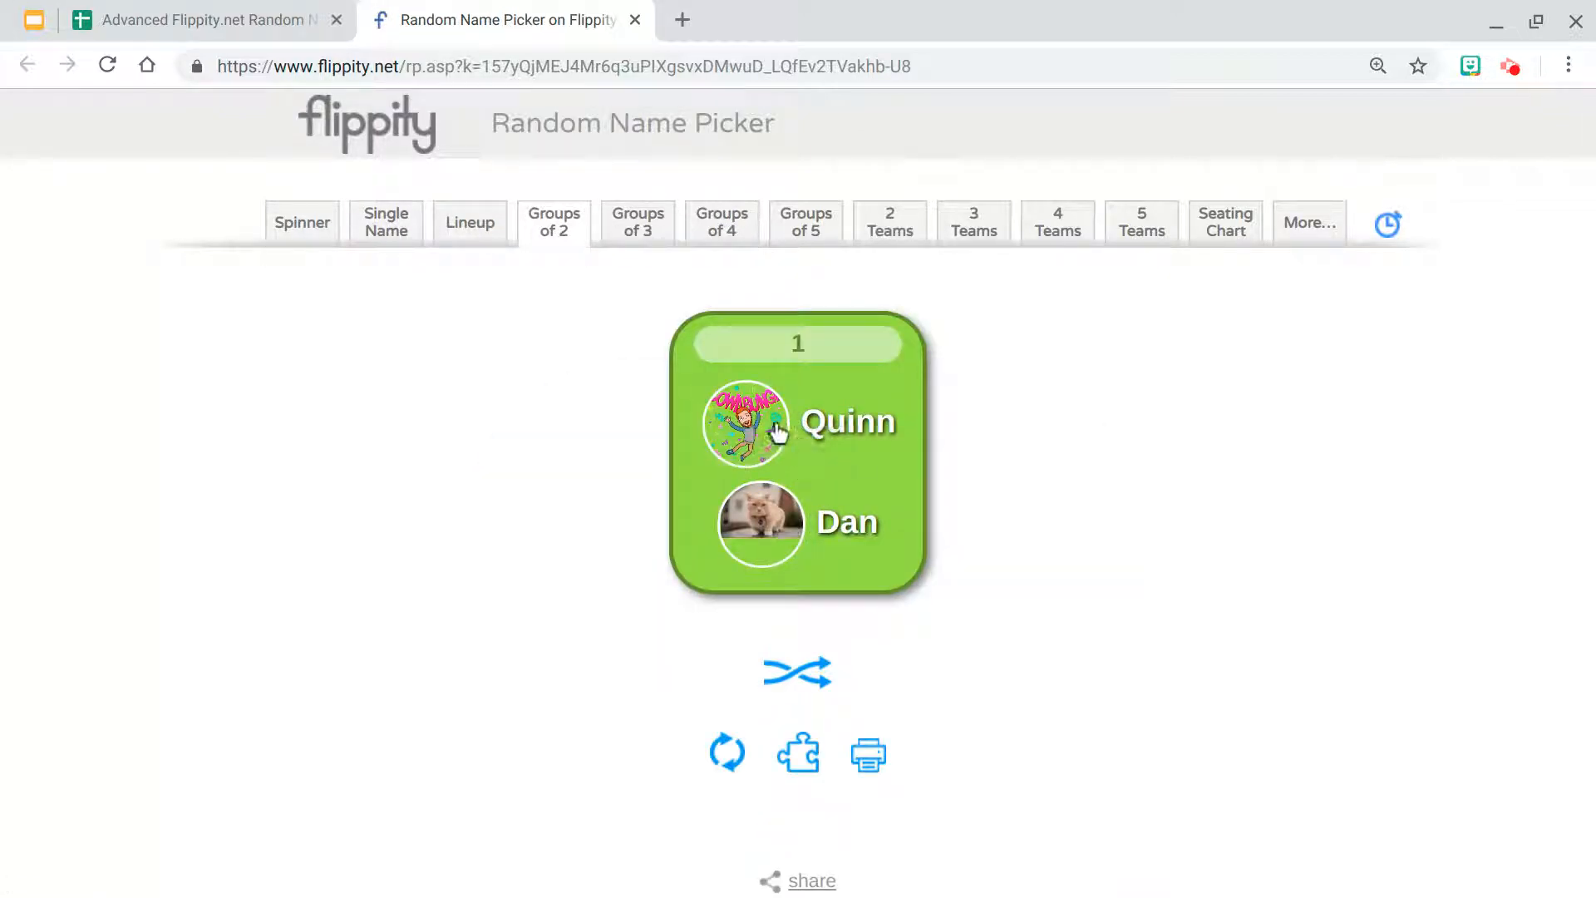
pyautogui.click(204, 19)
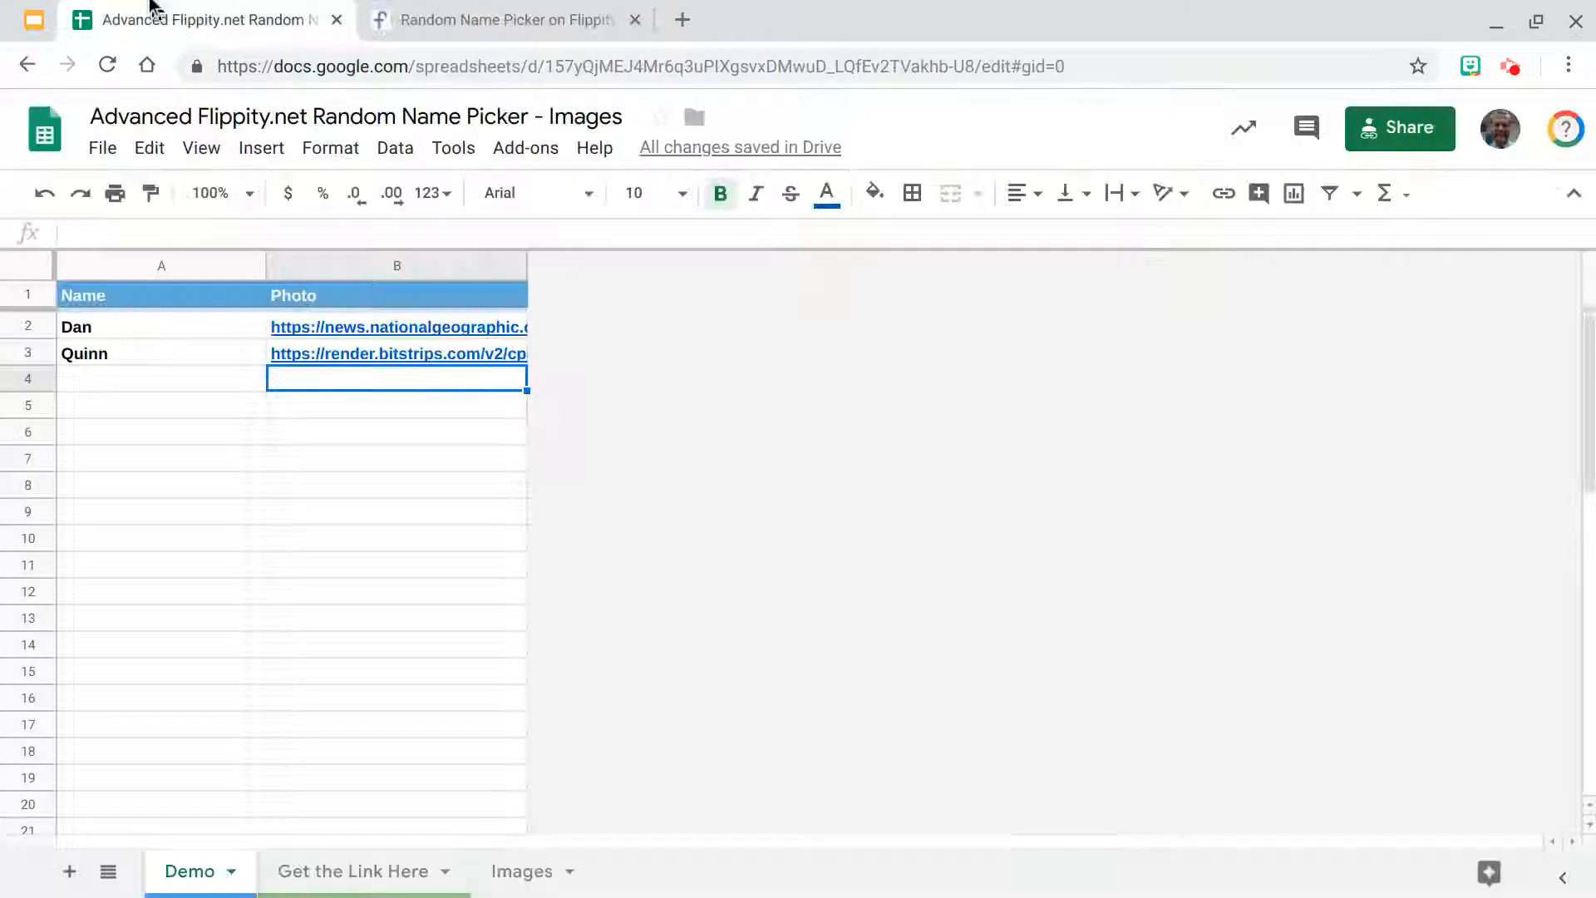
pyautogui.moveTo(494, 158)
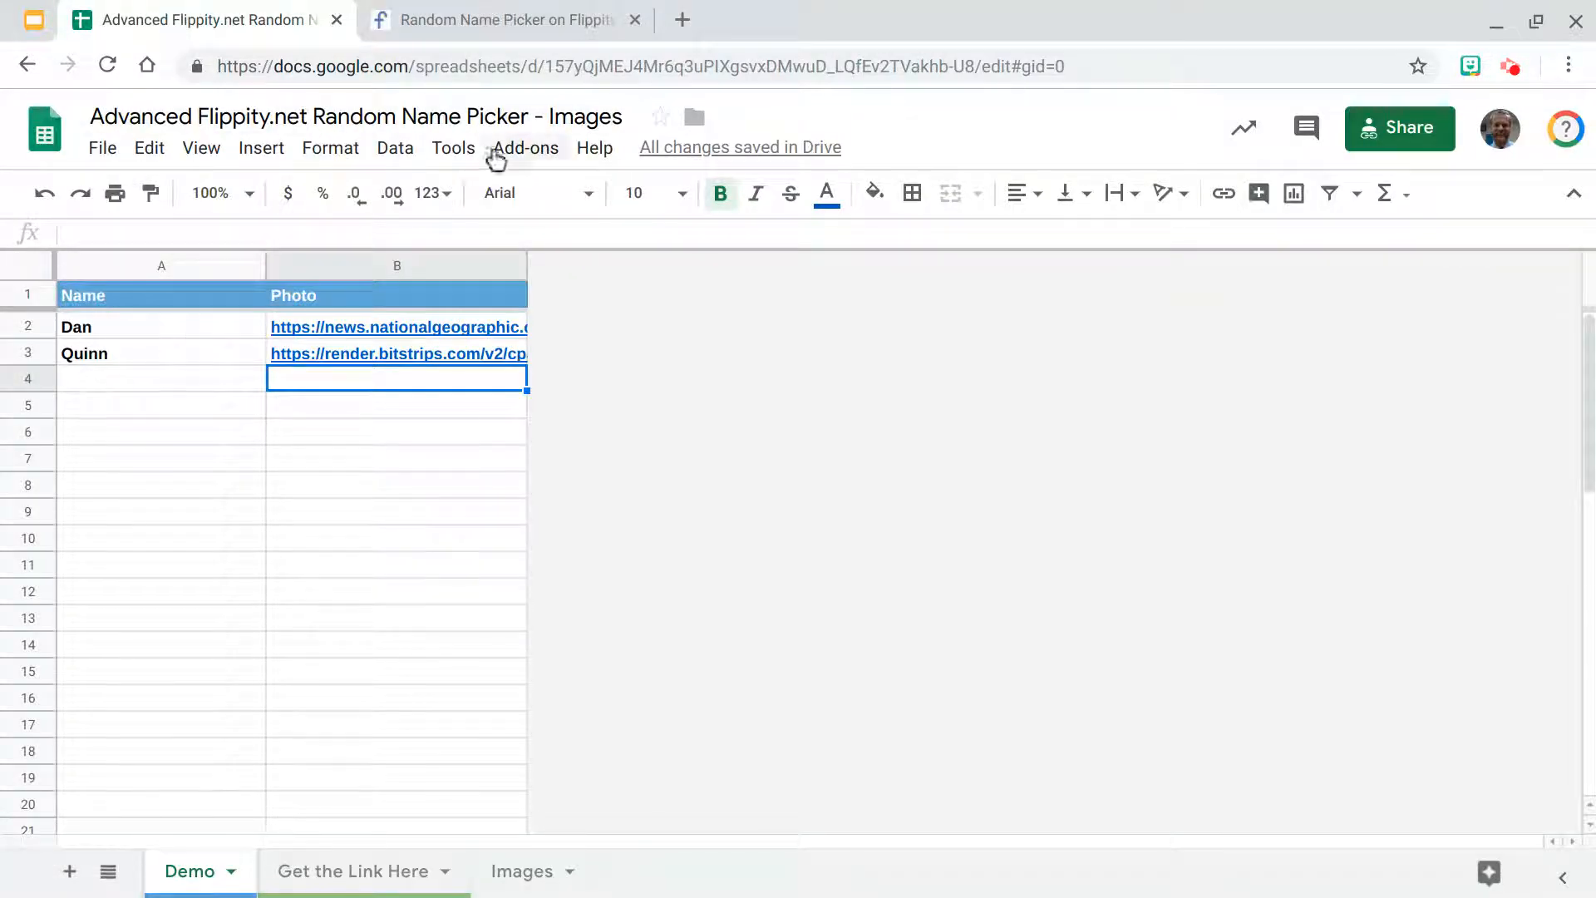
pyautogui.moveTo(680, 19)
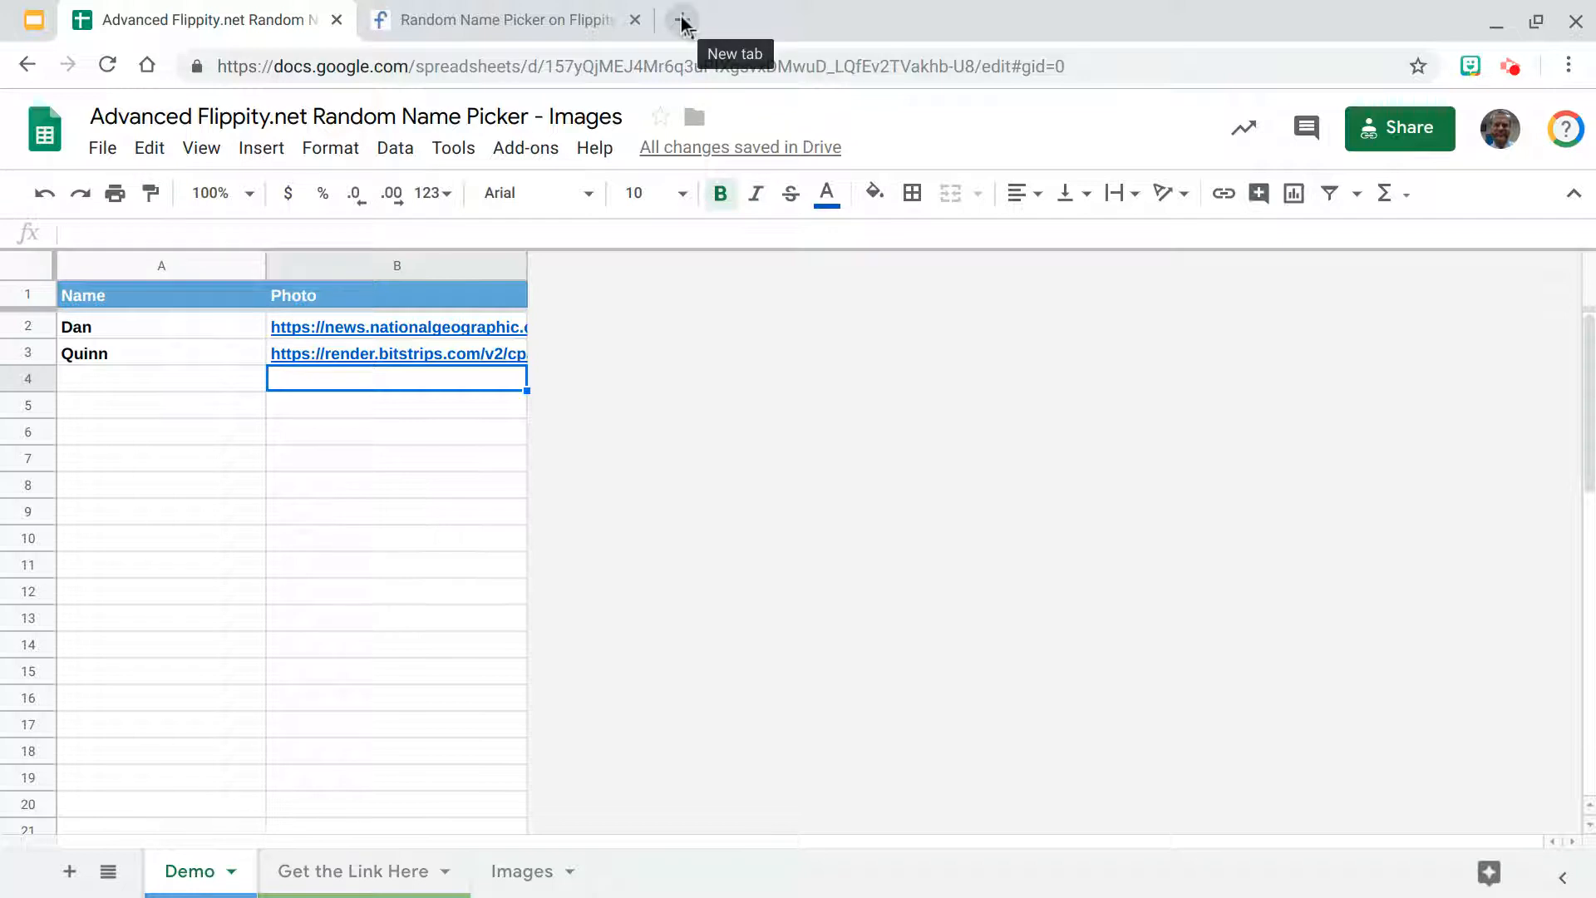
# Step: Open the figure drawing, publish it to the web, and copy its image link
pyautogui.click(681, 19)
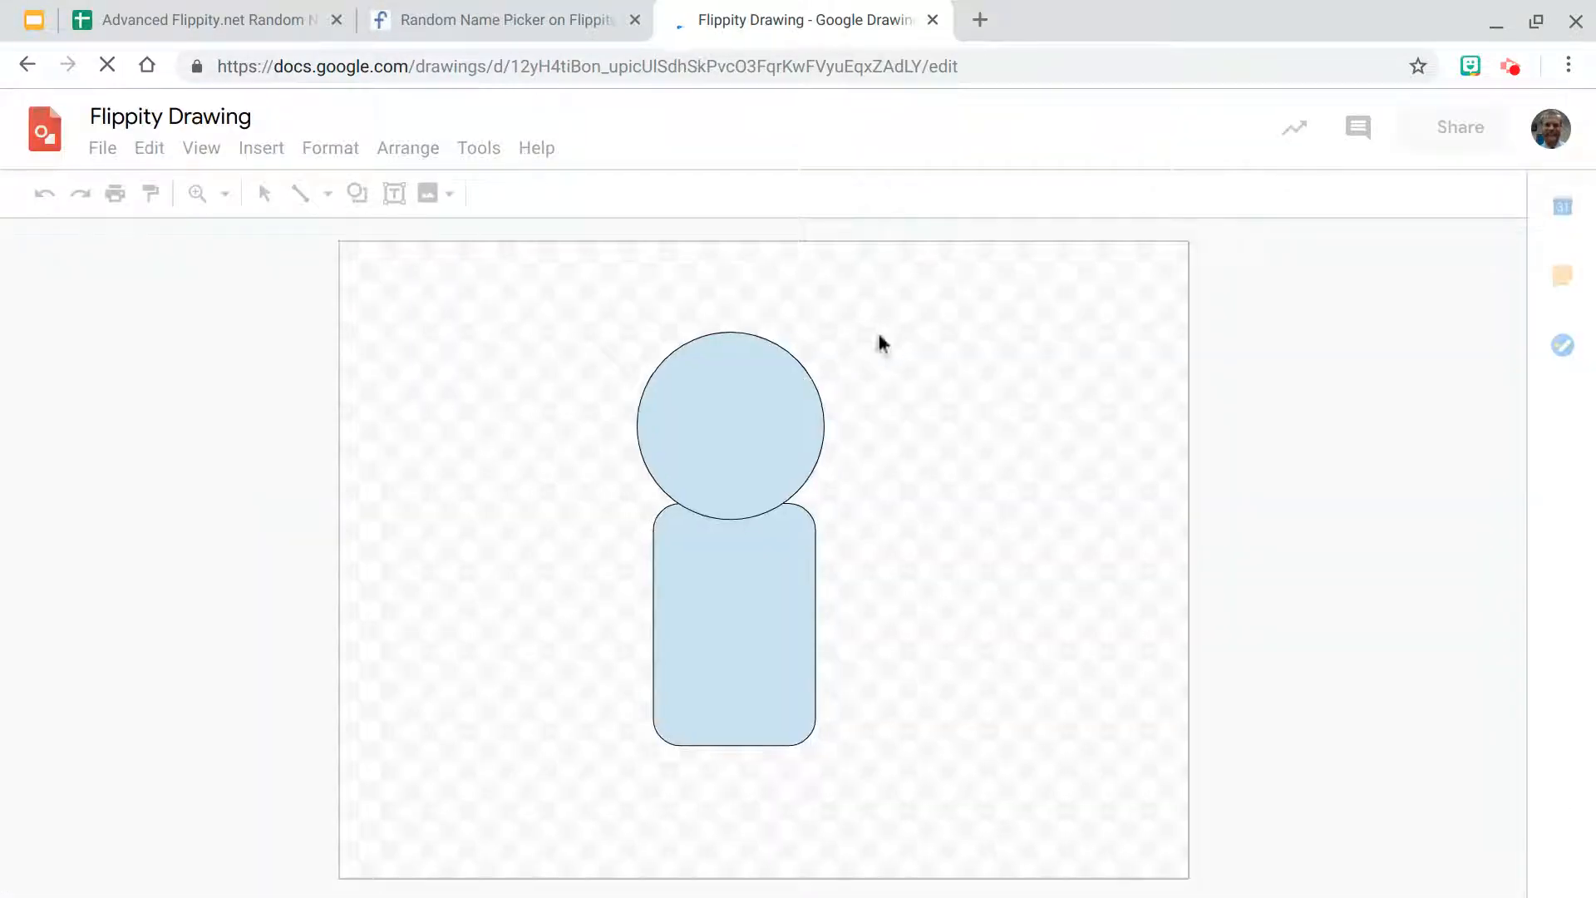
pyautogui.moveTo(710, 568)
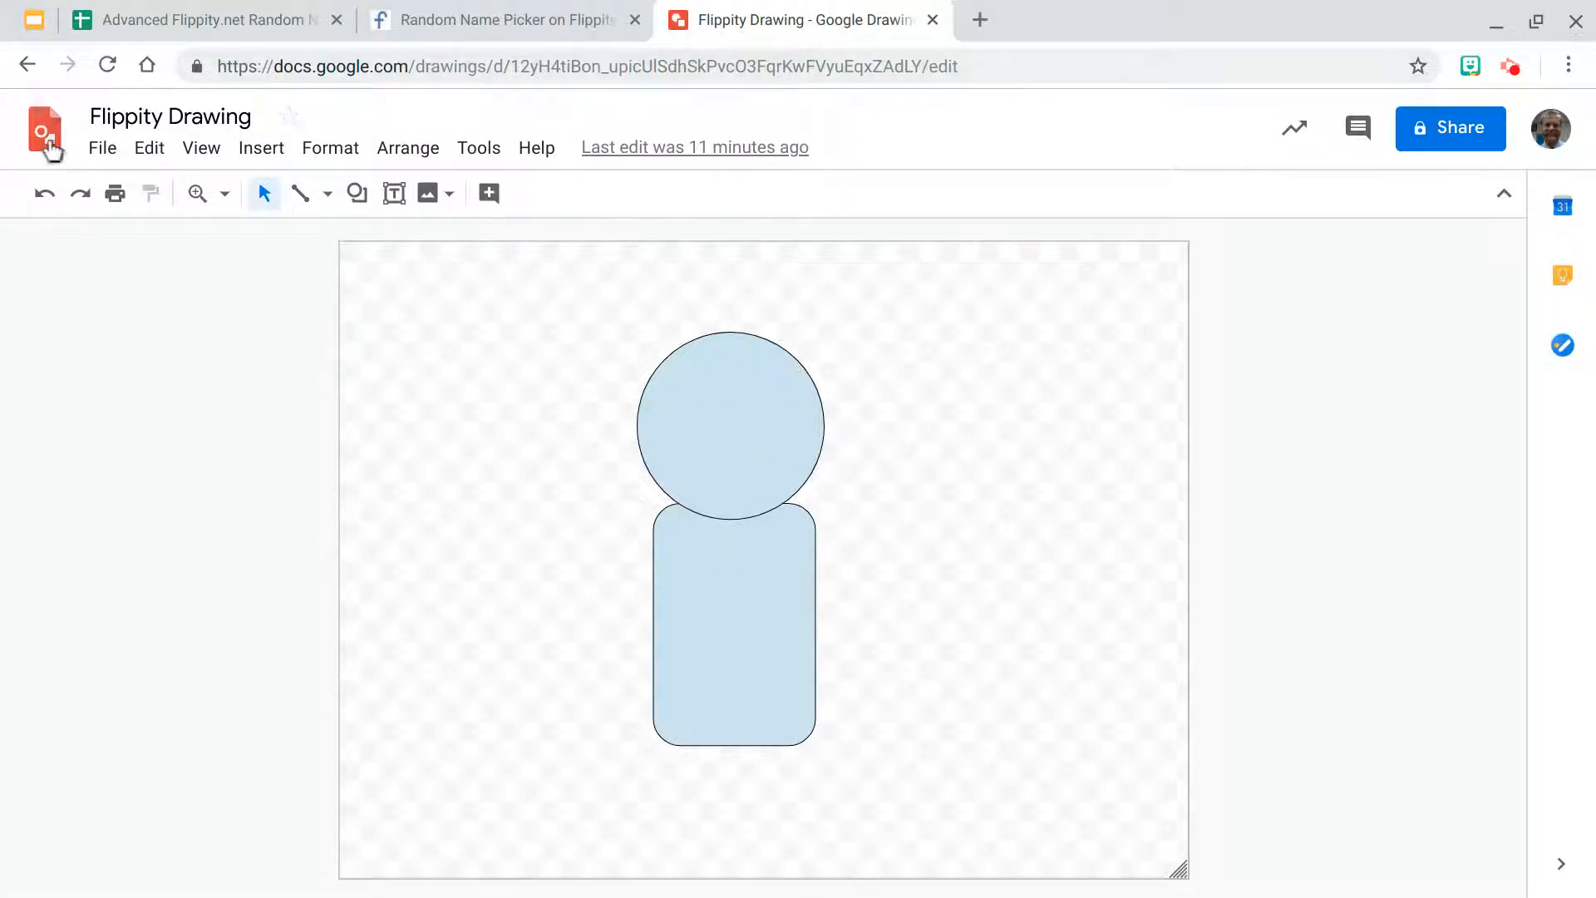
pyautogui.click(101, 148)
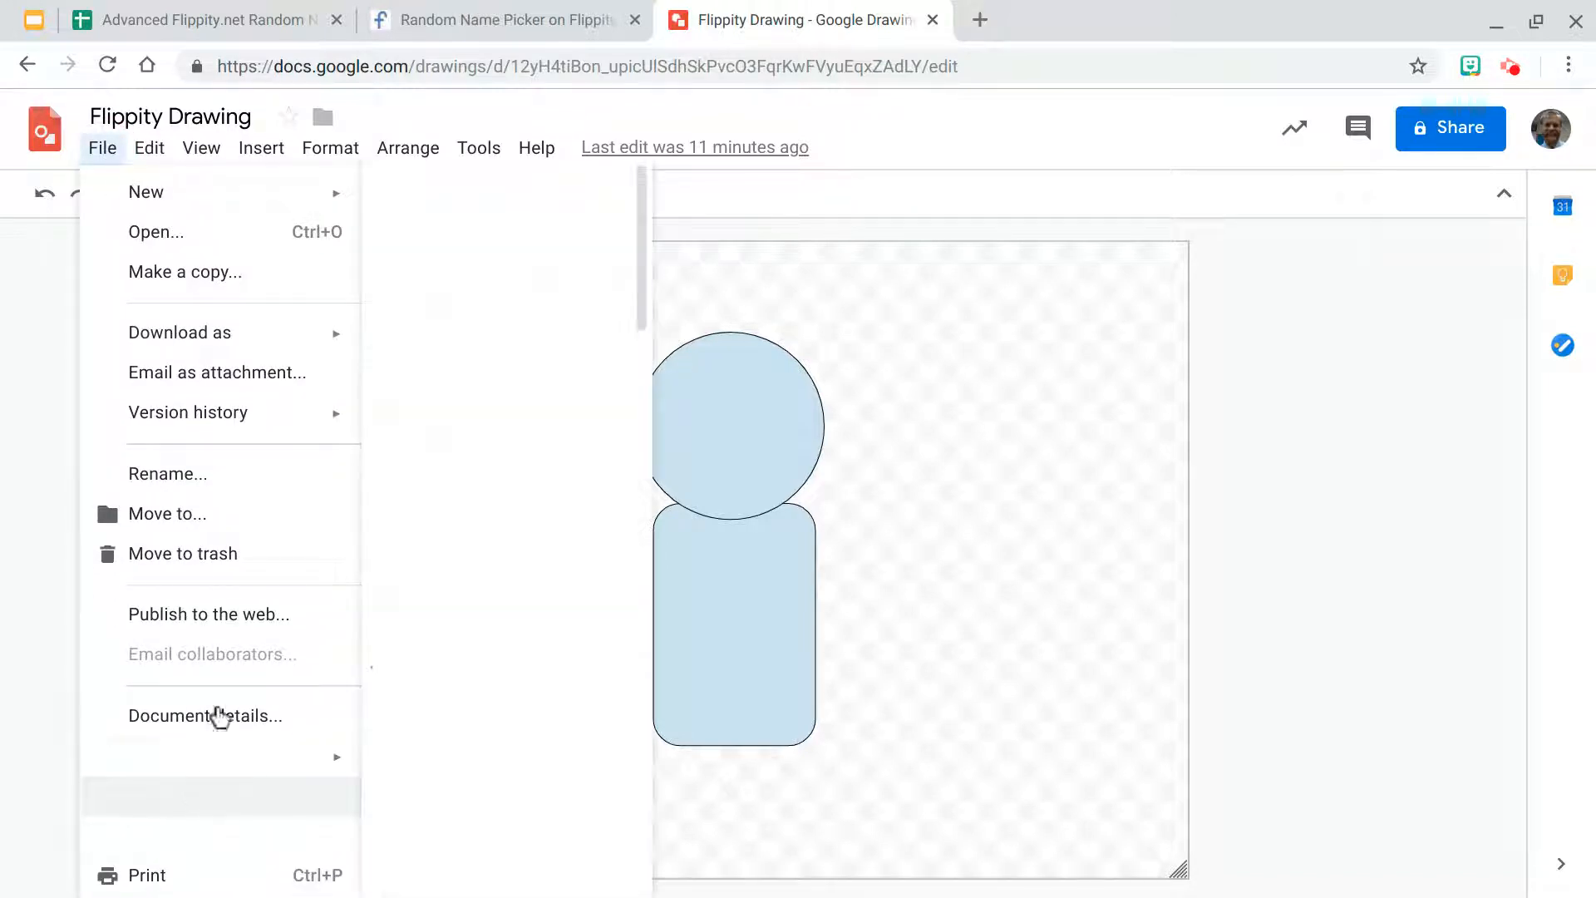
pyautogui.click(208, 614)
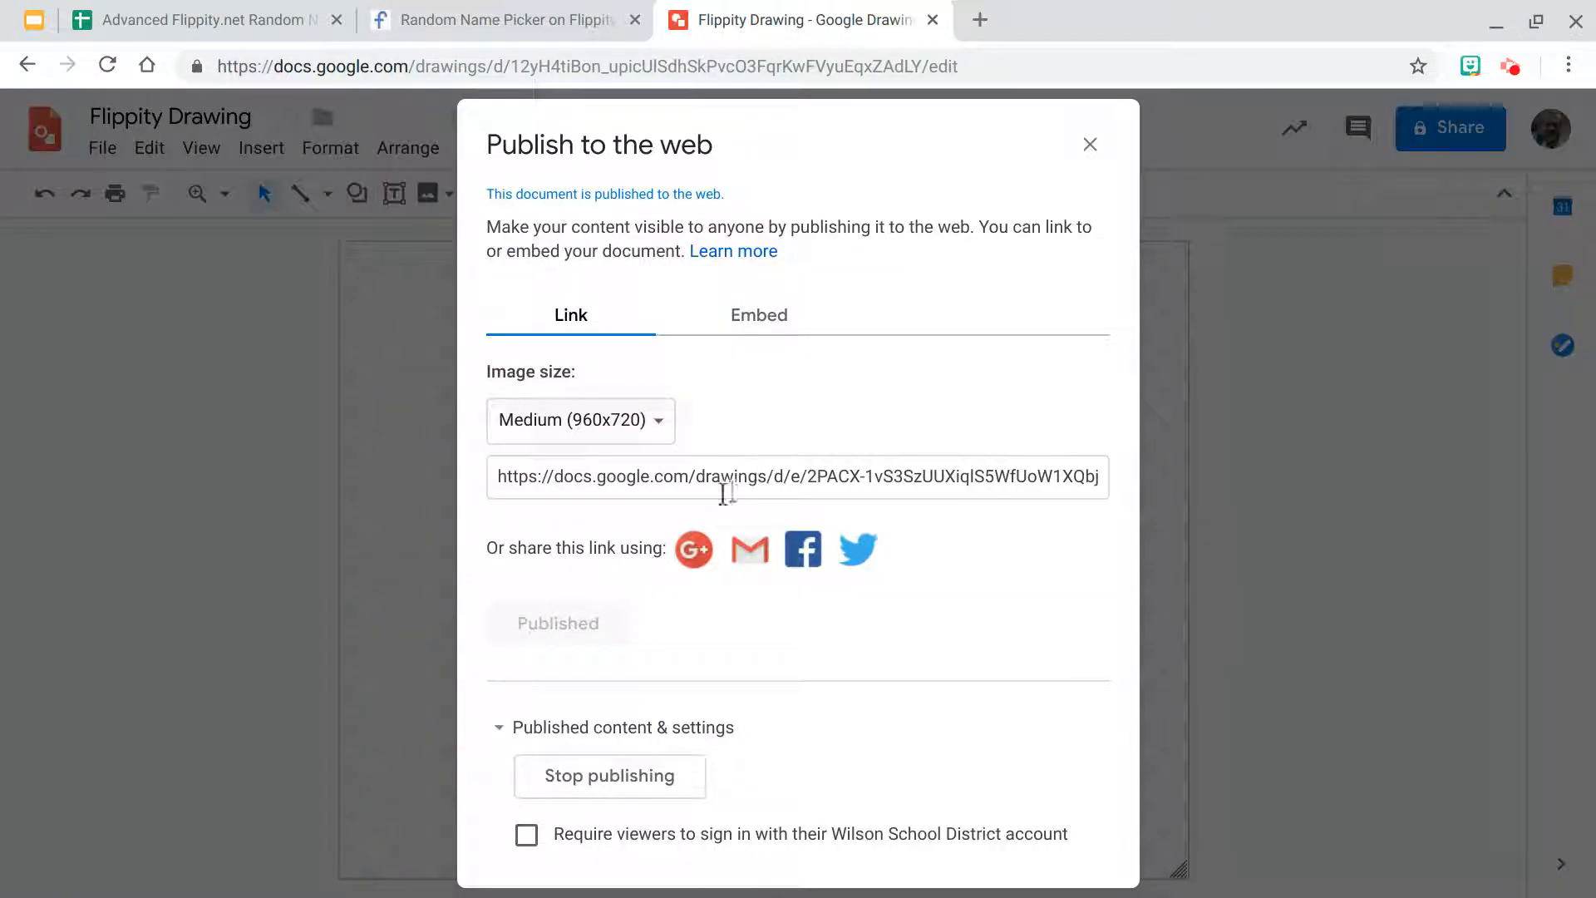
pyautogui.click(797, 477)
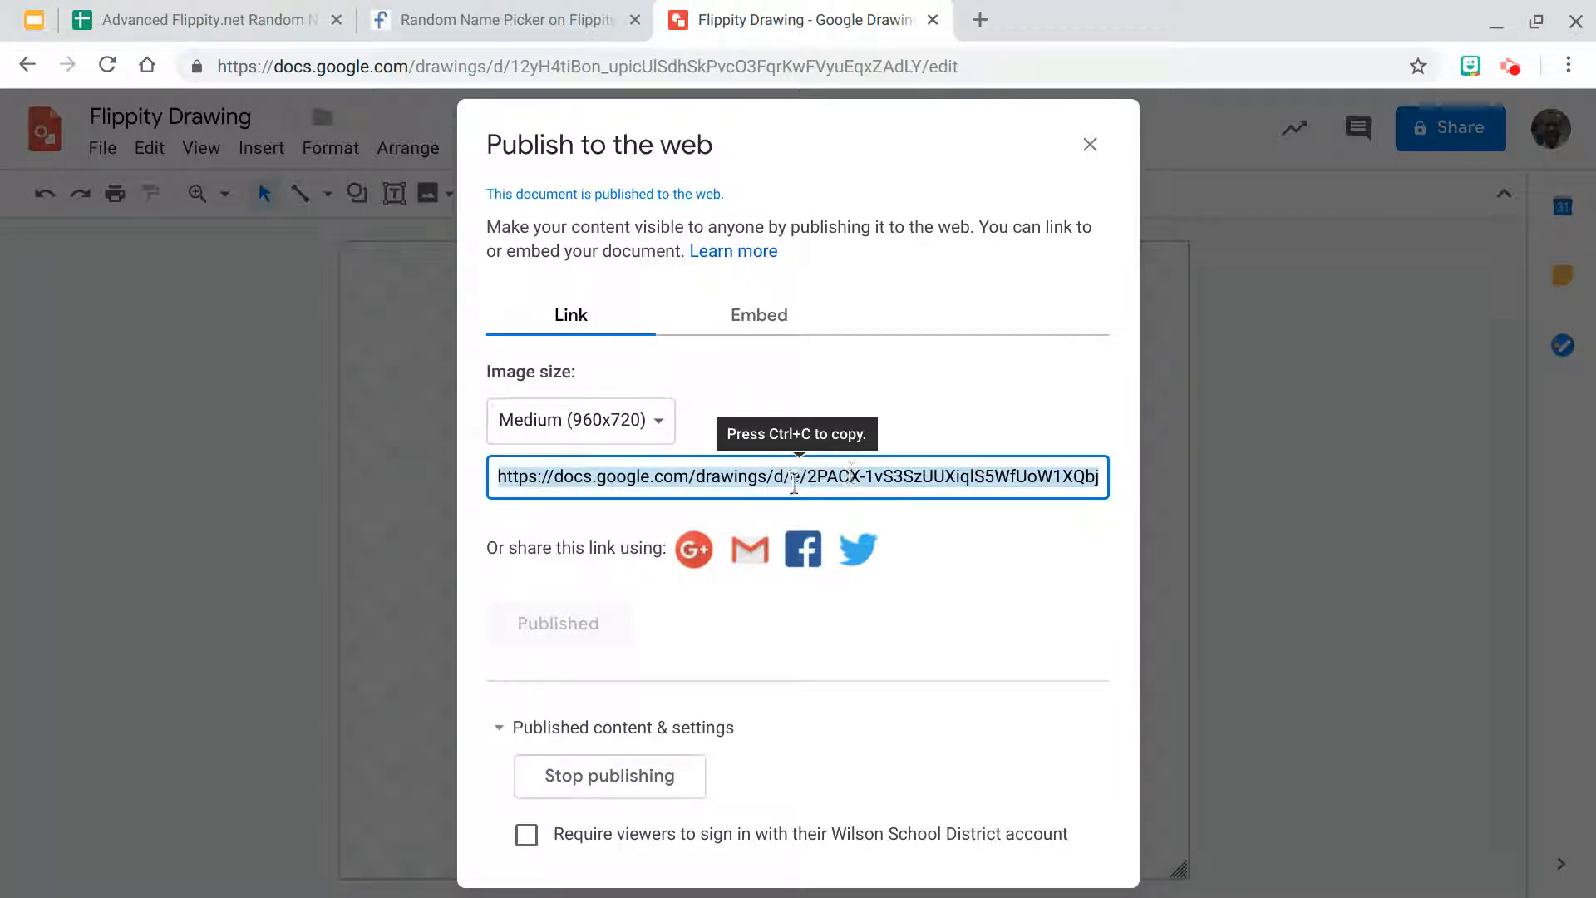
pyautogui.moveTo(1119, 114)
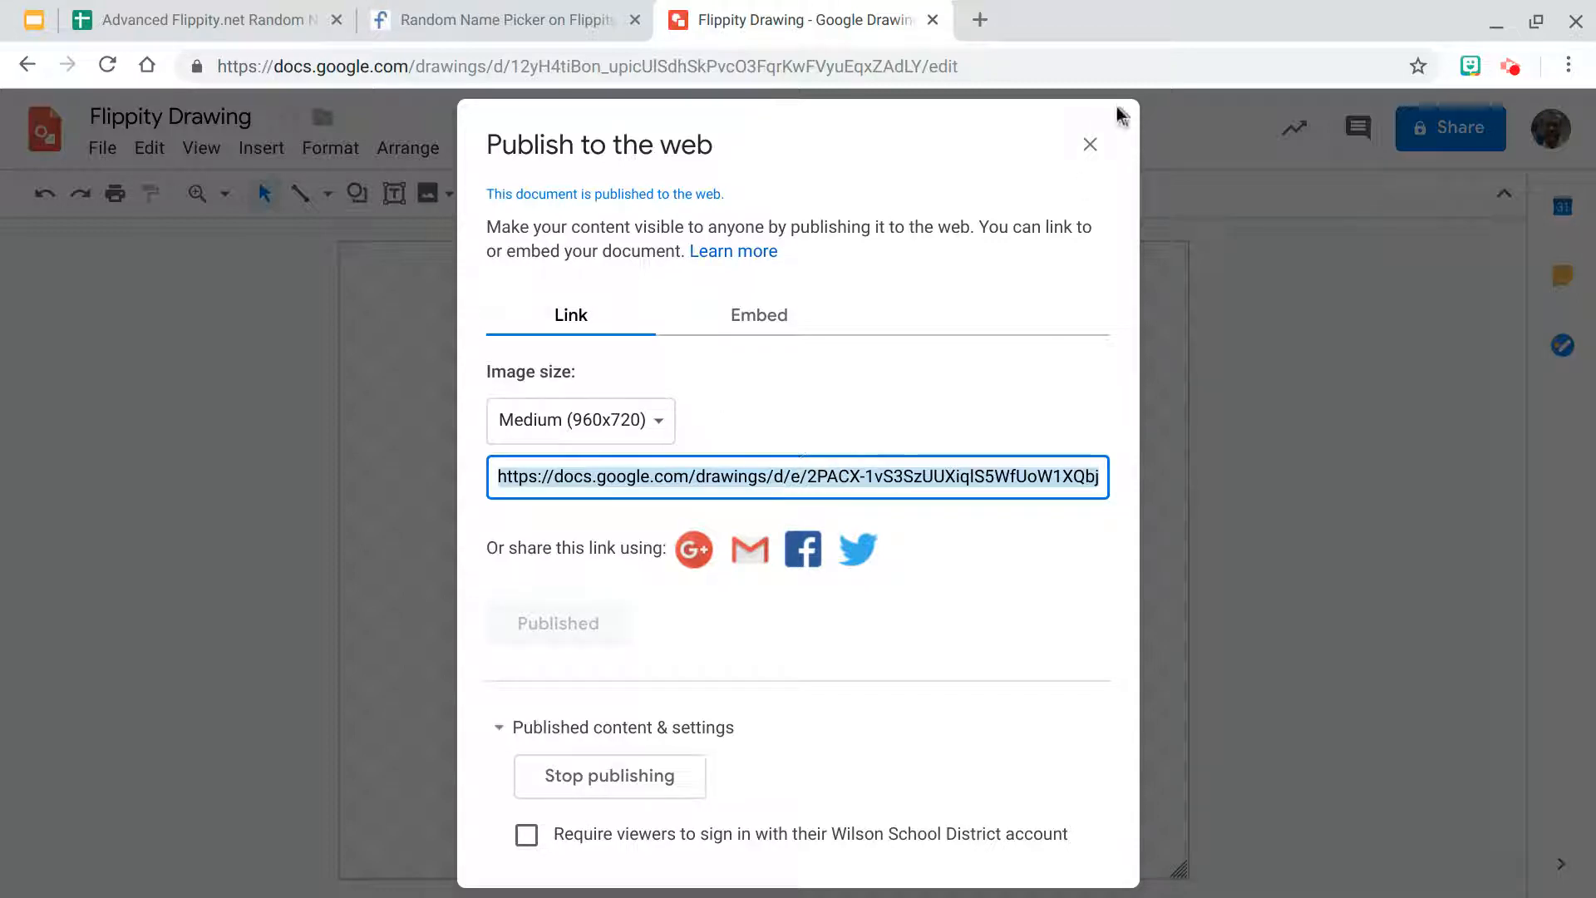
pyautogui.click(199, 19)
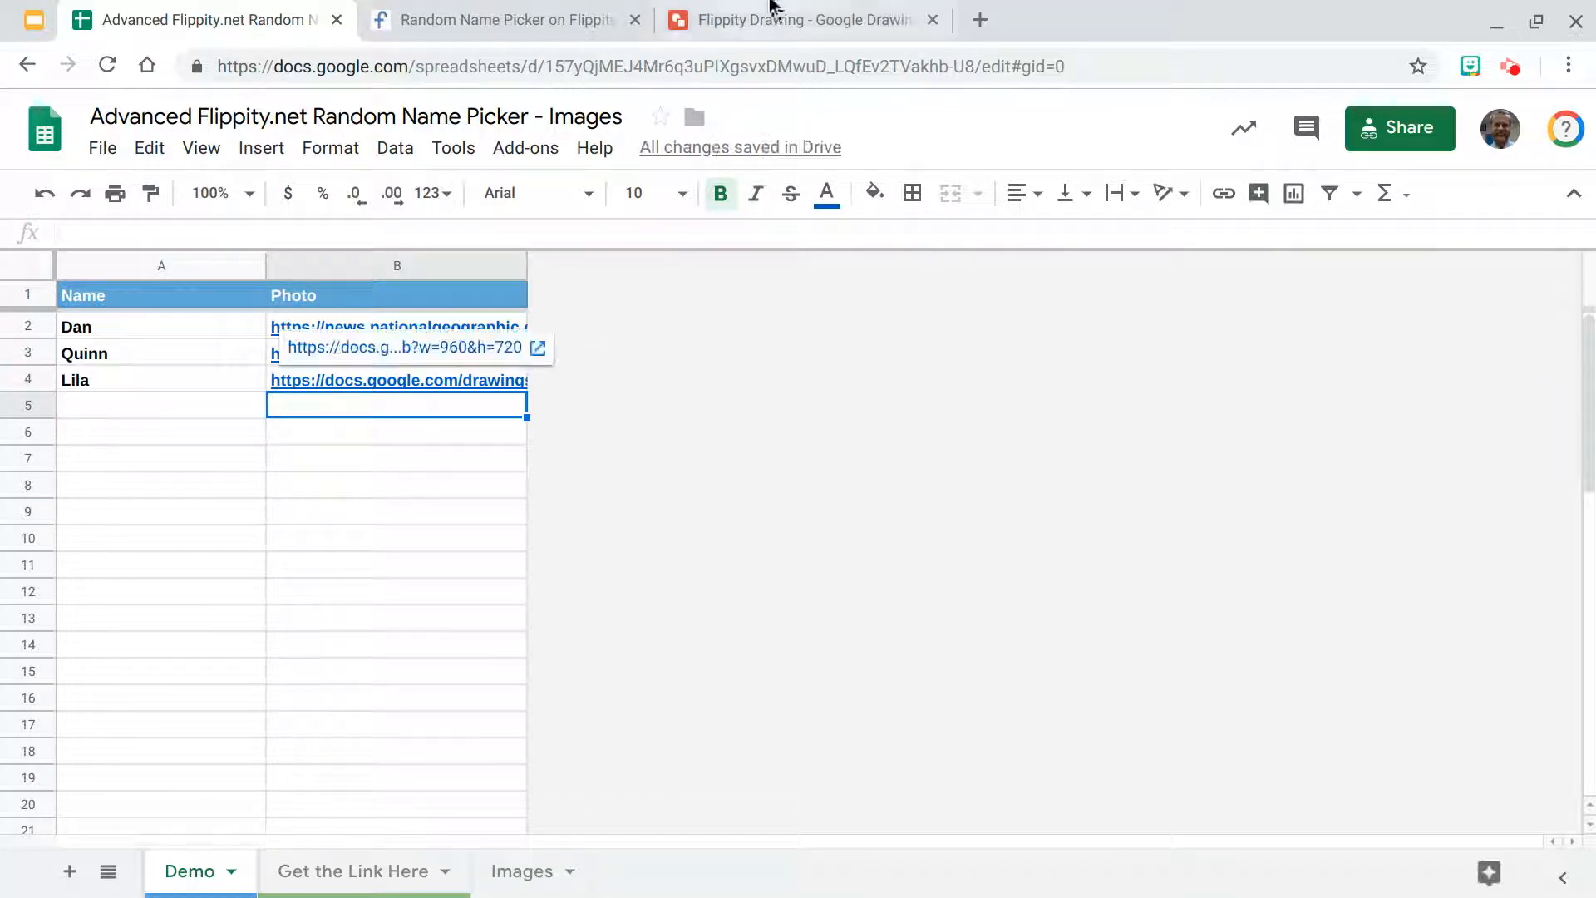
# Step: After pasting the link into Lila's Photo cell, close the figure drawing tab
pyautogui.click(799, 19)
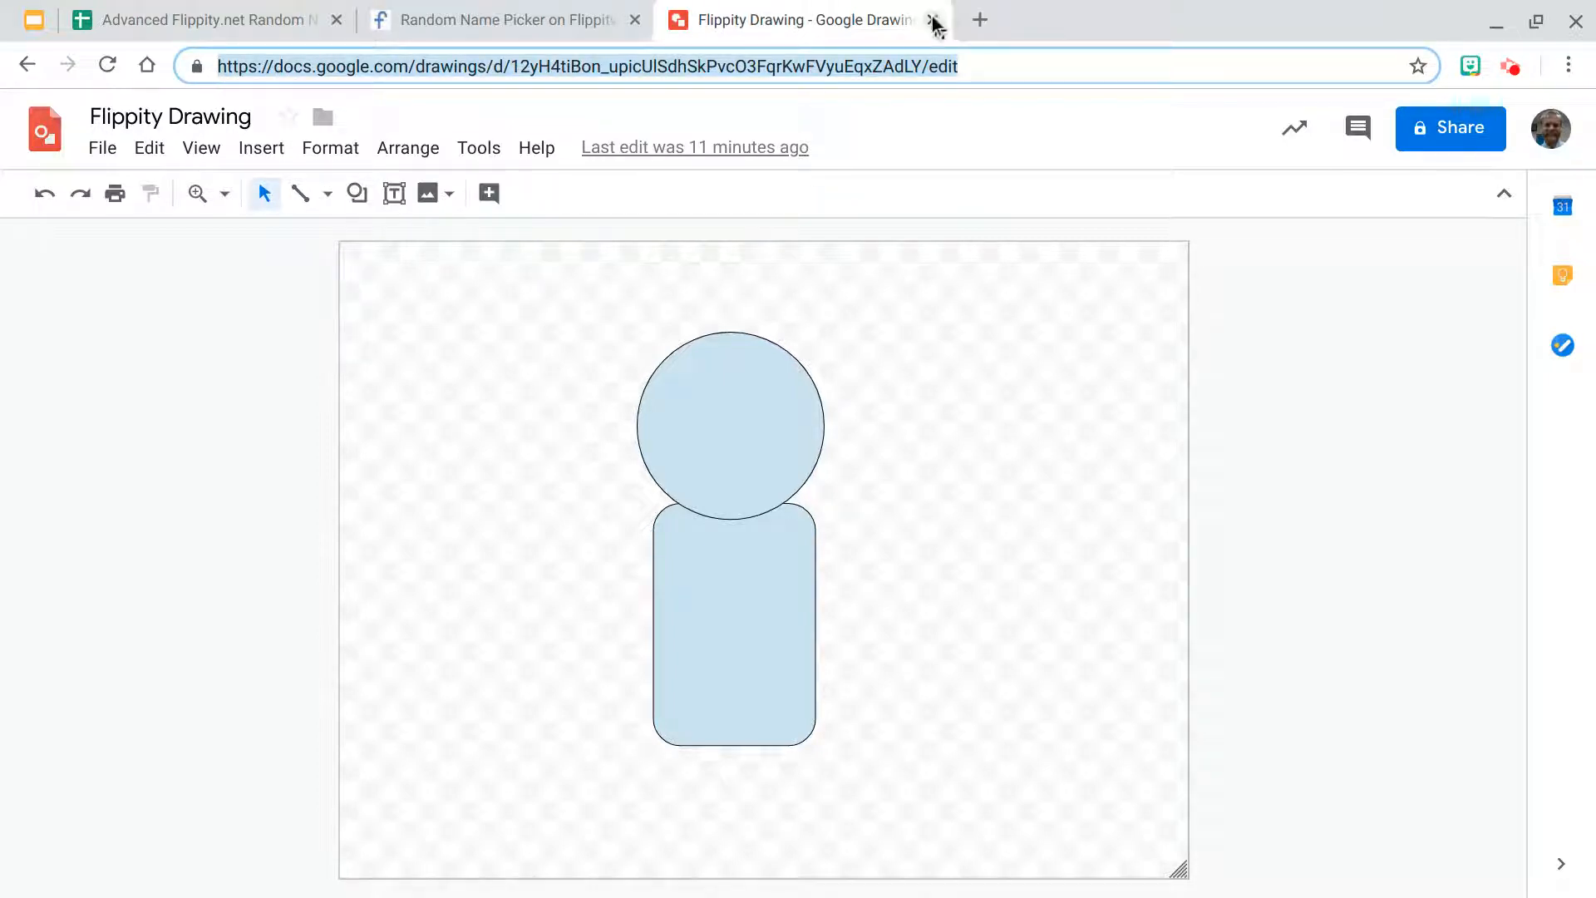
pyautogui.click(929, 19)
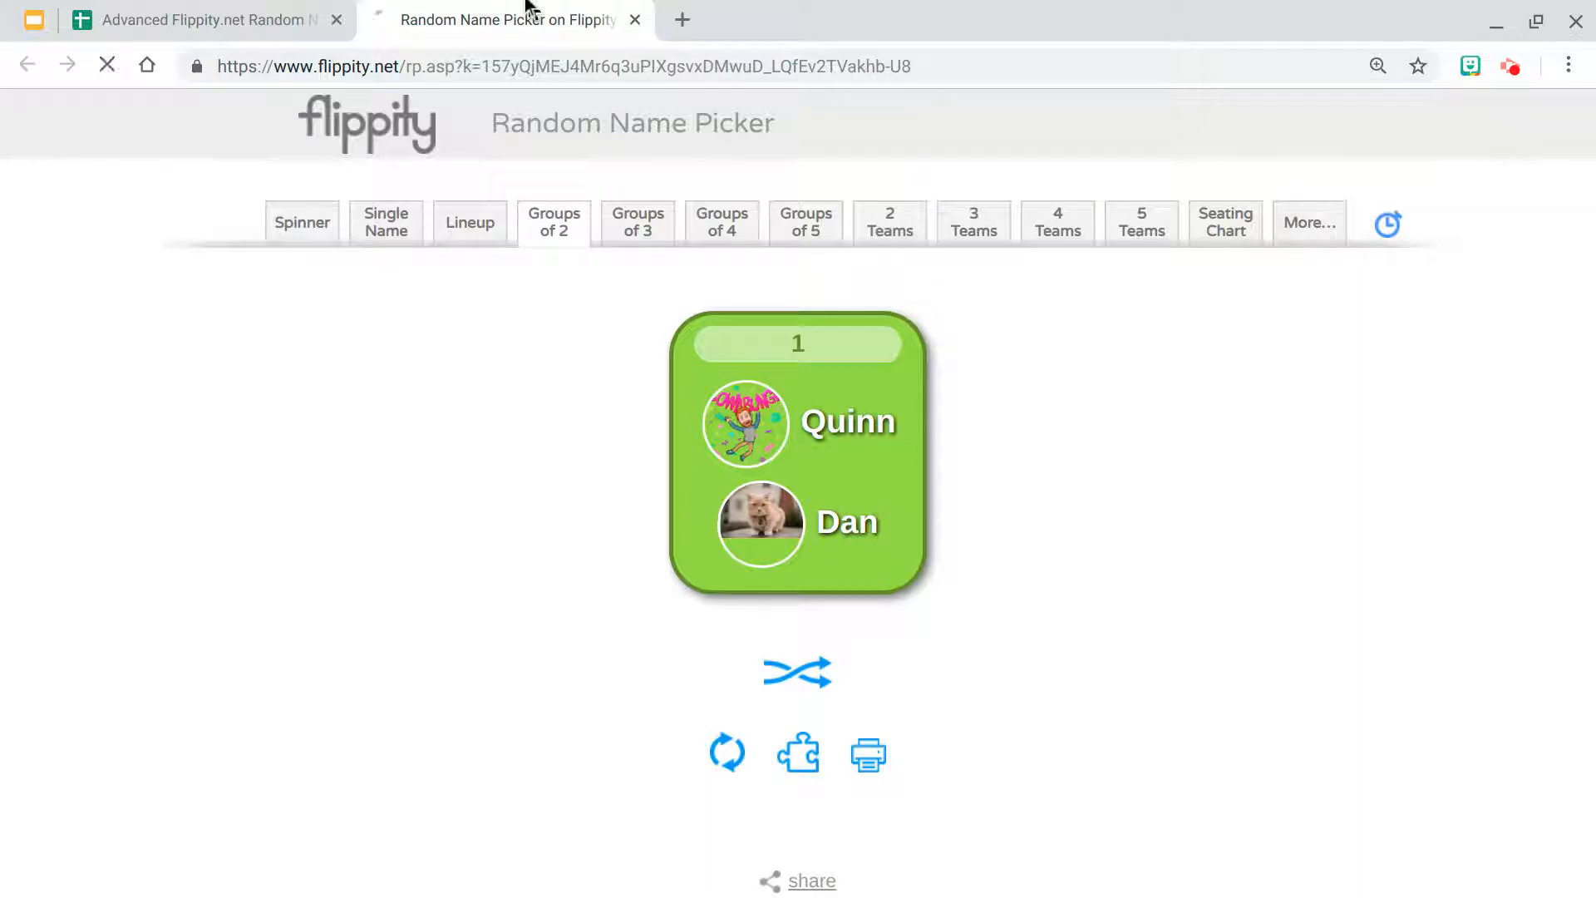
# Step: Reload Flippity, check Lila's figure avatar in the Lineup, then select the empty cell below Lila
pyautogui.click(301, 222)
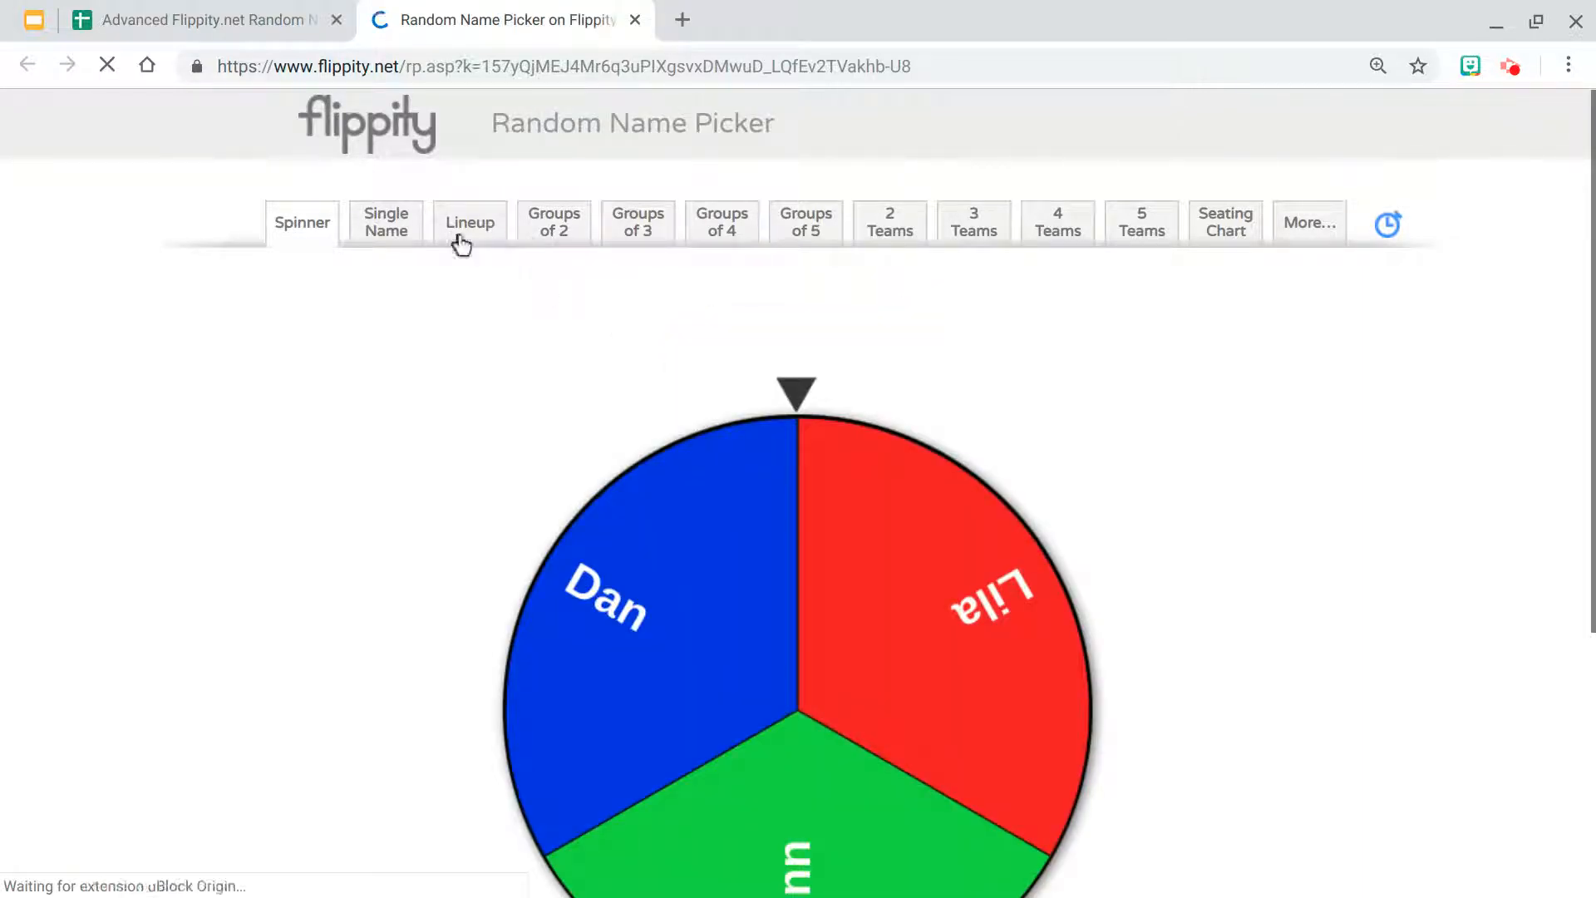
pyautogui.click(469, 221)
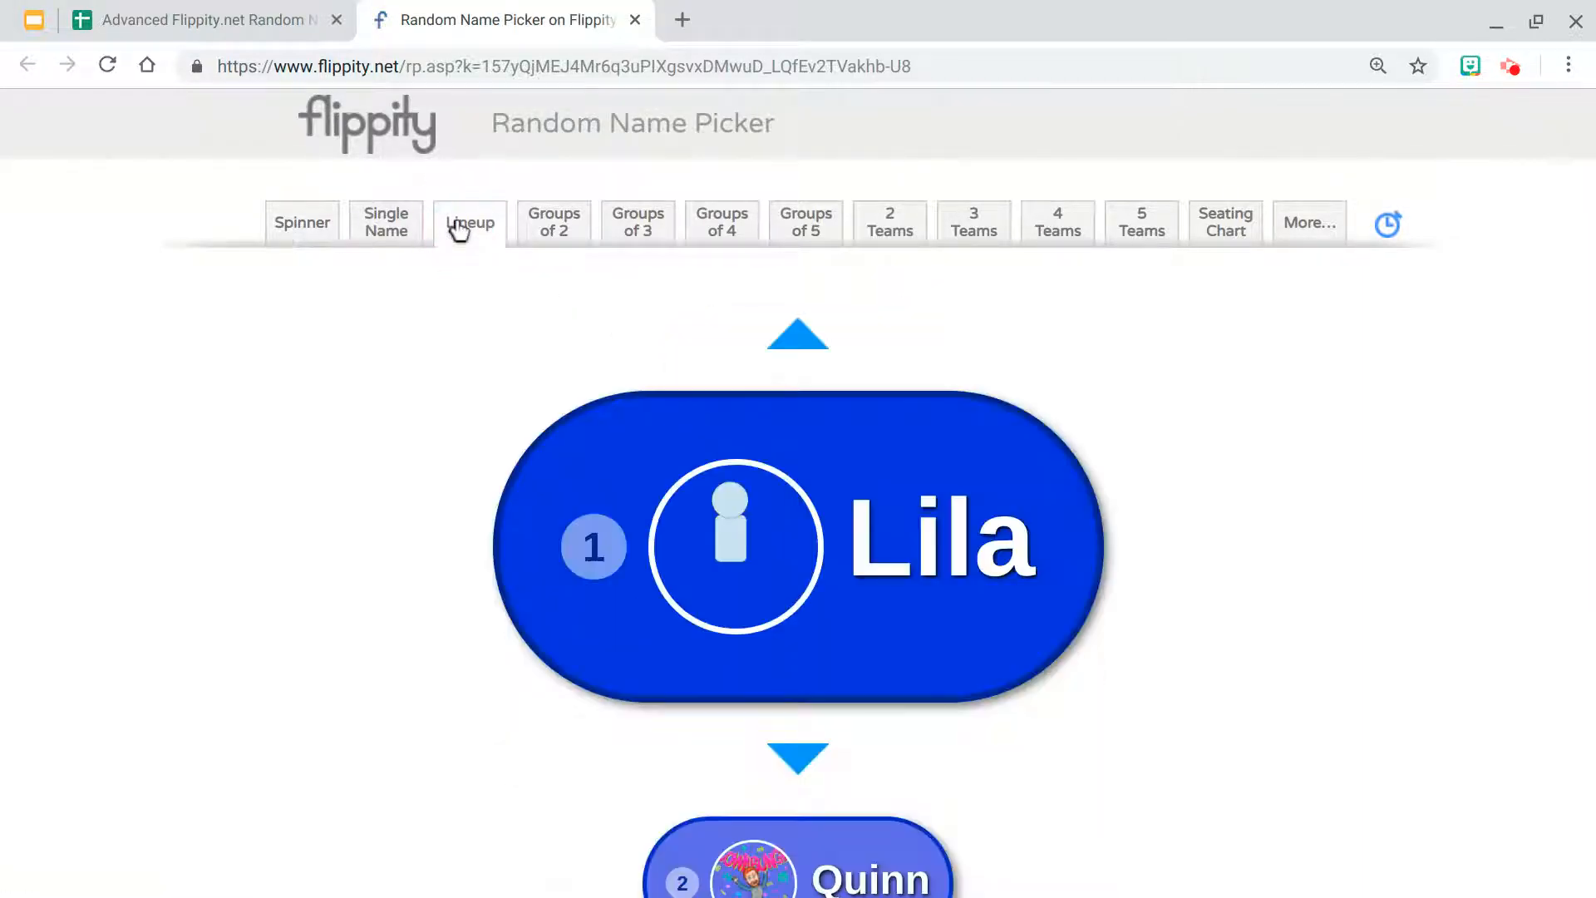
pyautogui.scroll(-3)
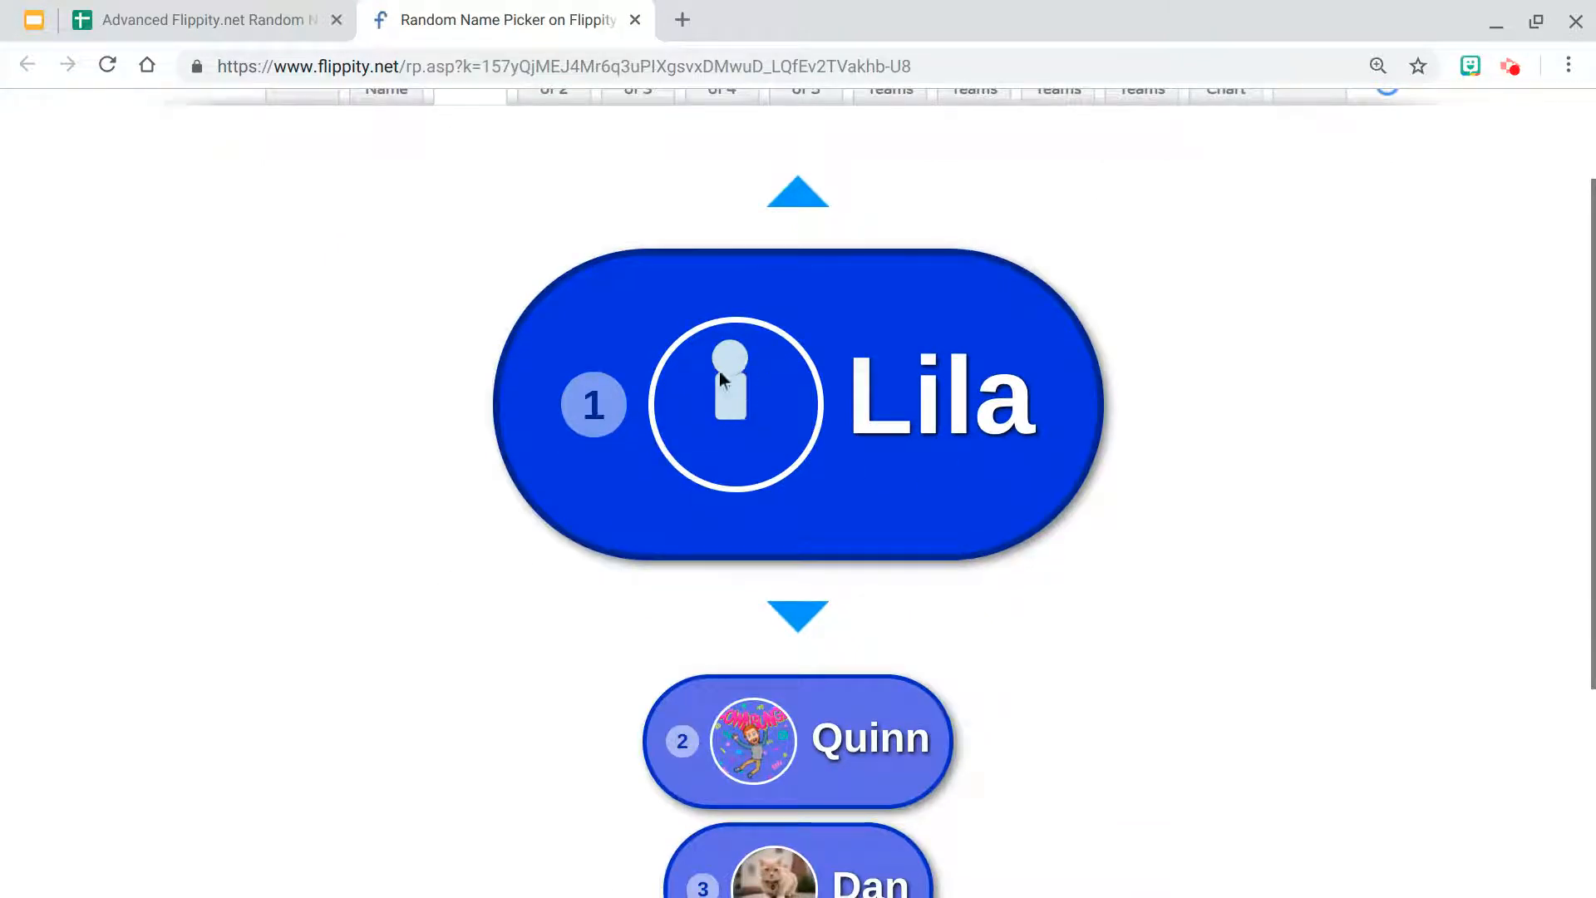
pyautogui.moveTo(735, 390)
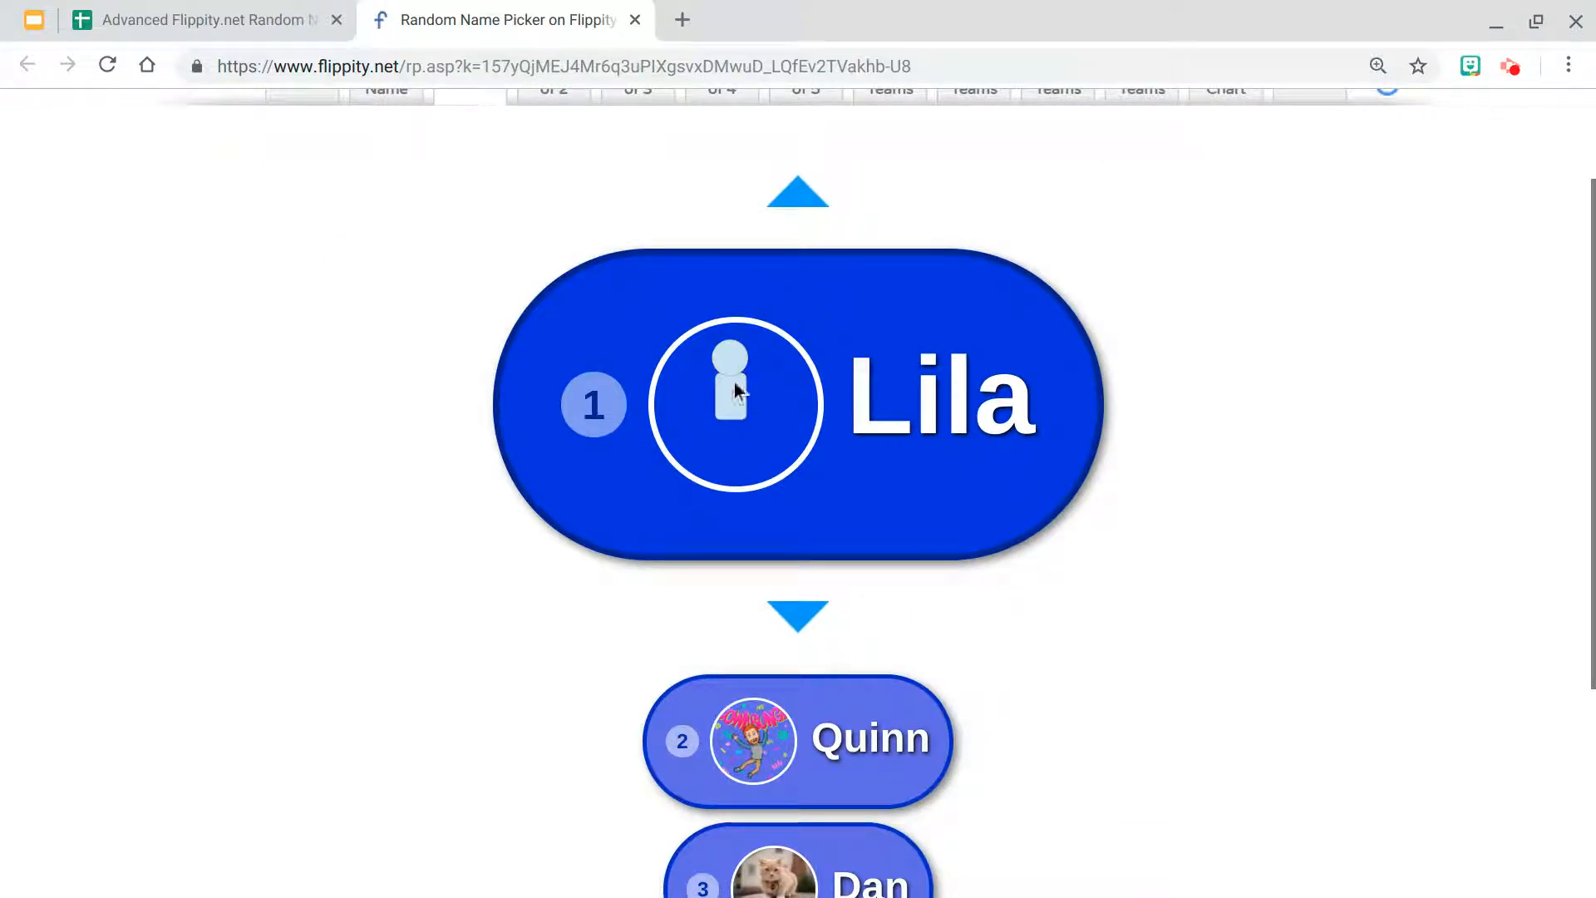
pyautogui.moveTo(740, 364)
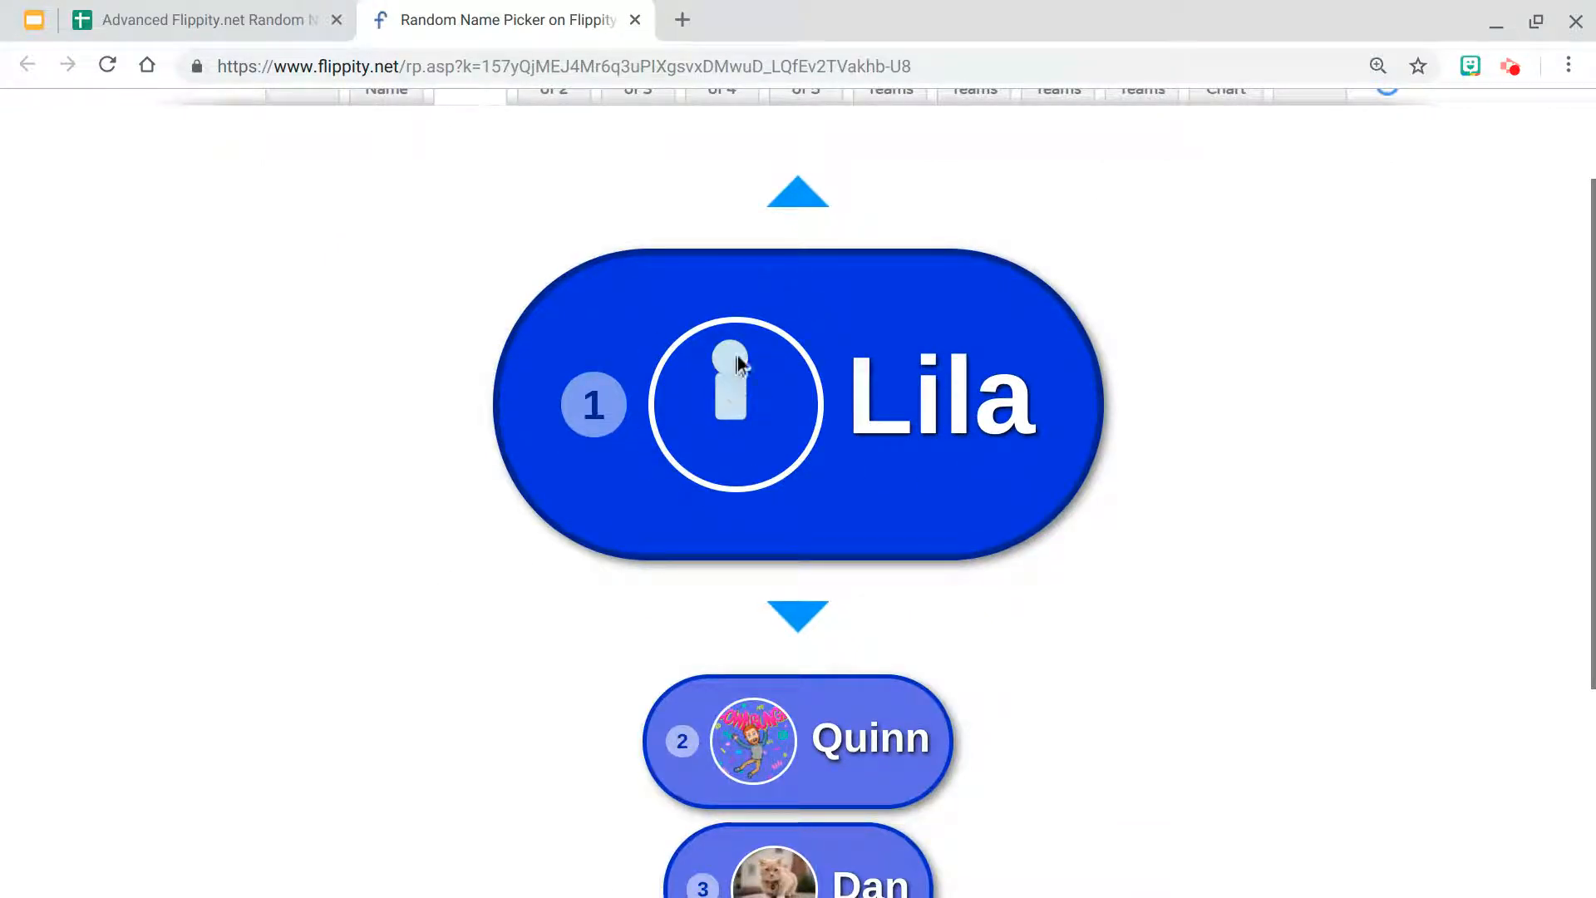
pyautogui.moveTo(730, 394)
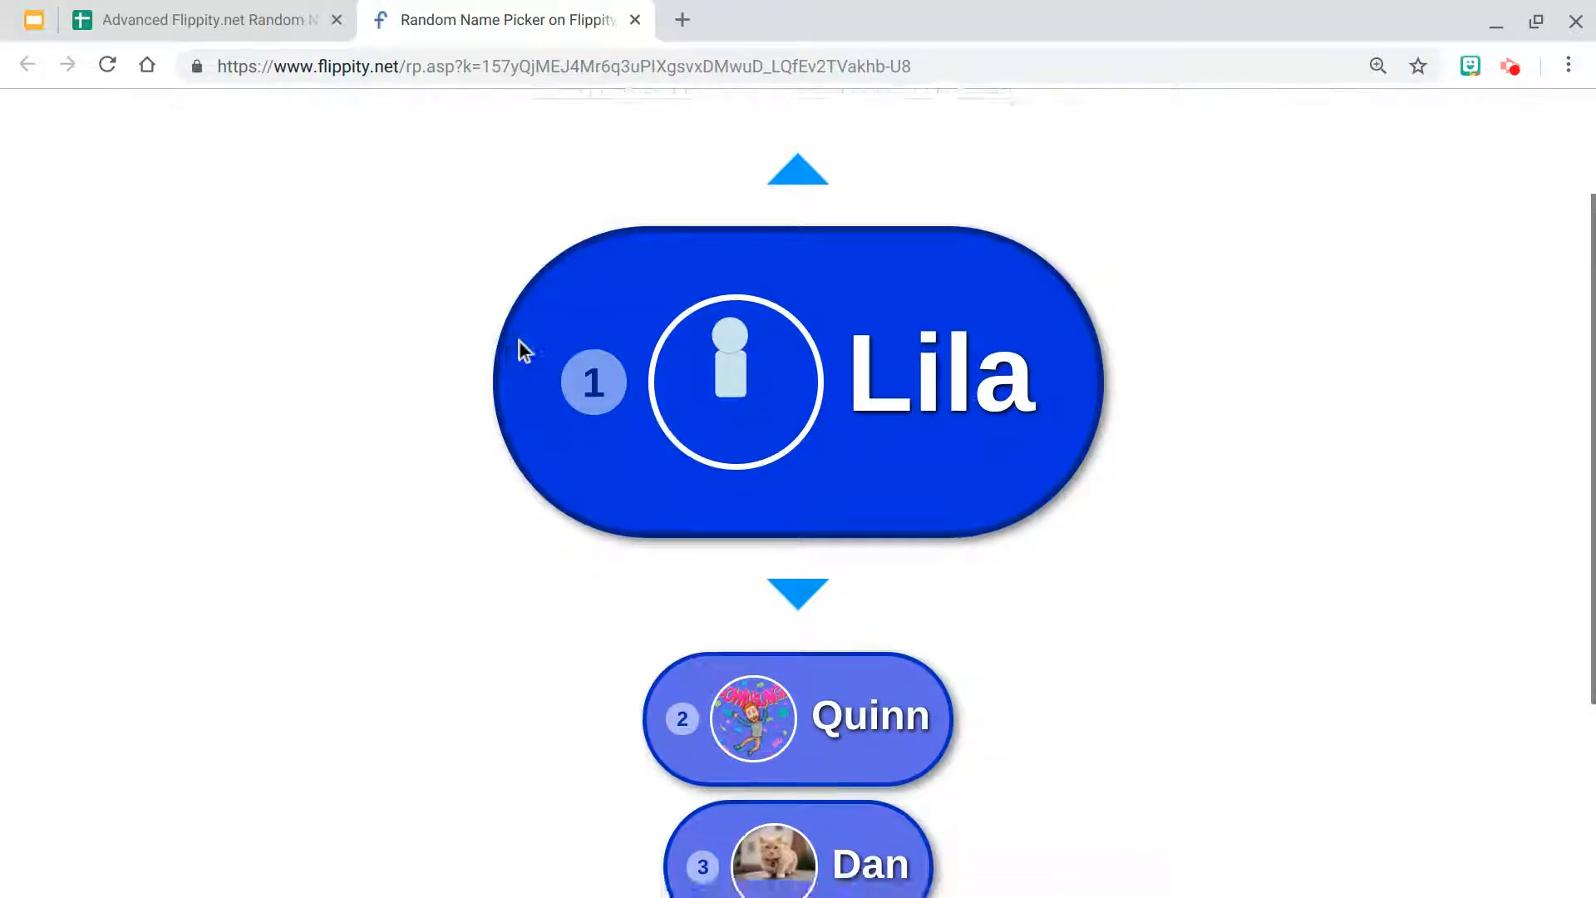
pyautogui.scroll(3)
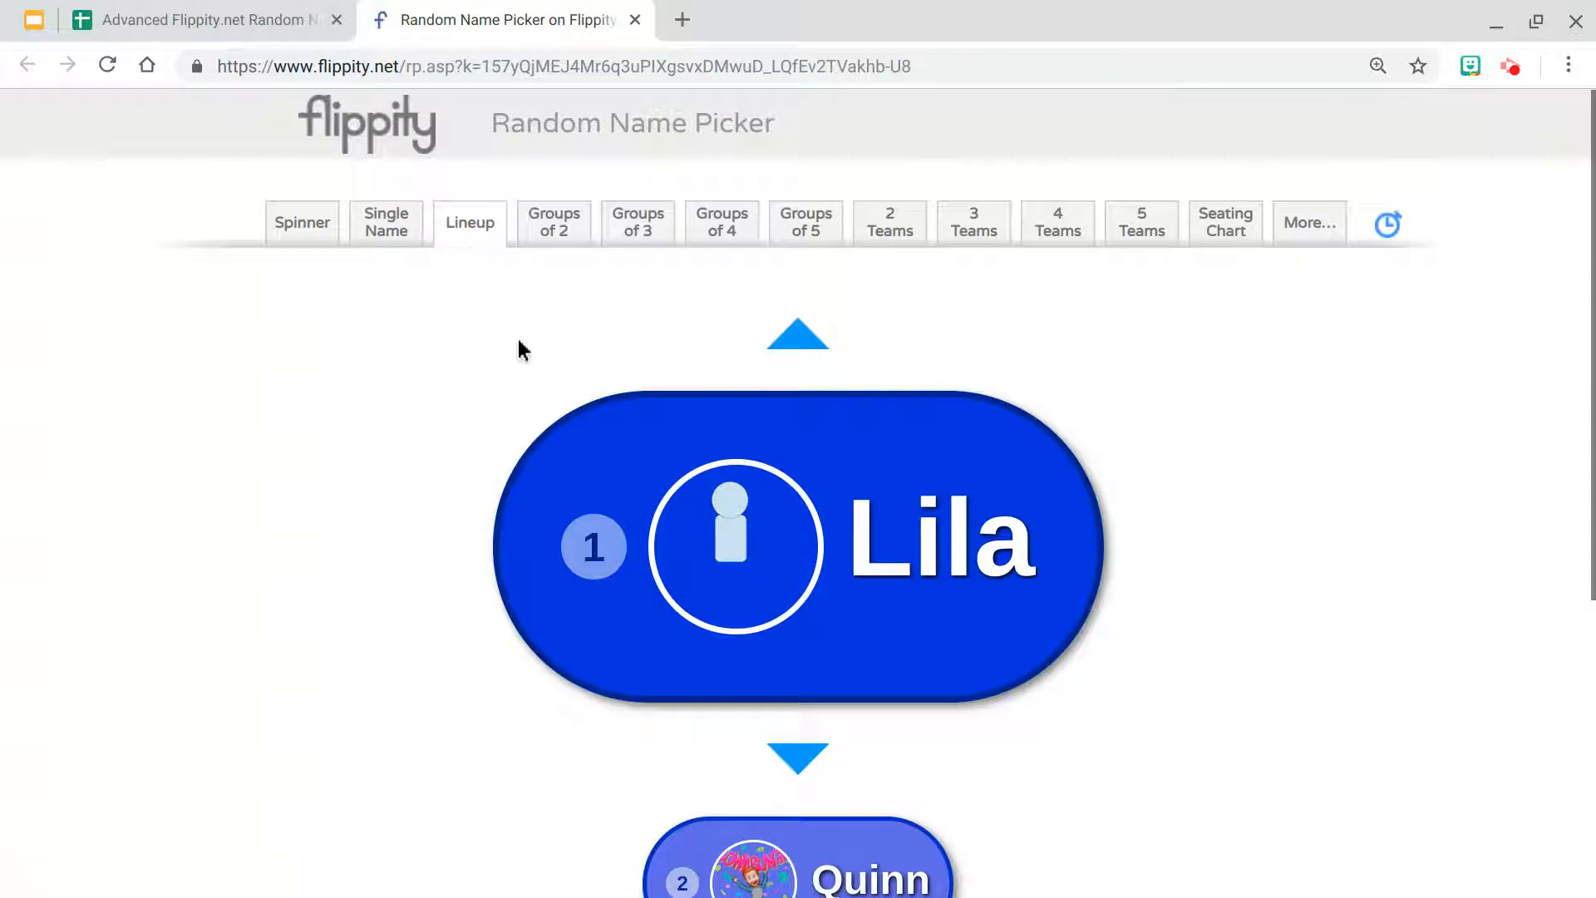
pyautogui.click(193, 19)
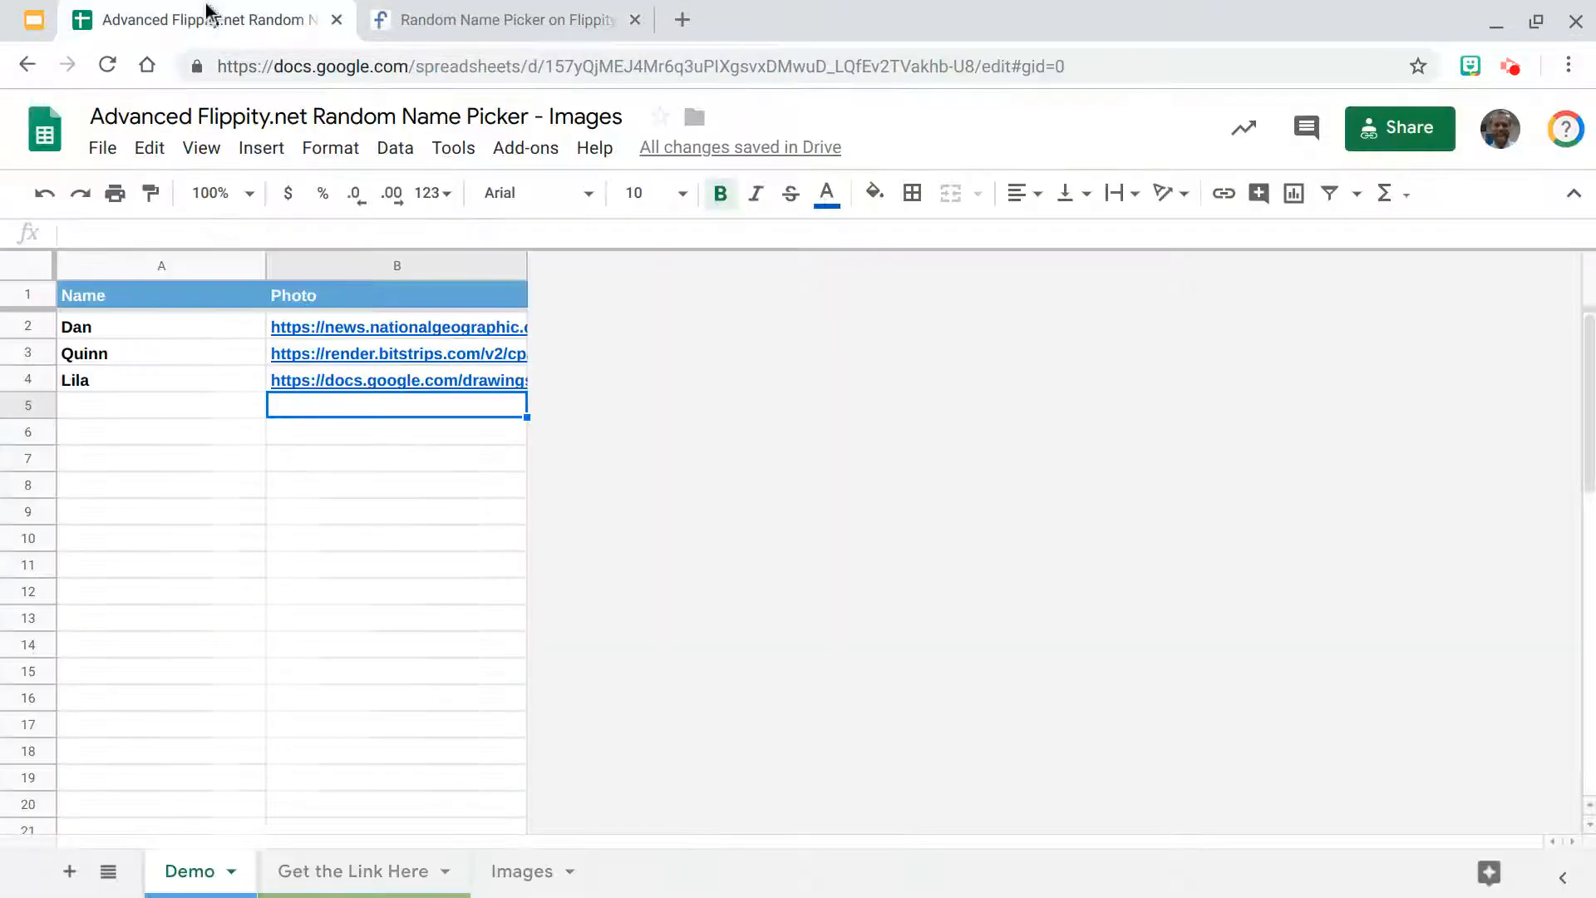
pyautogui.click(160, 404)
pyautogui.write('Piper')
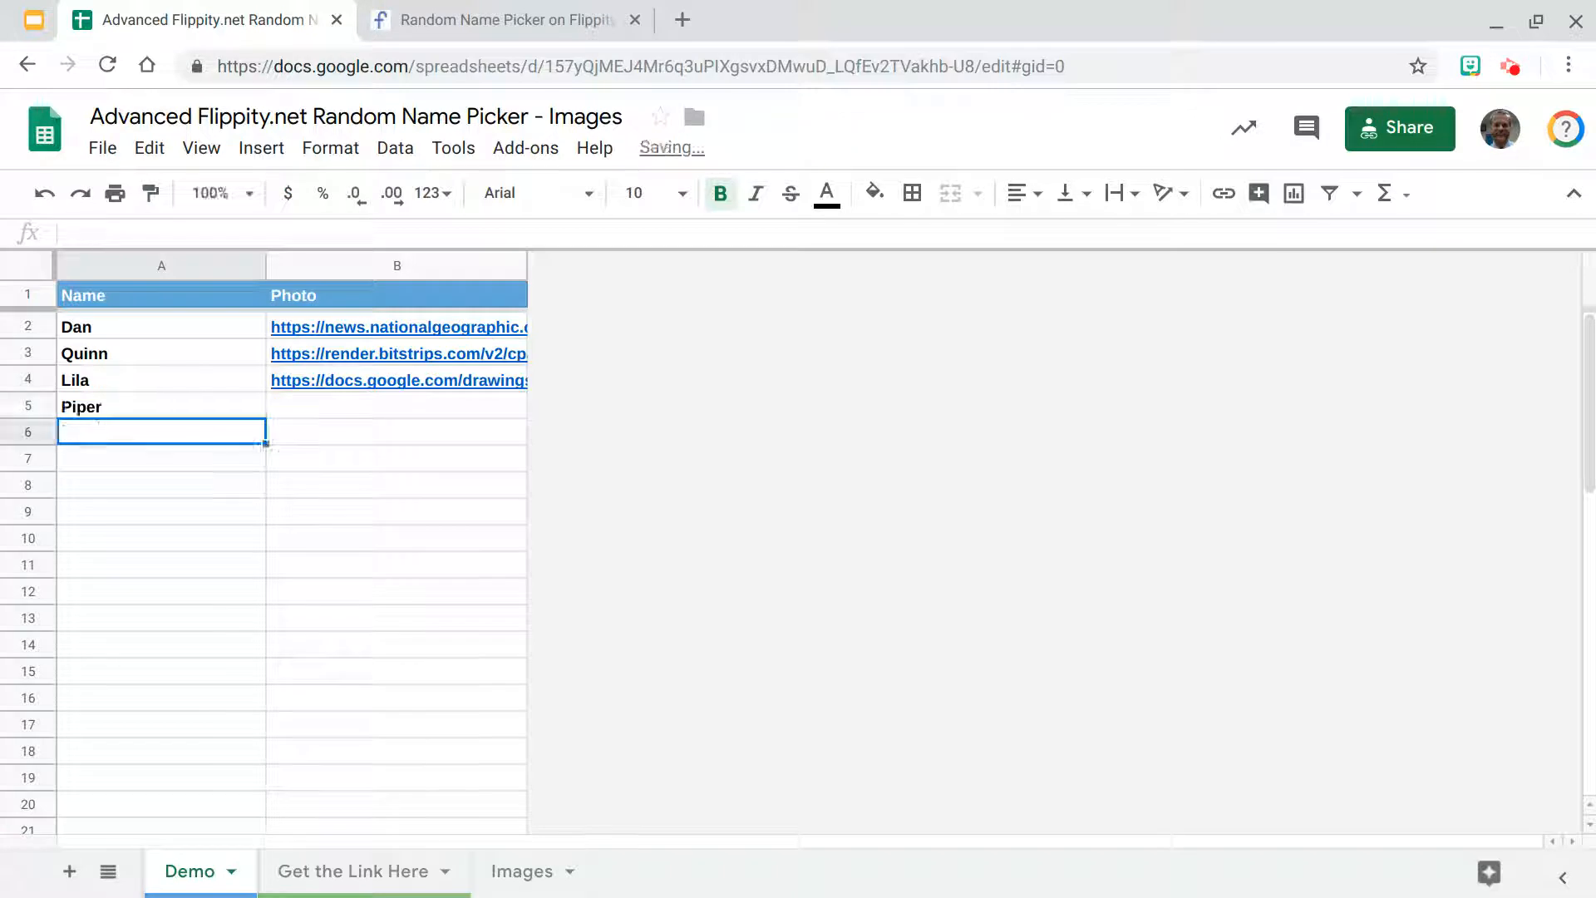
# Step: Insert a column right of Photo titled 'Image Row', then right-click columns A–B
pyautogui.rightClick(395, 264)
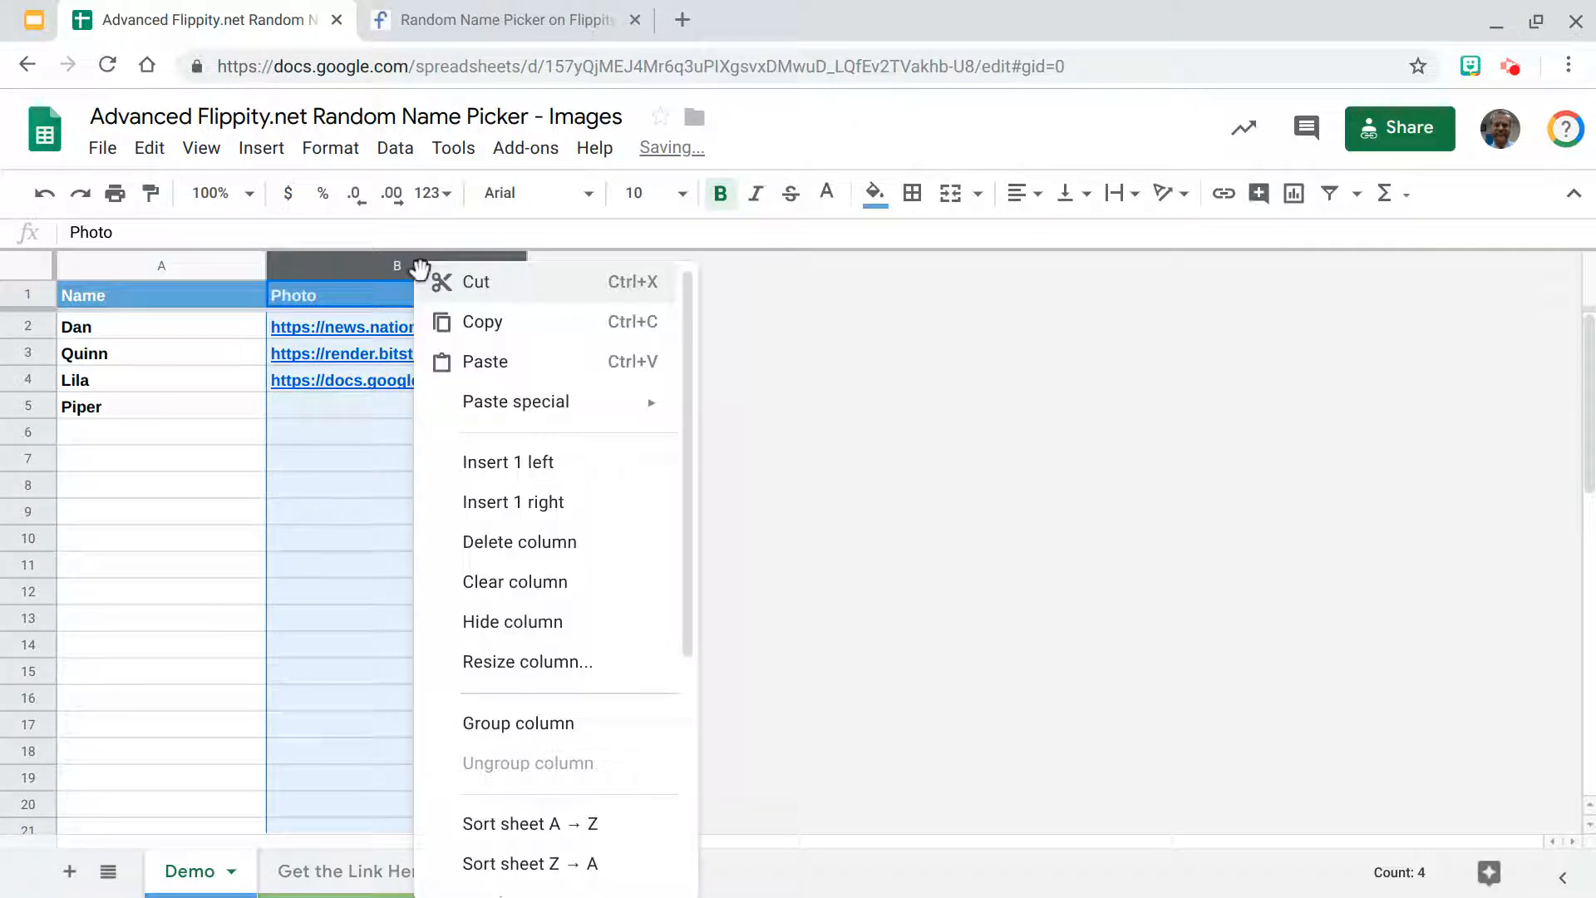
pyautogui.click(513, 502)
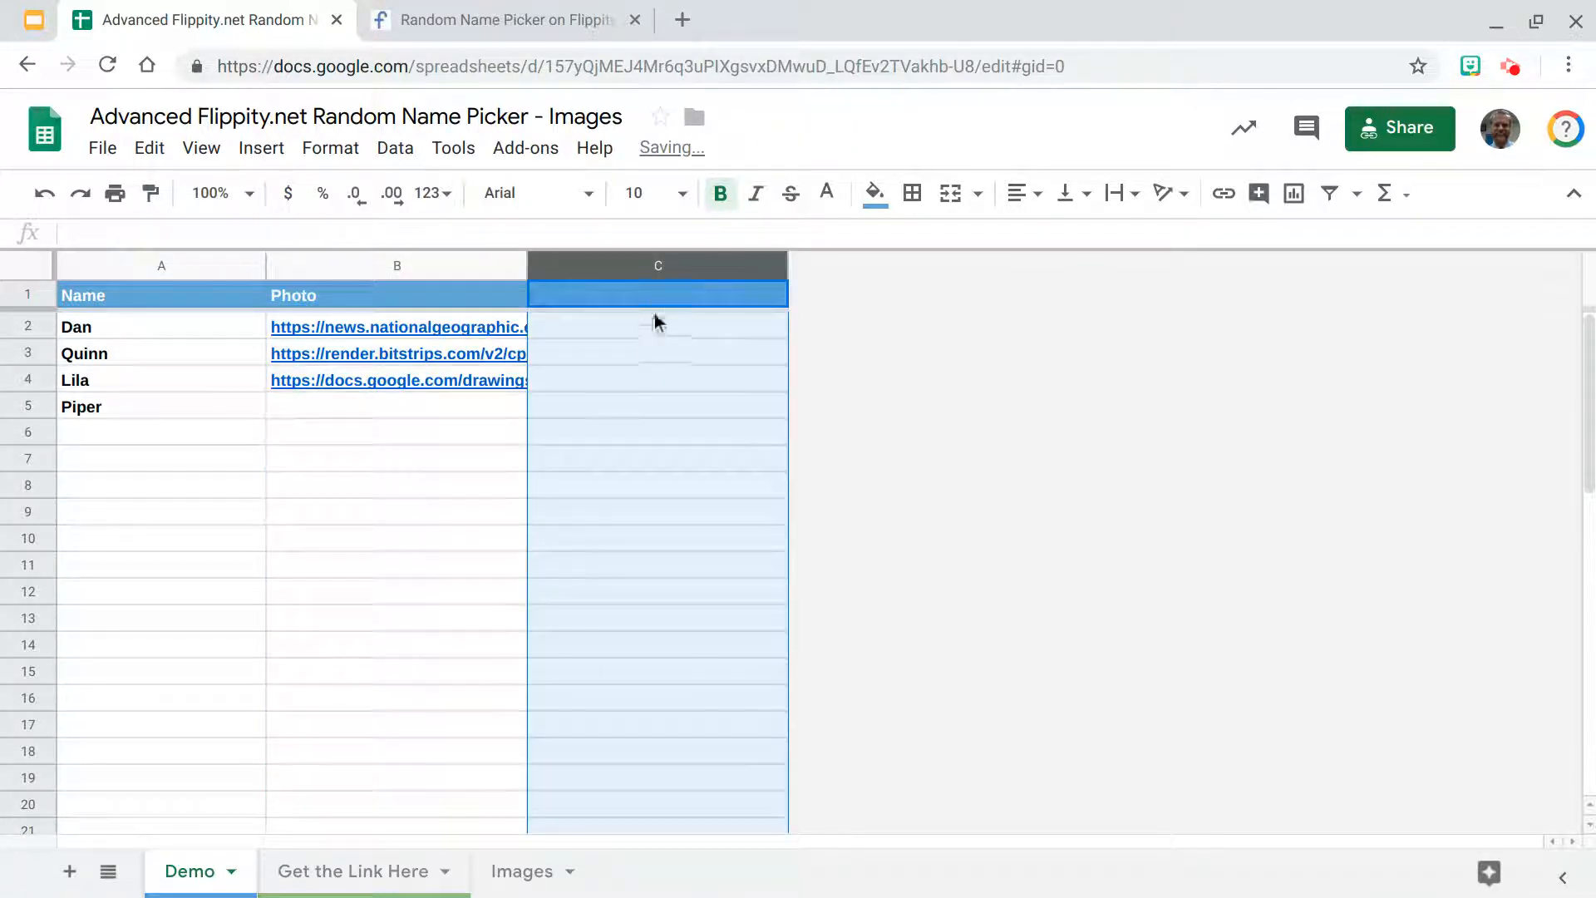
pyautogui.write('Image Row')
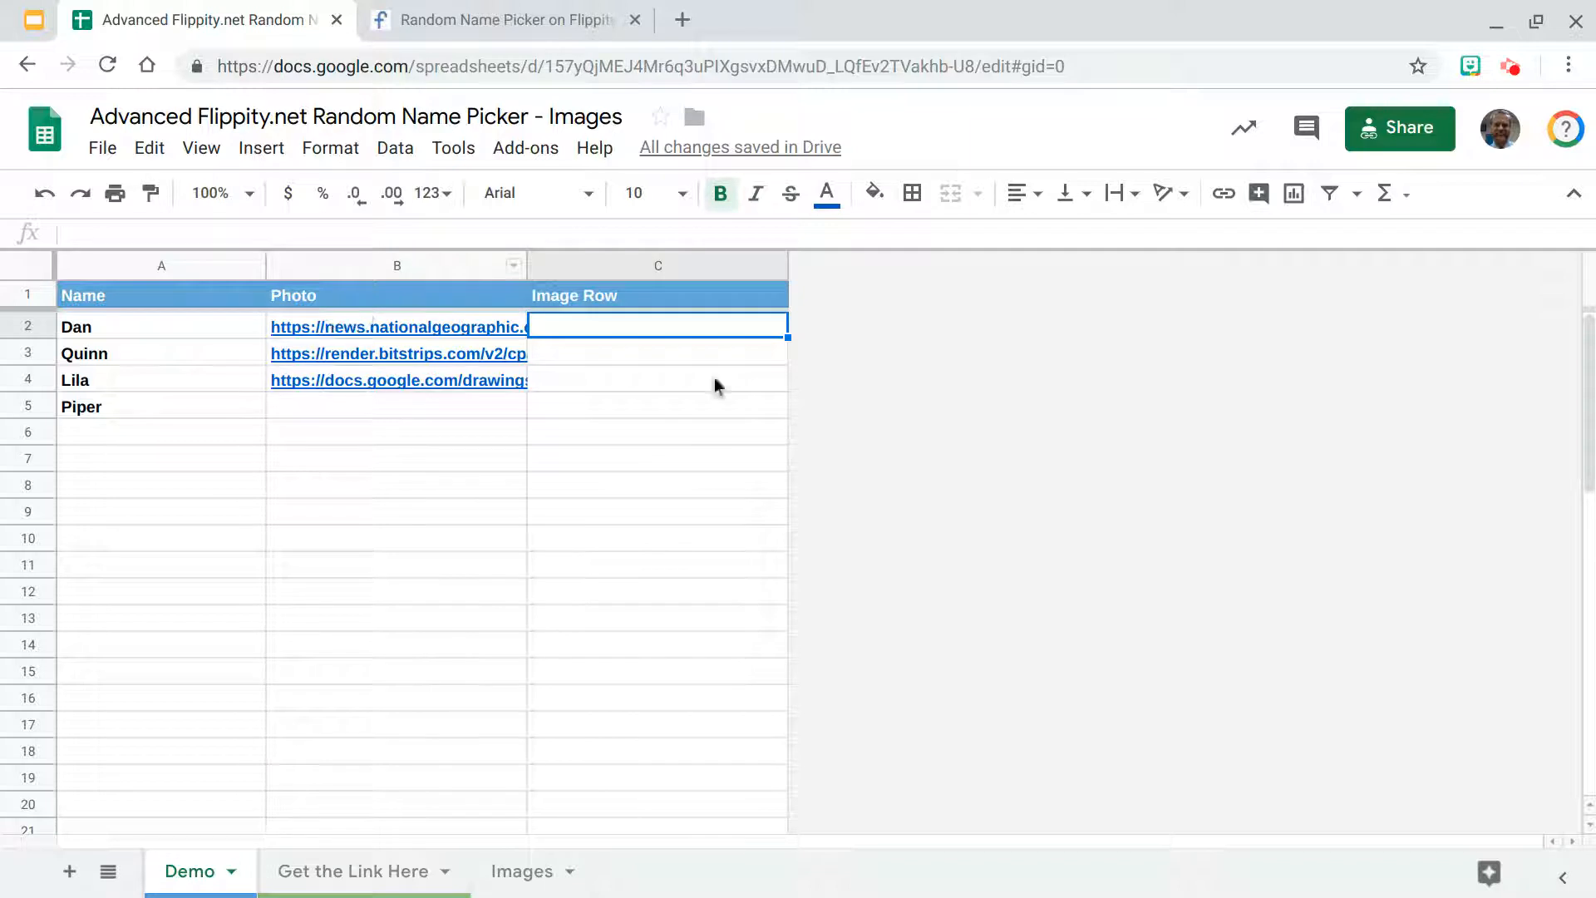
pyautogui.moveTo(375, 272)
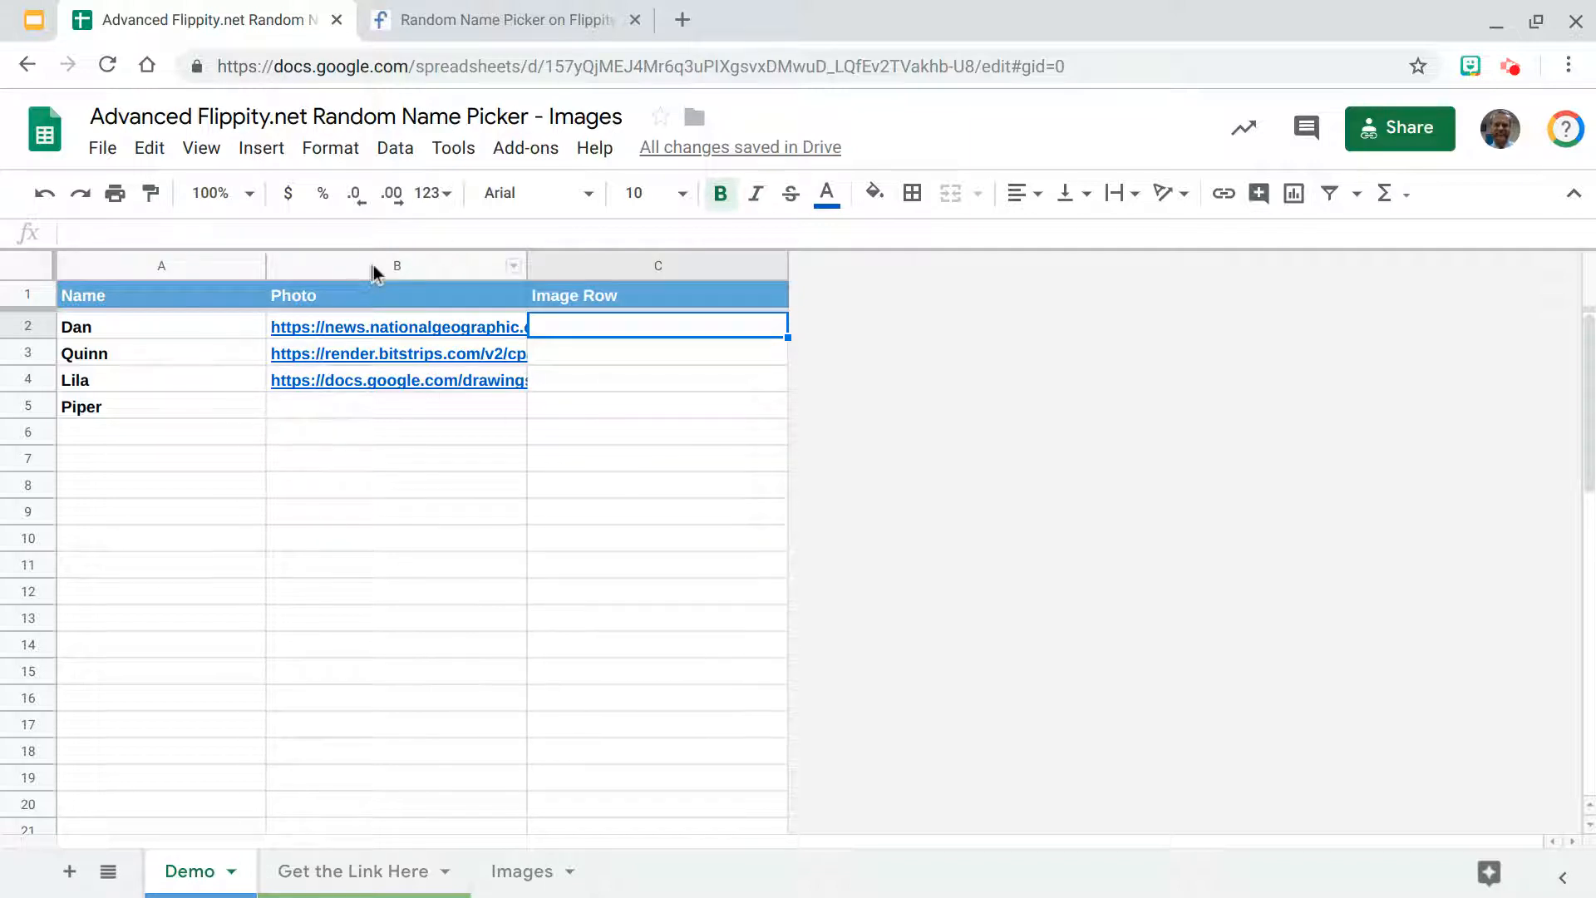
pyautogui.rightClick(395, 265)
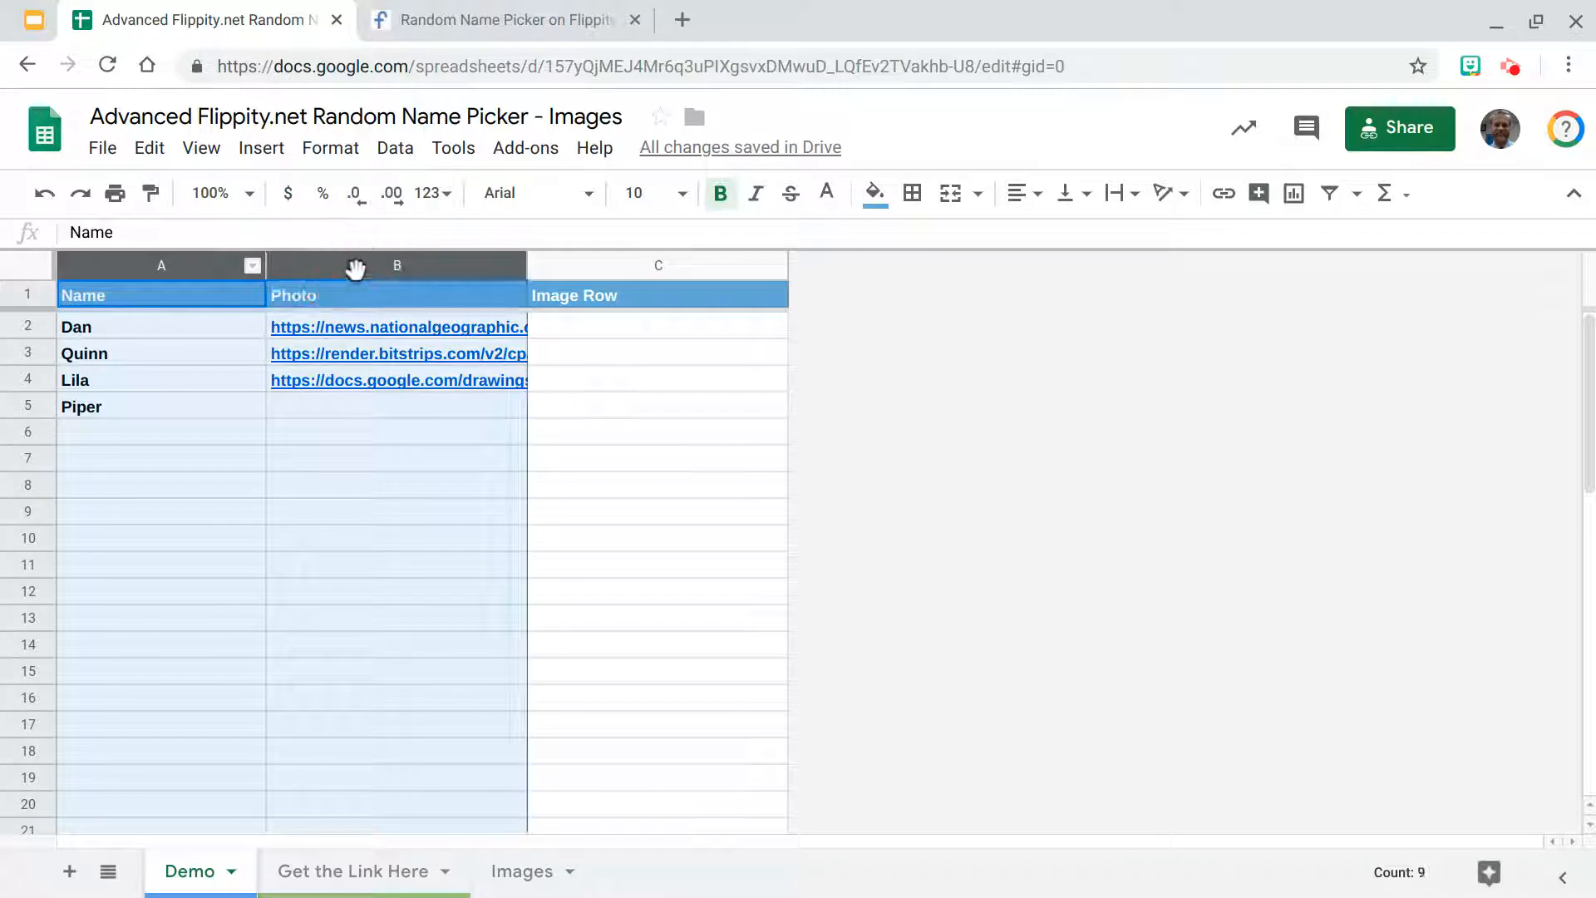
pyautogui.rightClick(396, 266)
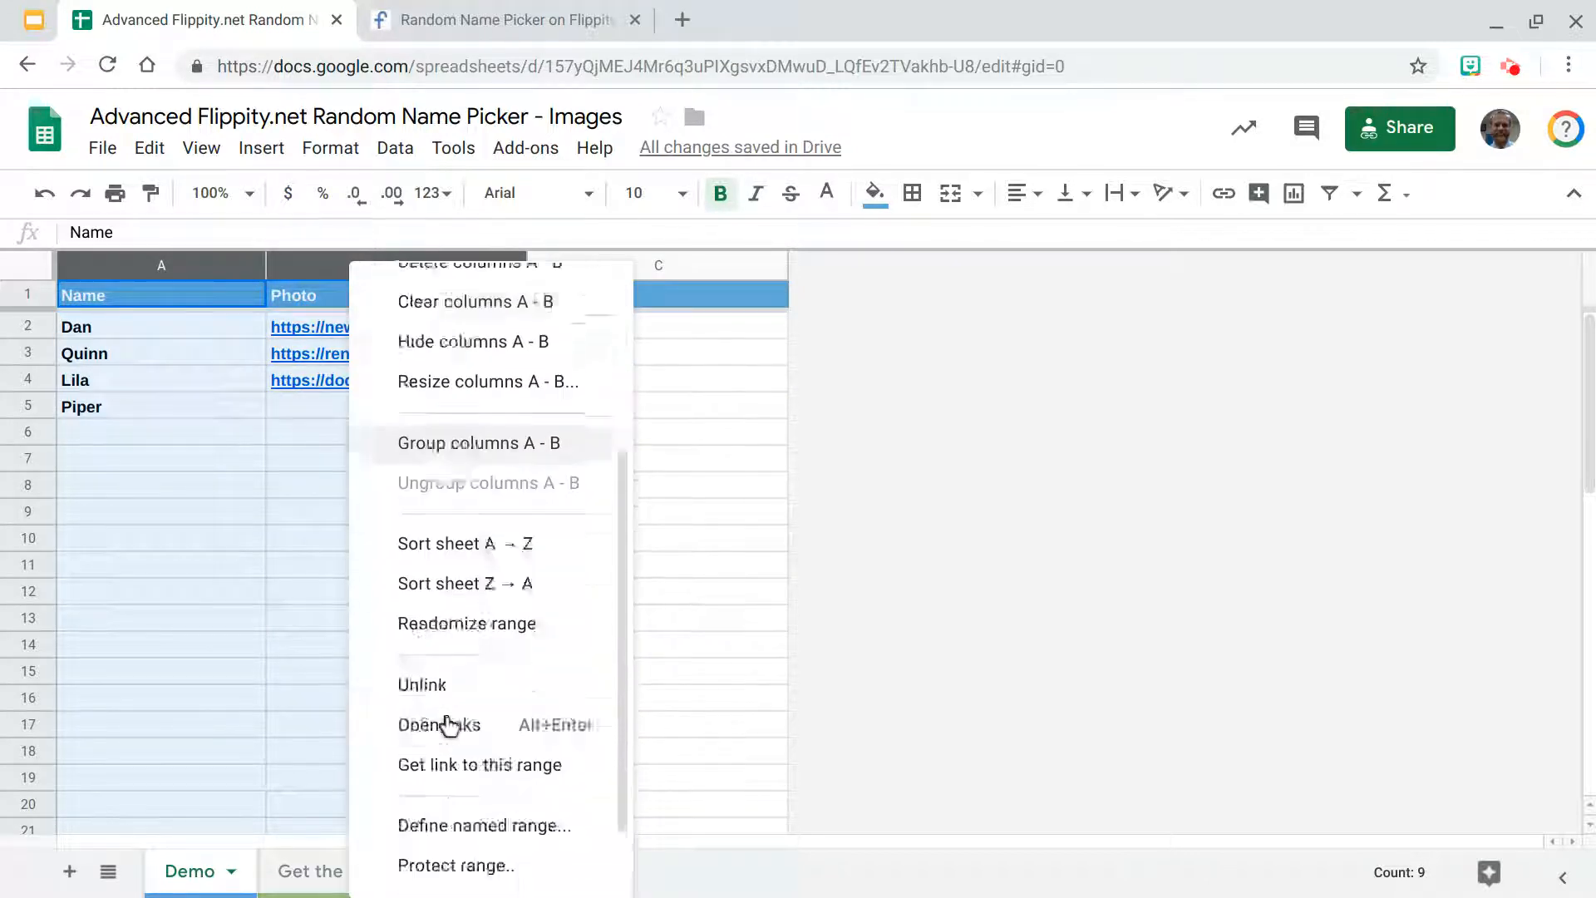
pyautogui.scroll(-3)
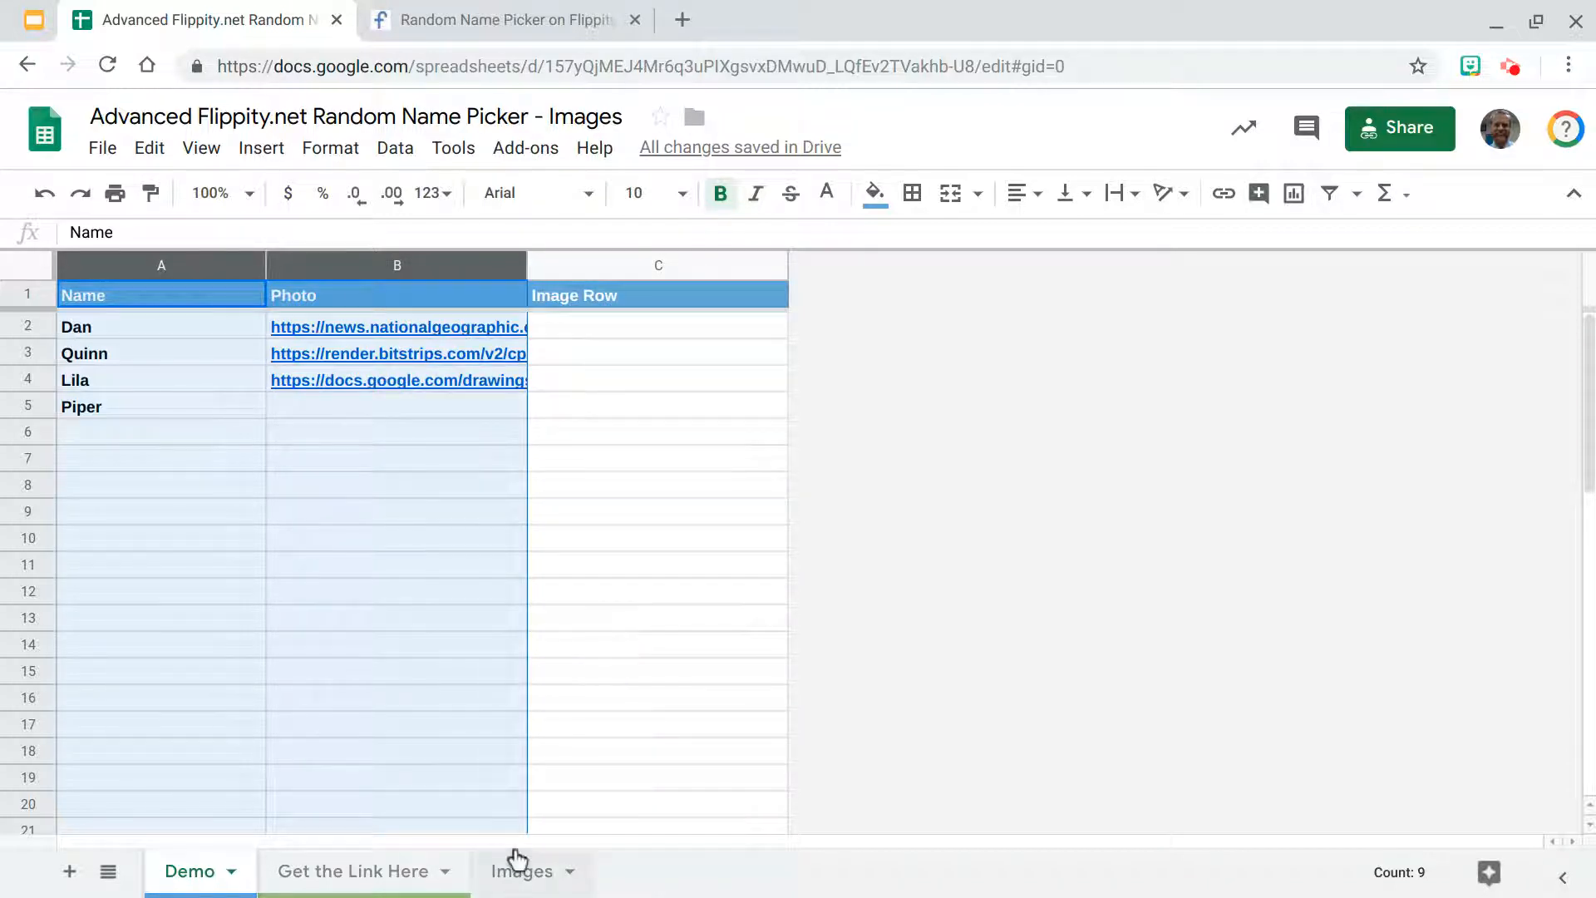
pyautogui.click(522, 871)
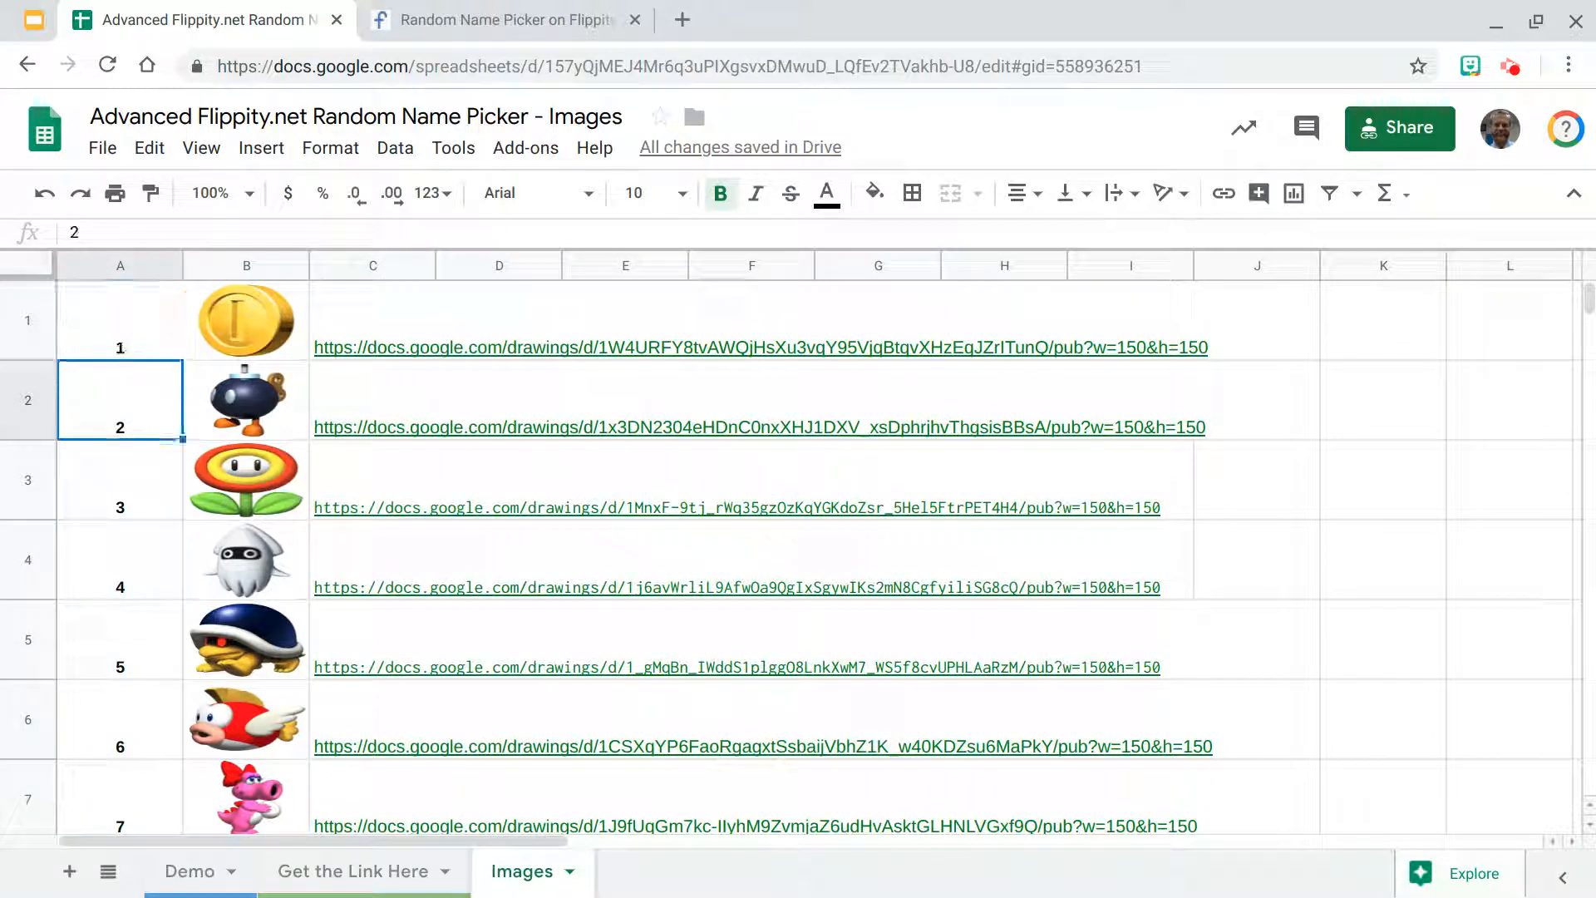
pyautogui.scroll(-3)
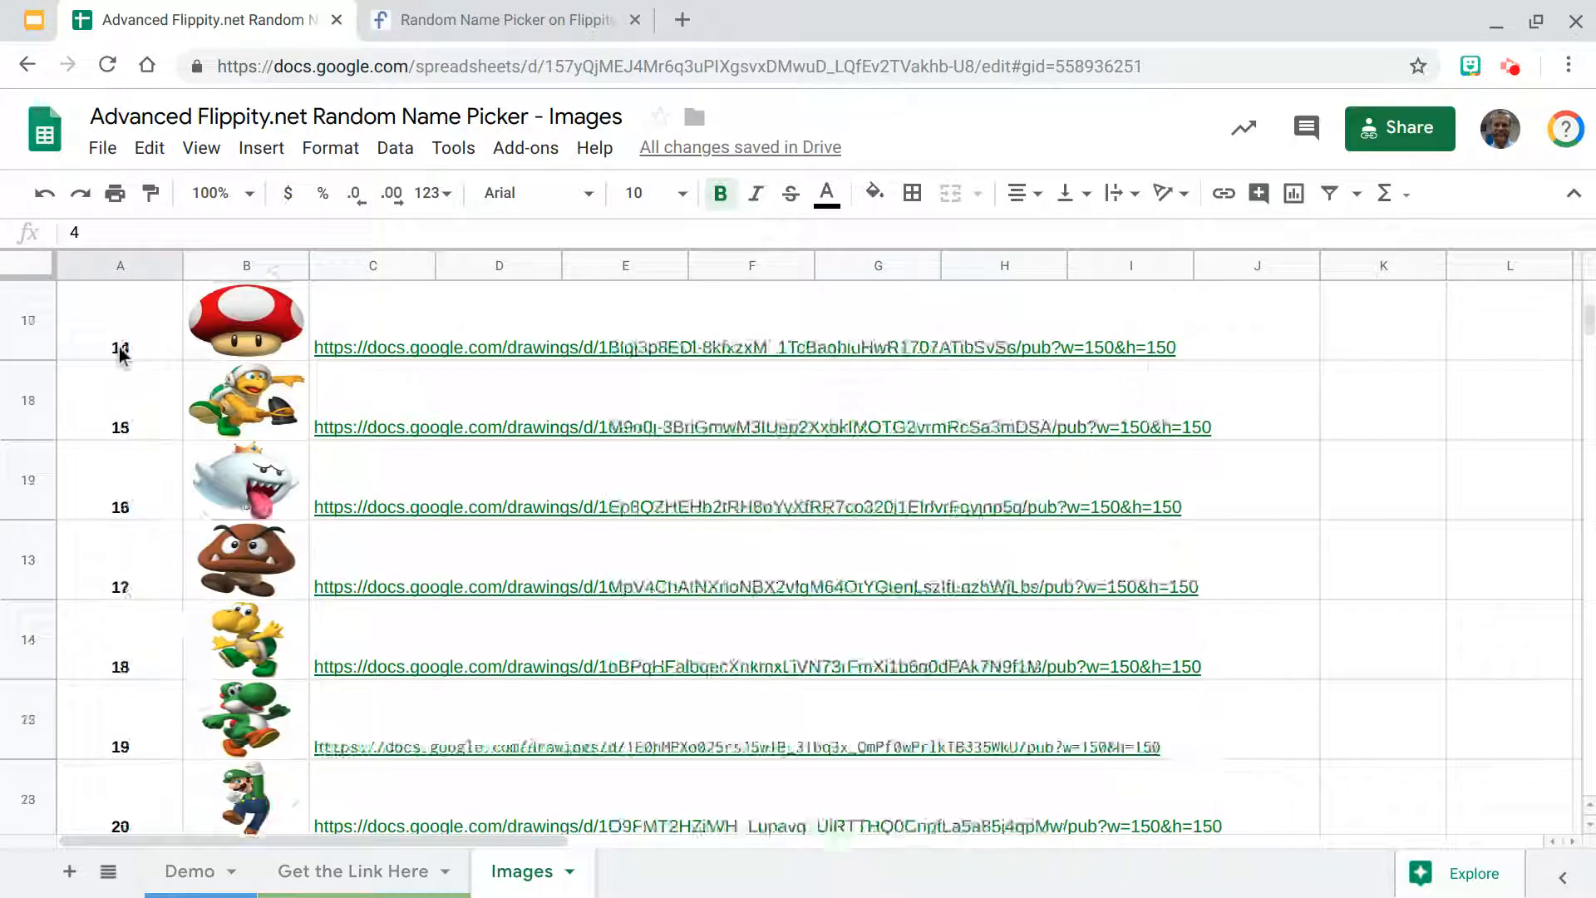
pyautogui.scroll(-3)
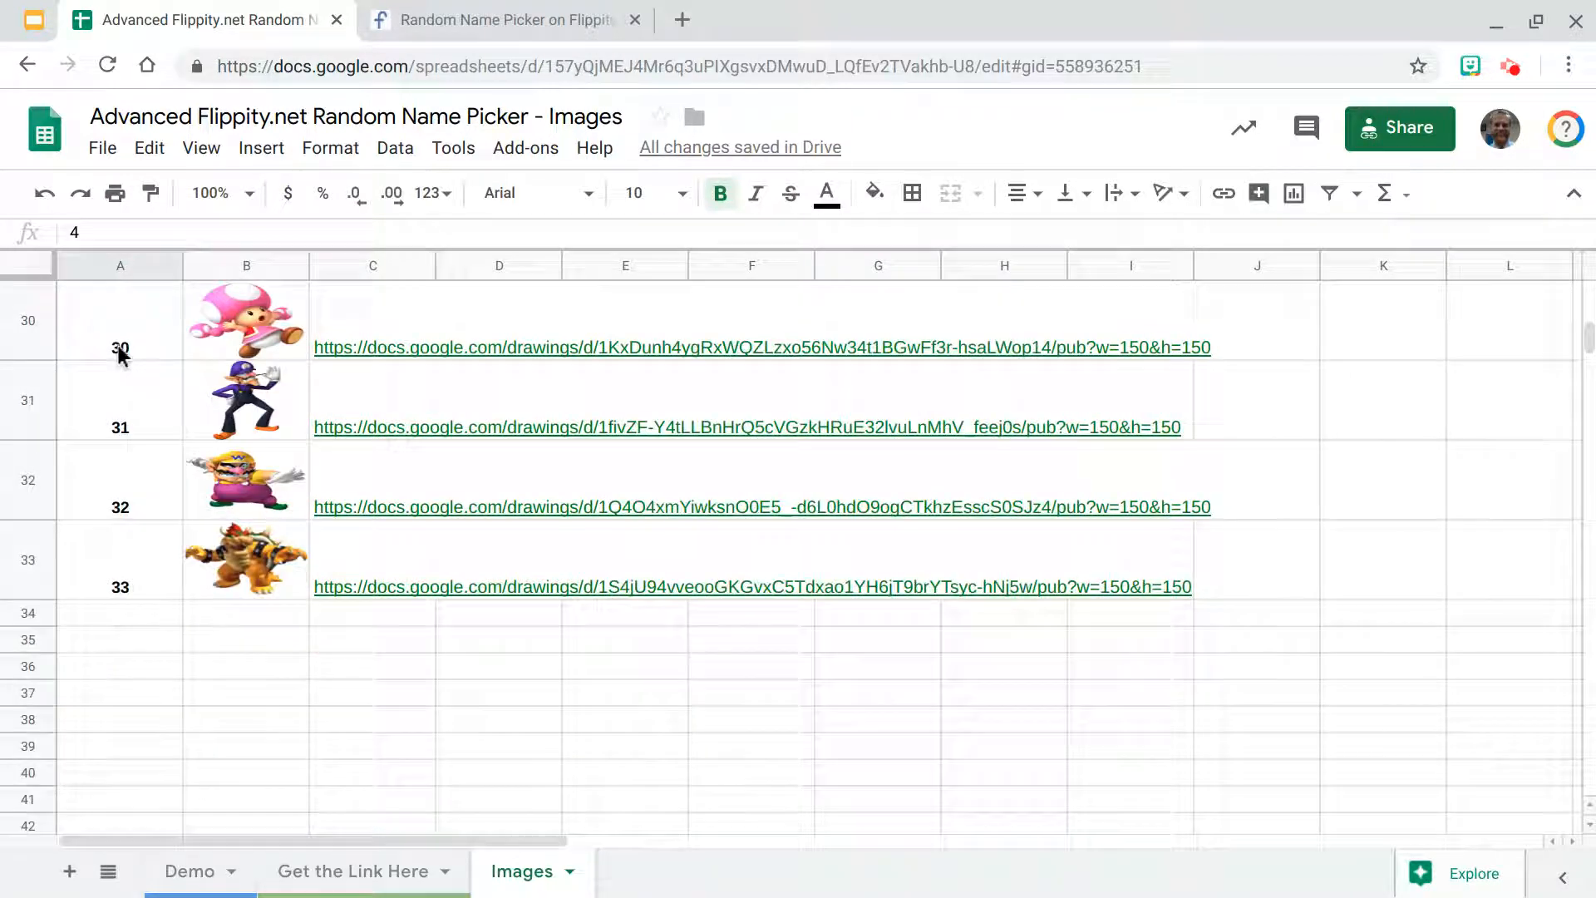
pyautogui.scroll(3)
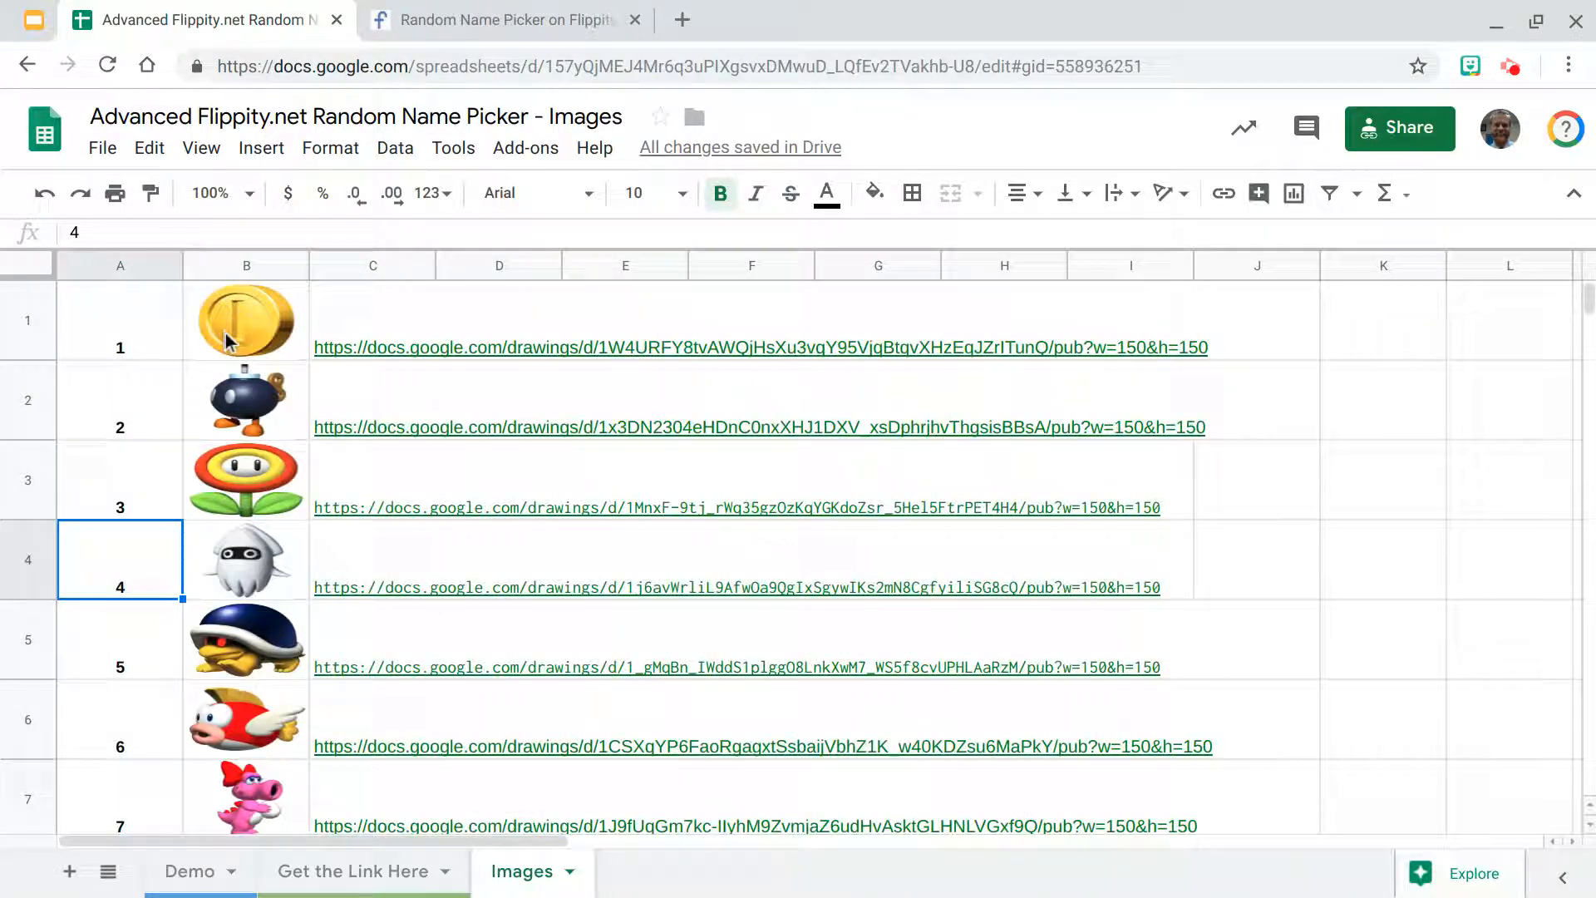
pyautogui.scroll(-3)
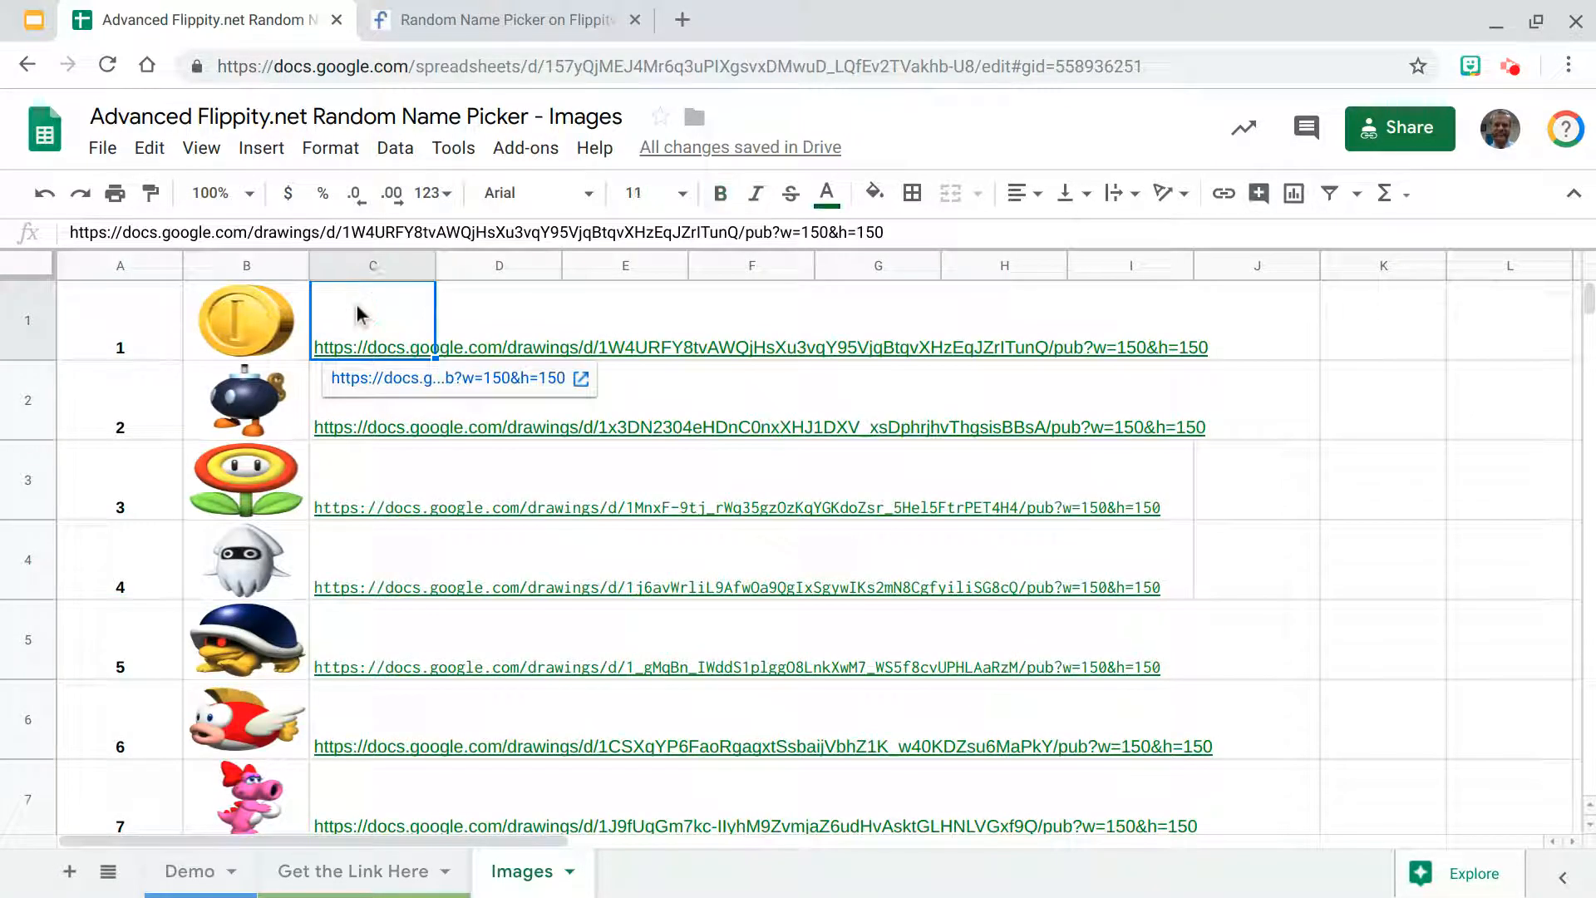
pyautogui.moveTo(241, 319)
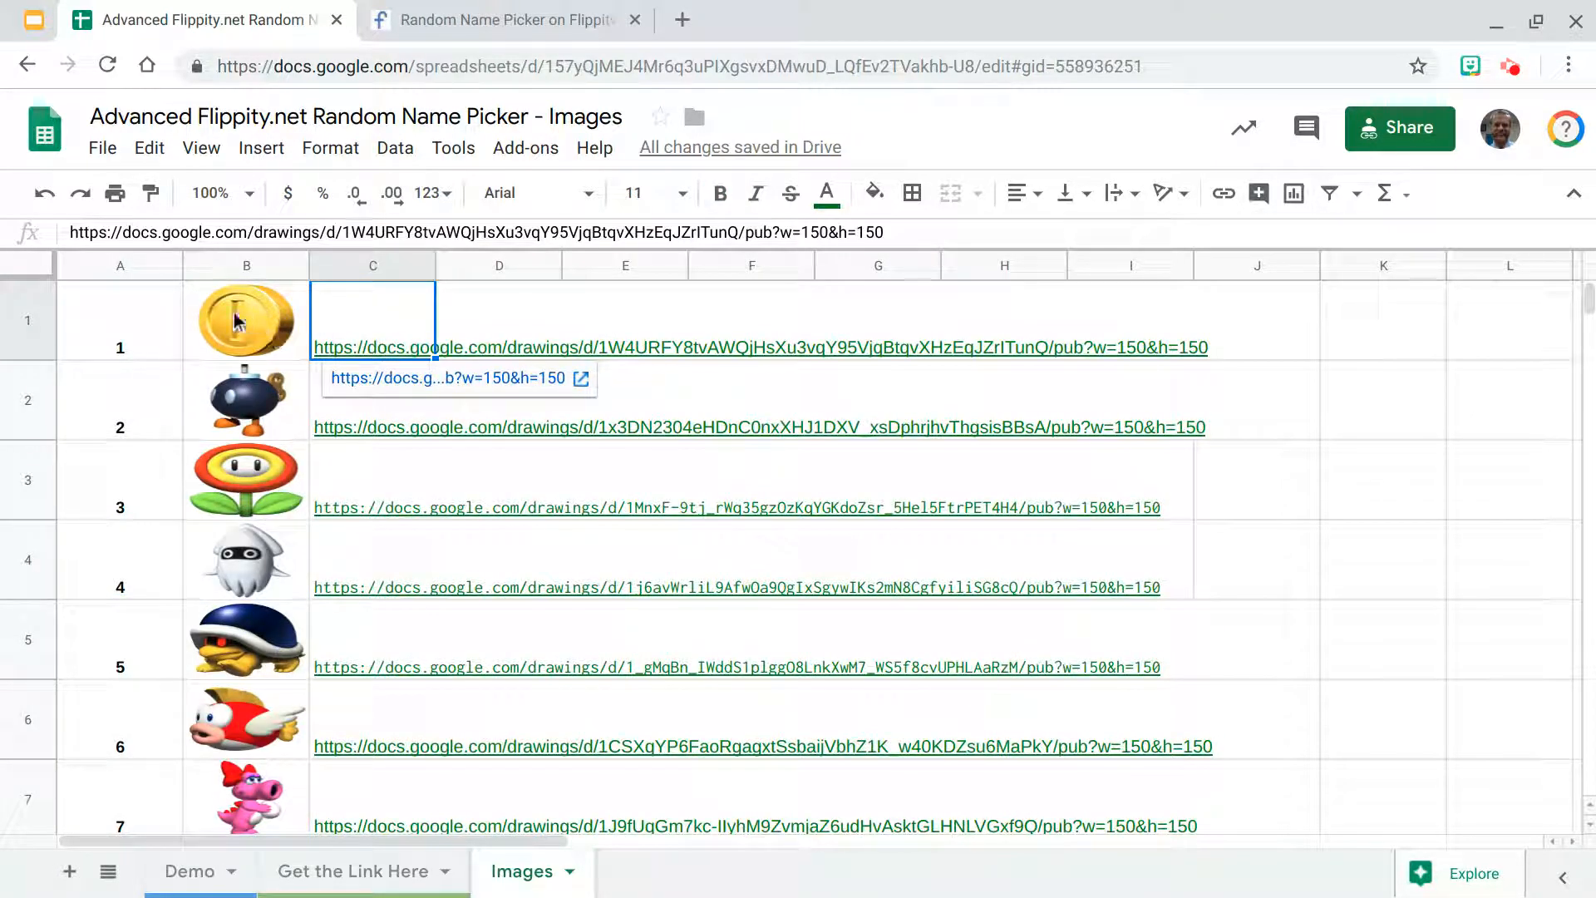
pyautogui.moveTo(372, 353)
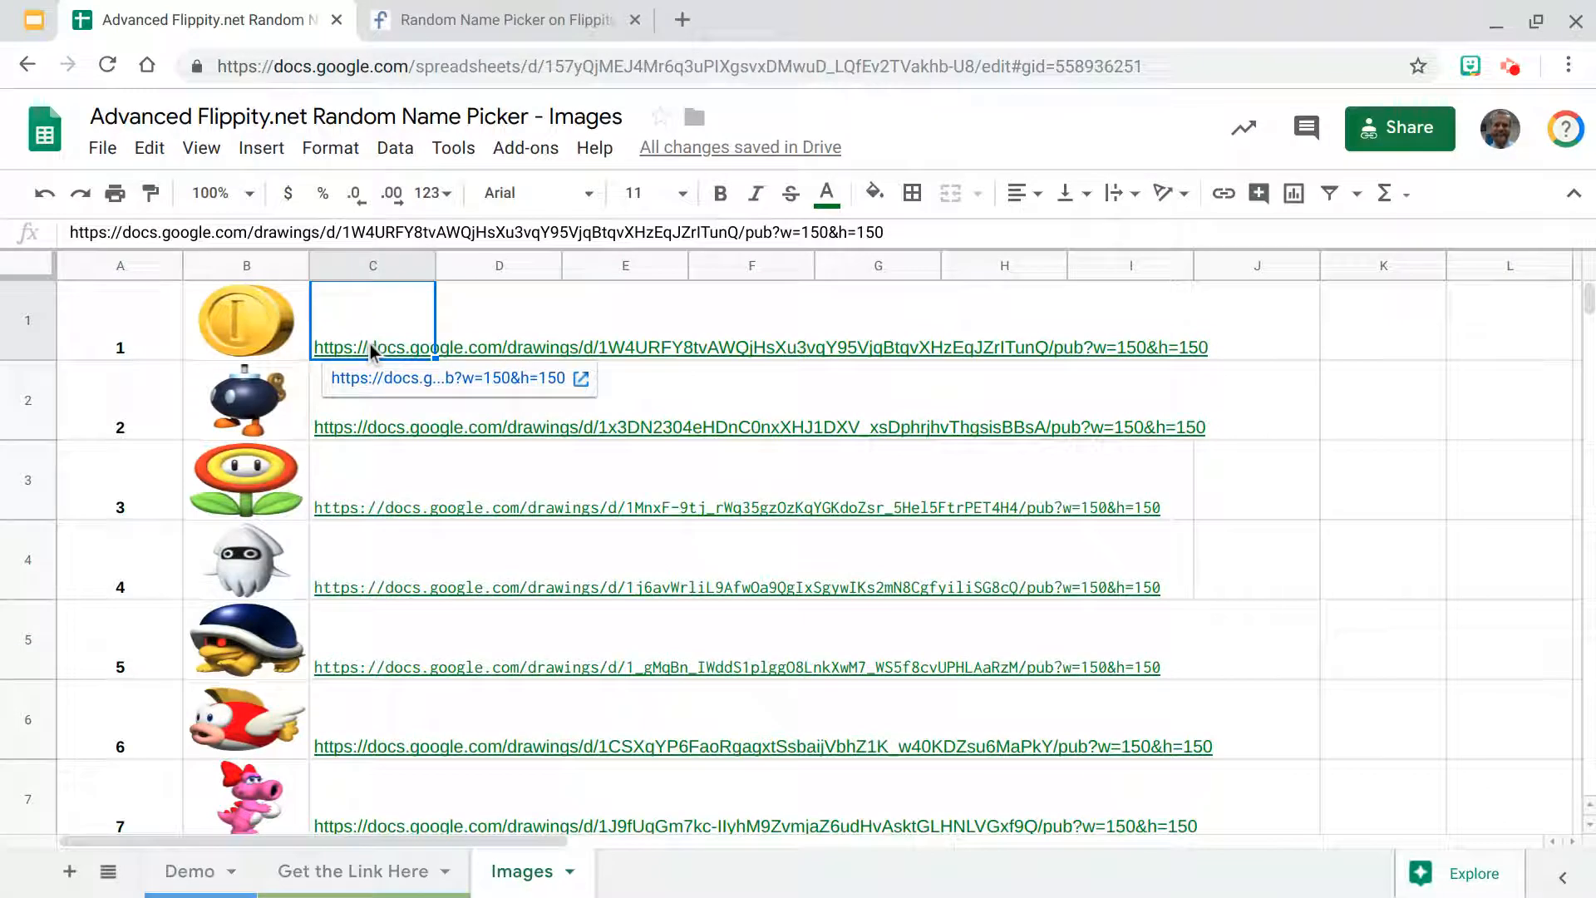
pyautogui.click(372, 427)
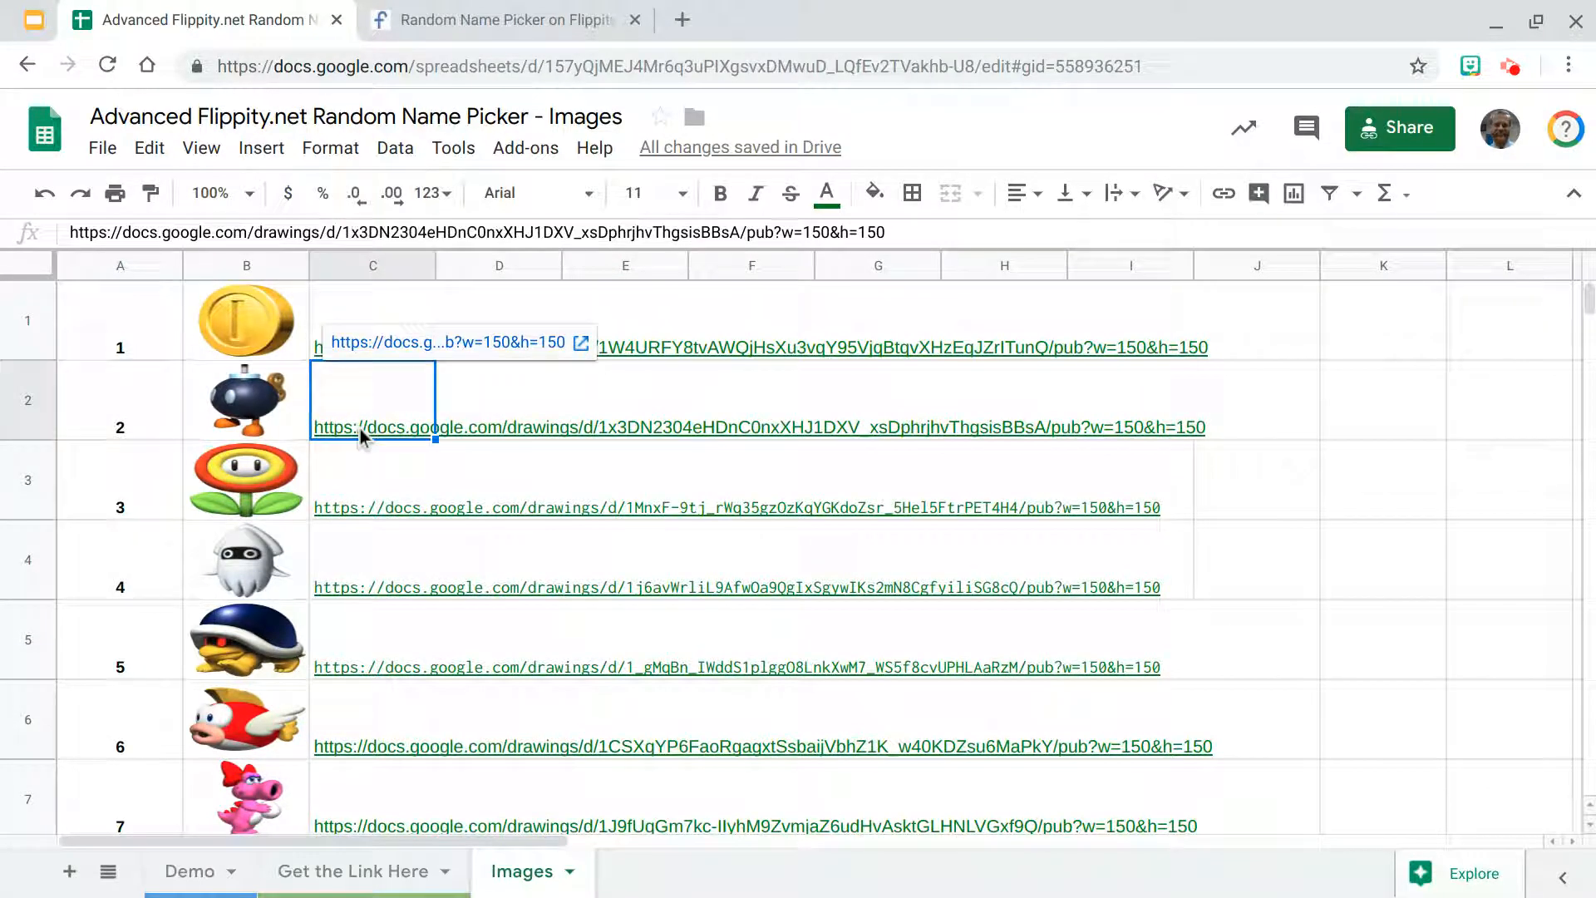
pyautogui.click(373, 640)
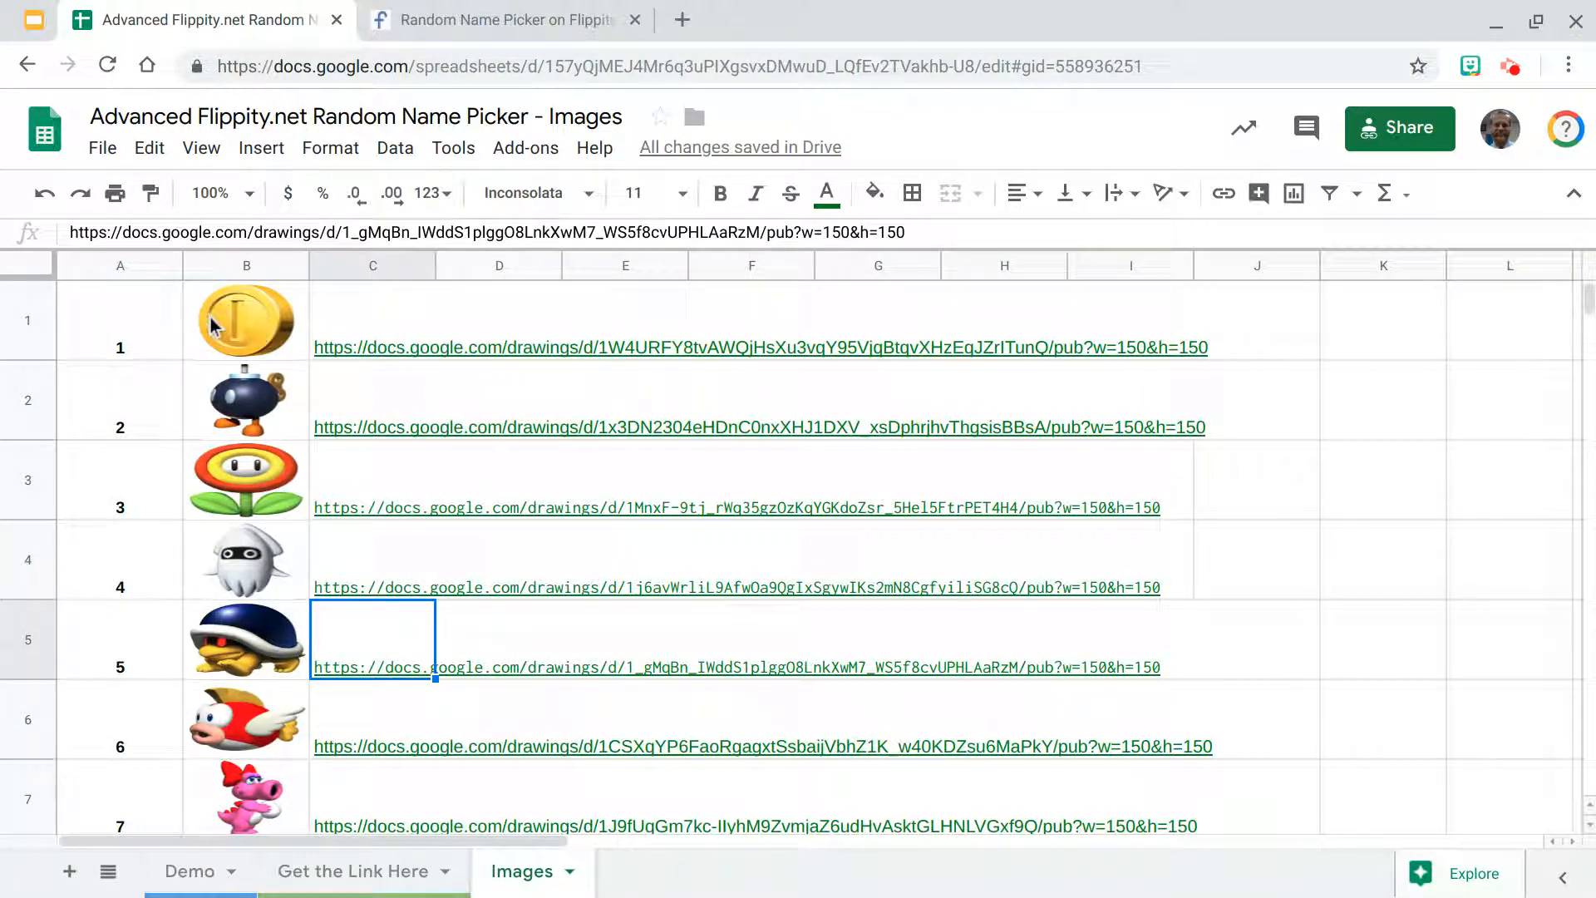
pyautogui.click(119, 319)
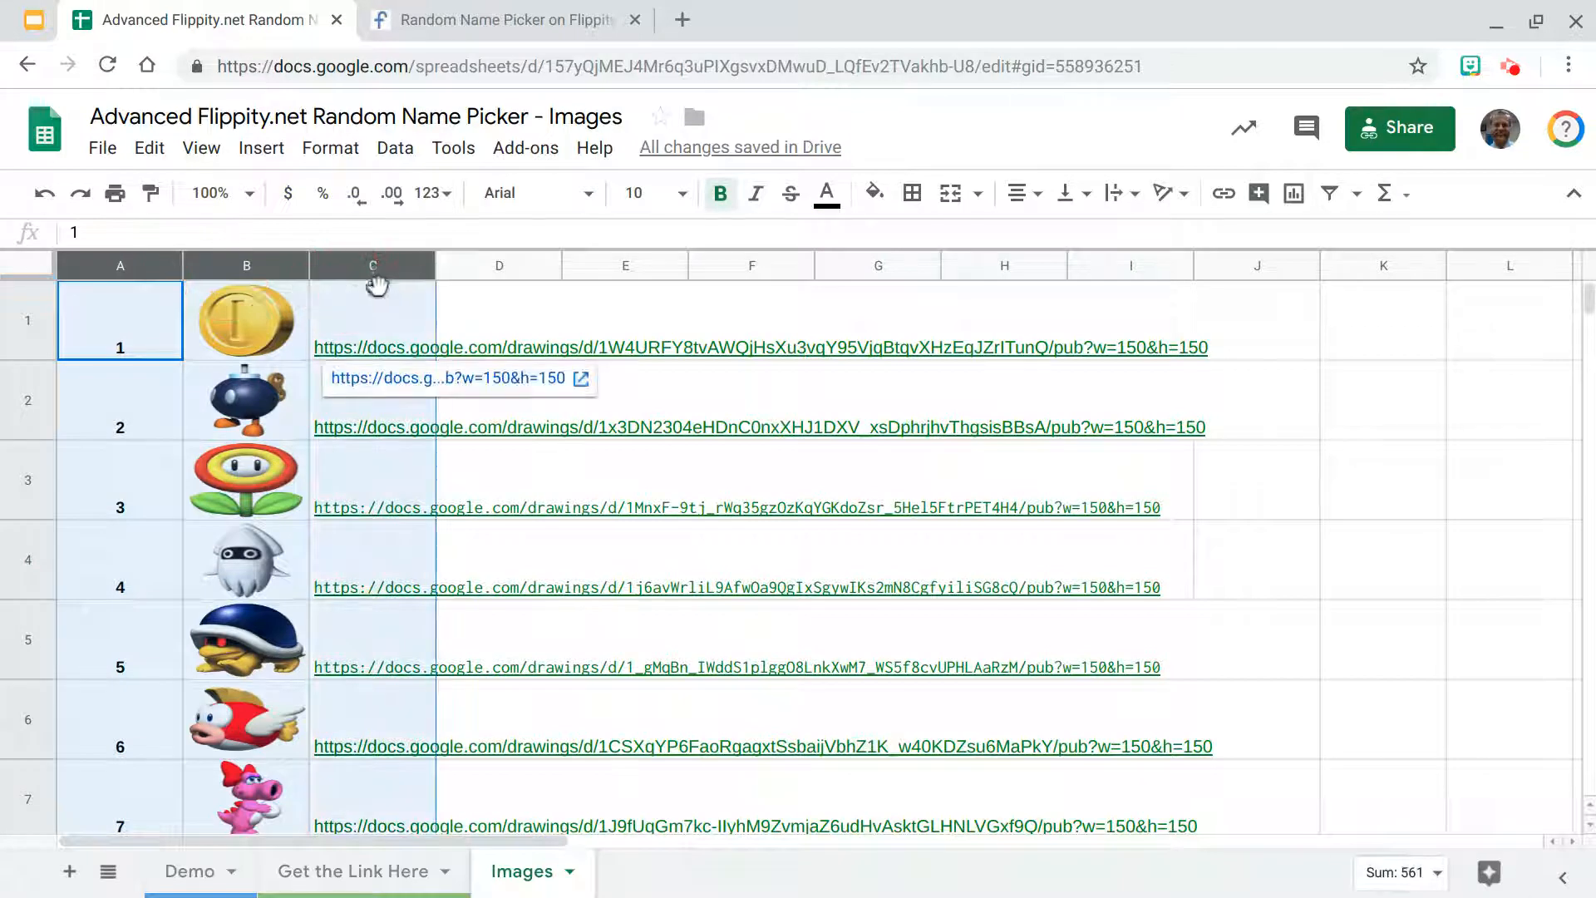
pyautogui.rightClick(372, 265)
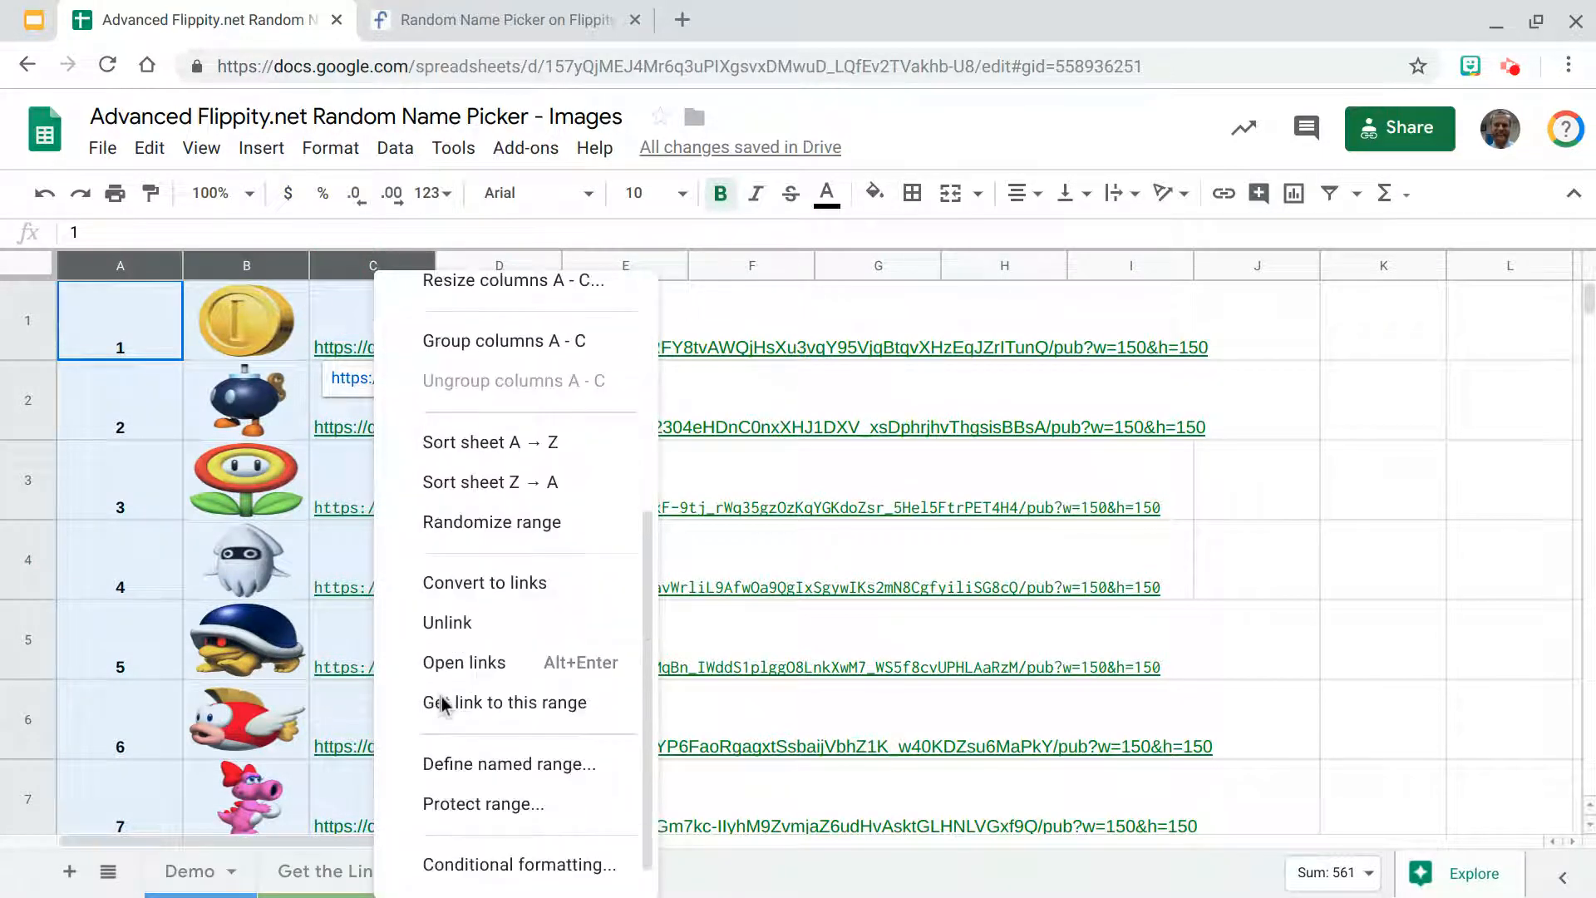
pyautogui.scroll(-3)
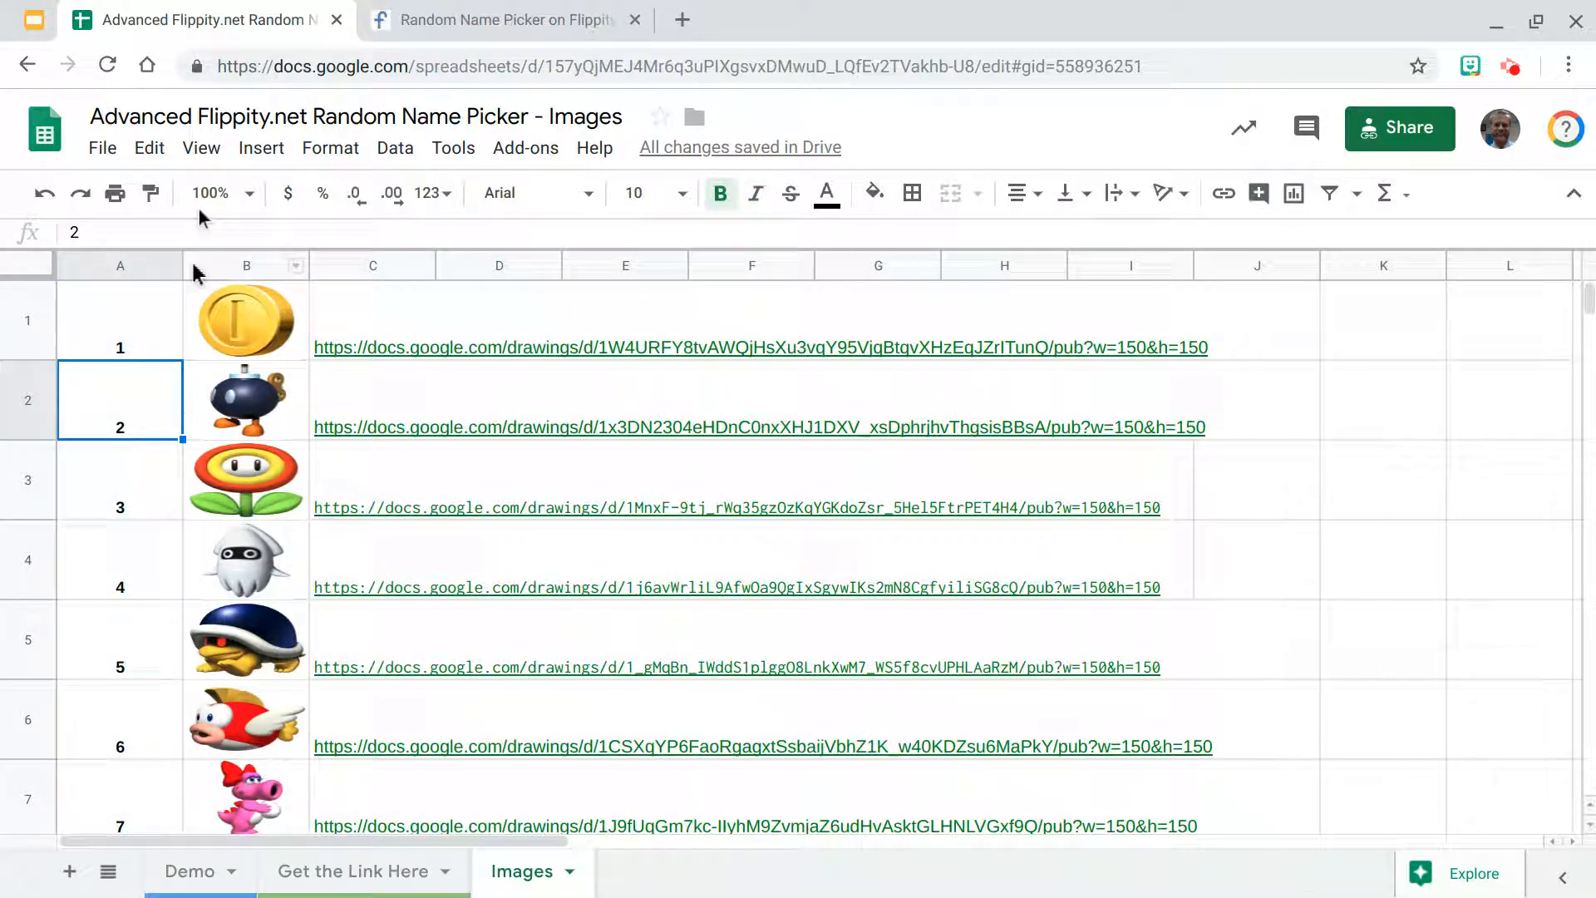
# Step: Compare the Flippity name picker with the Demo sheet and select Quinn's Image Row cell
pyautogui.click(498, 19)
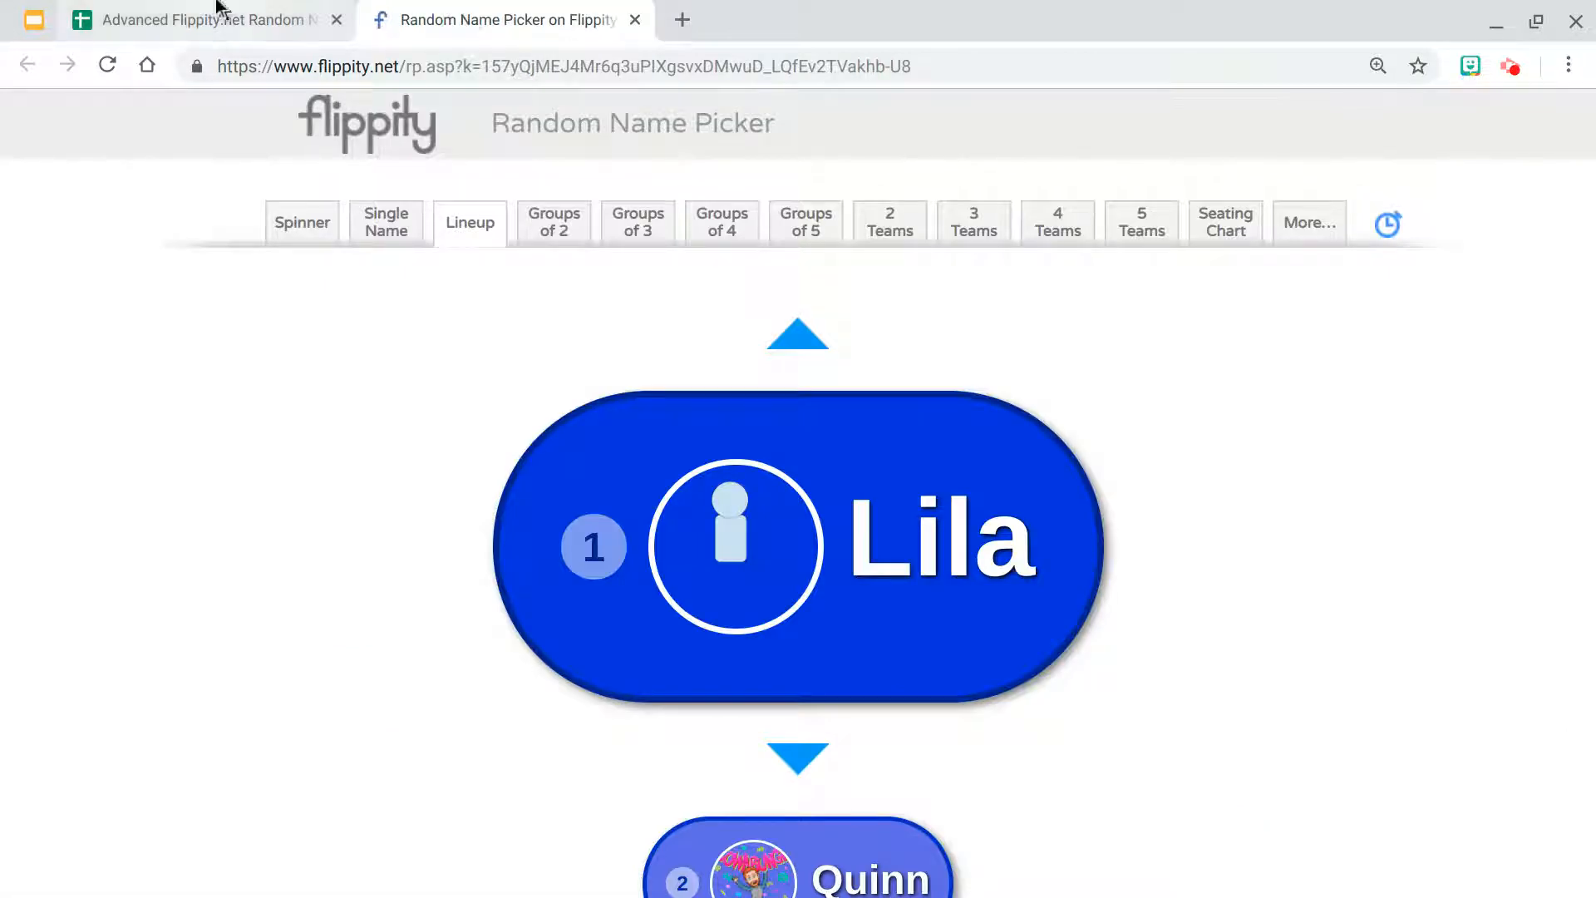
pyautogui.click(203, 19)
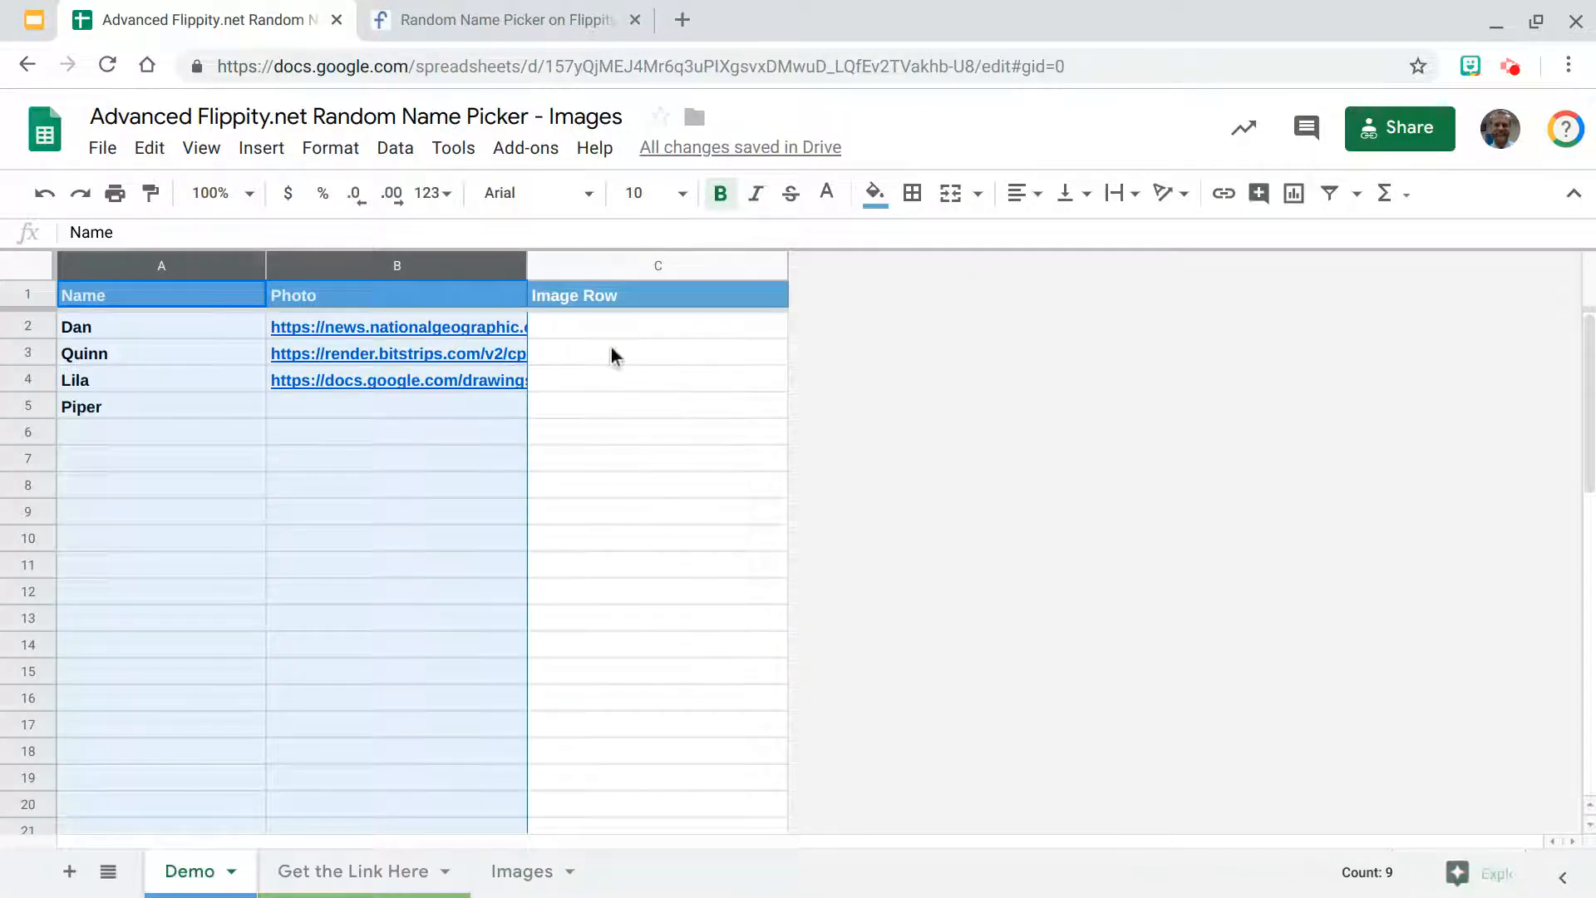
pyautogui.click(657, 325)
pyautogui.write('1')
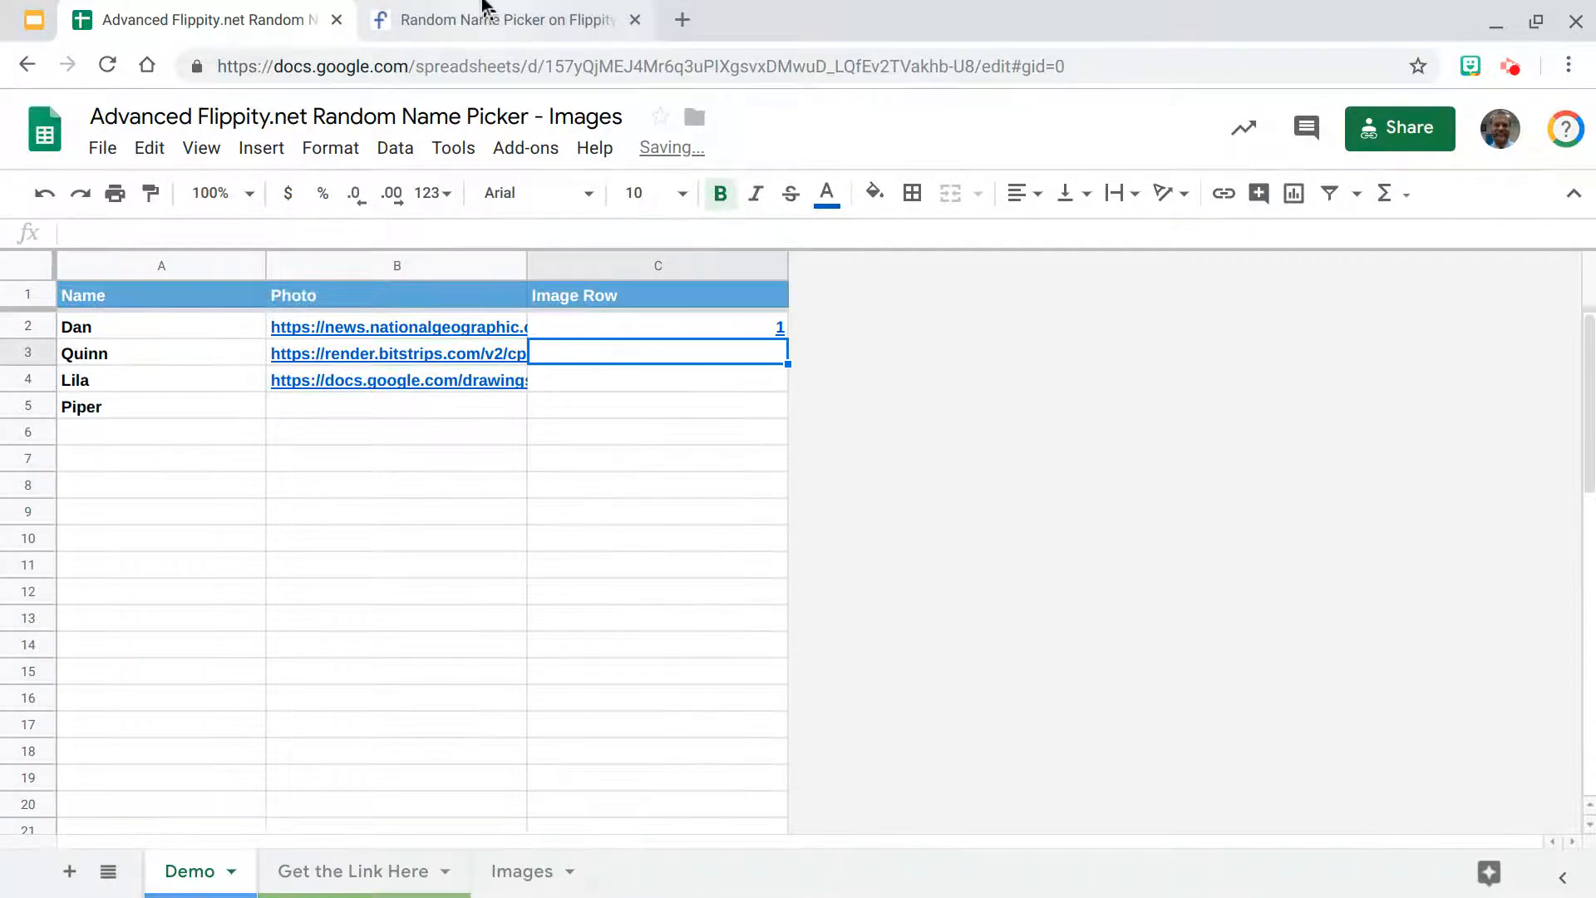
pyautogui.click(499, 20)
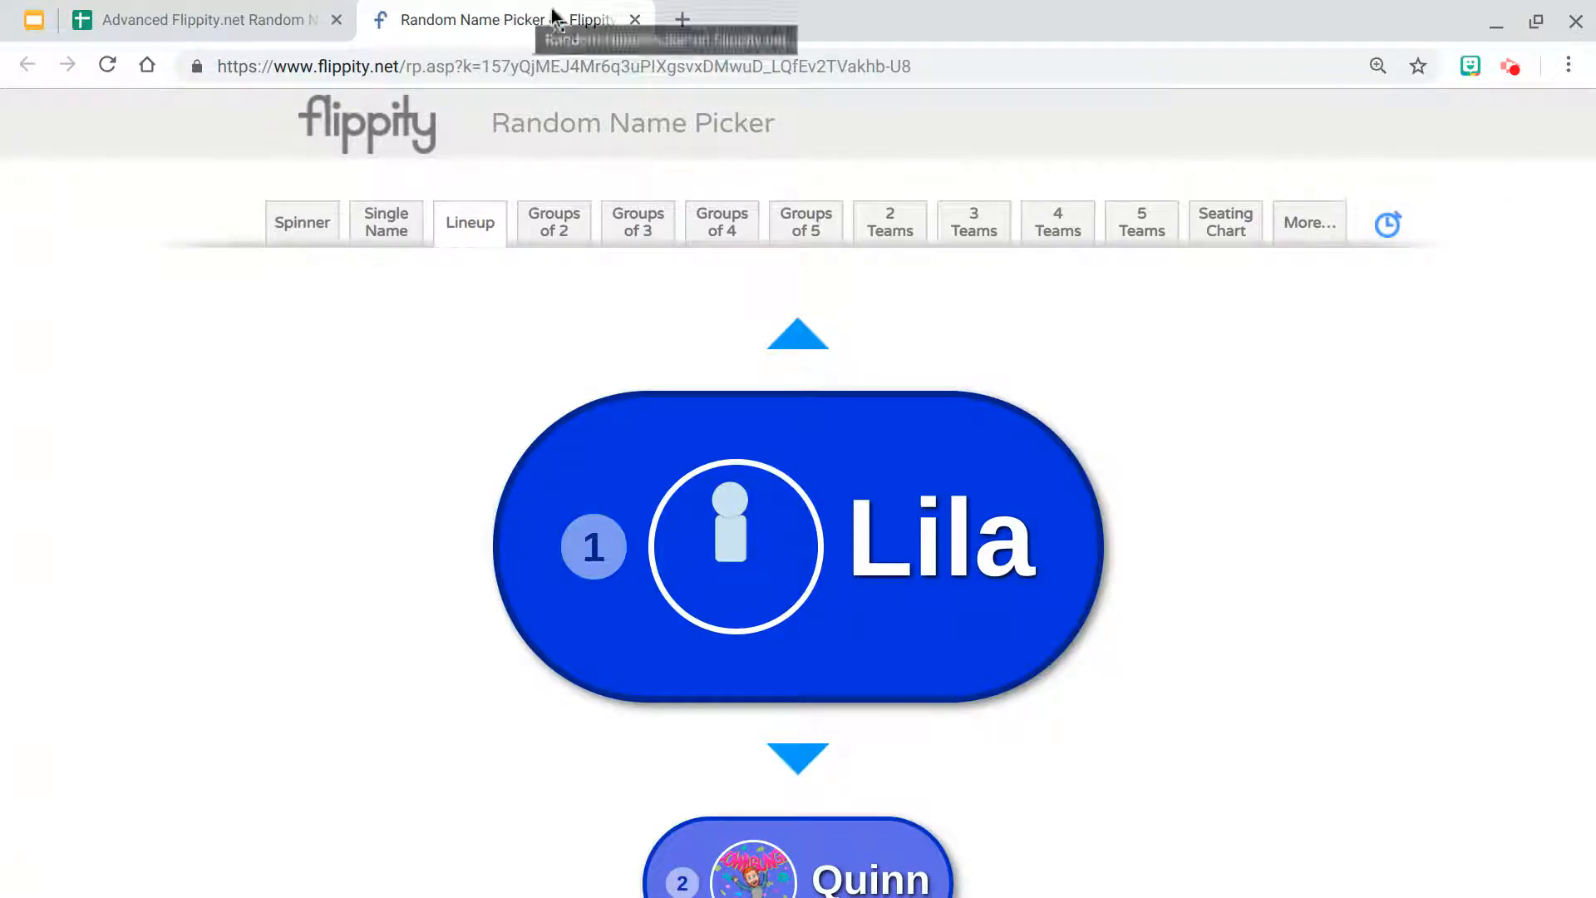
pyautogui.click(204, 19)
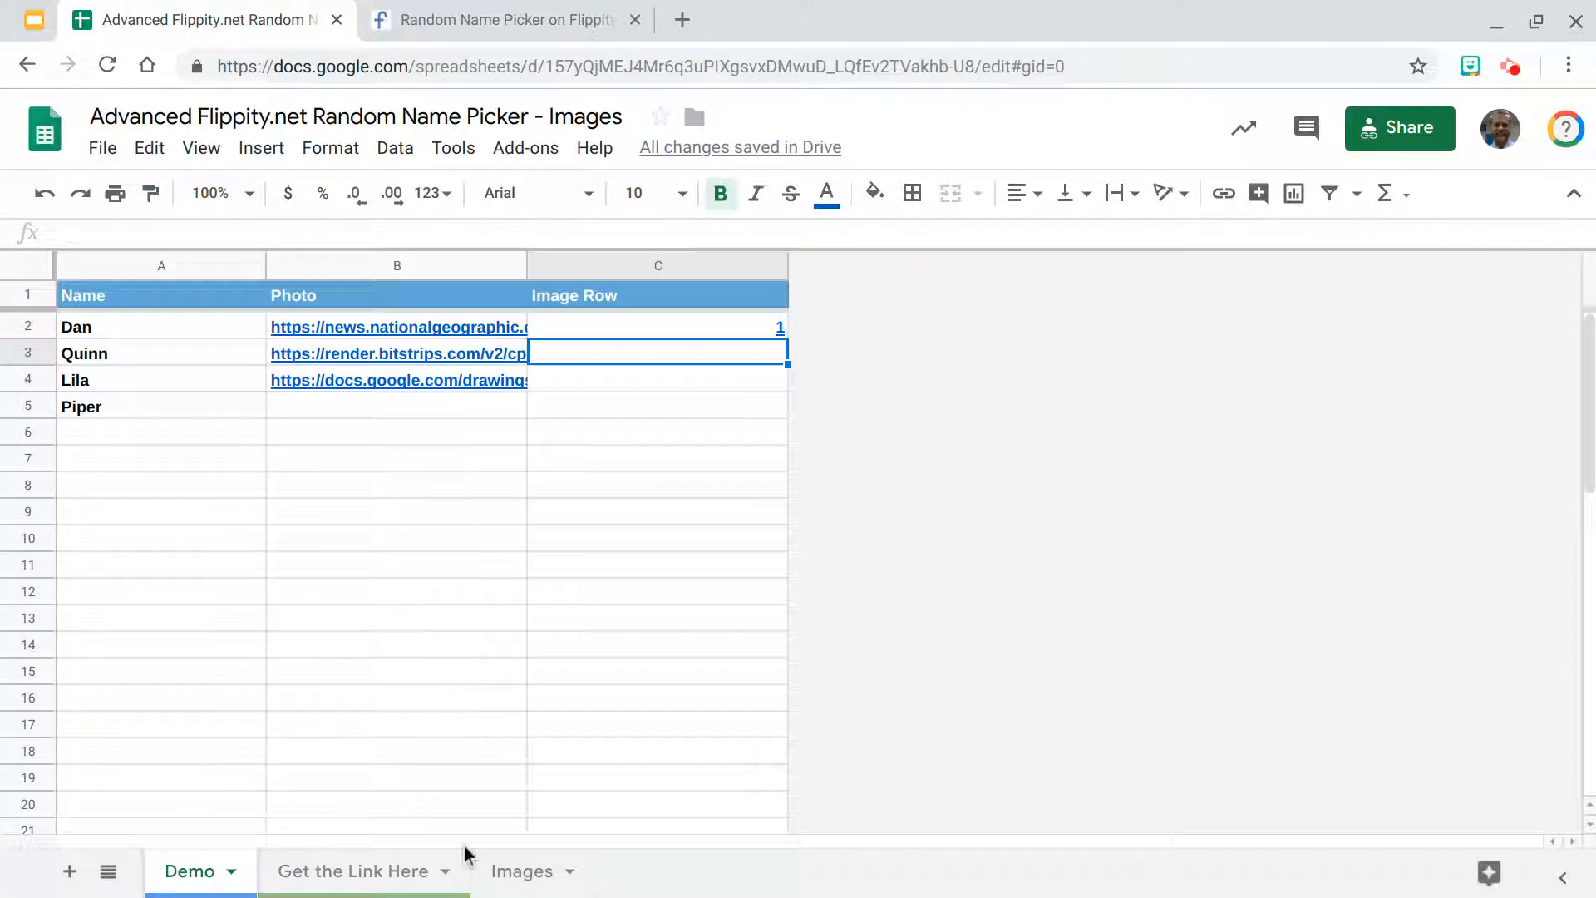
# Step: Check the drawing list on the Images sheet, then return to Demo
pyautogui.click(522, 871)
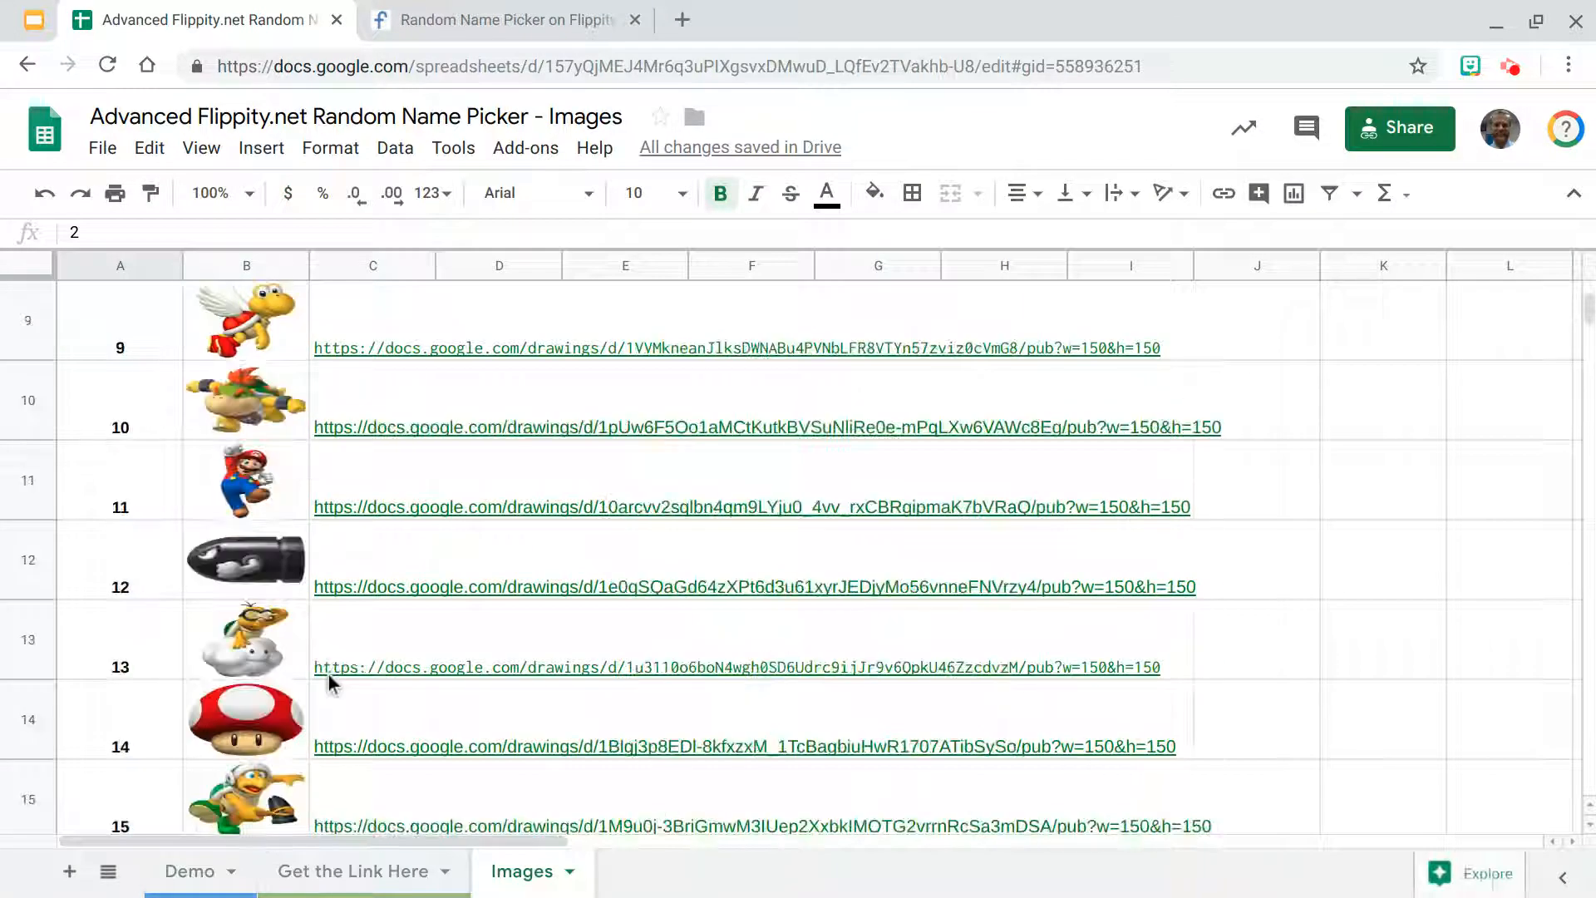
pyautogui.scroll(3)
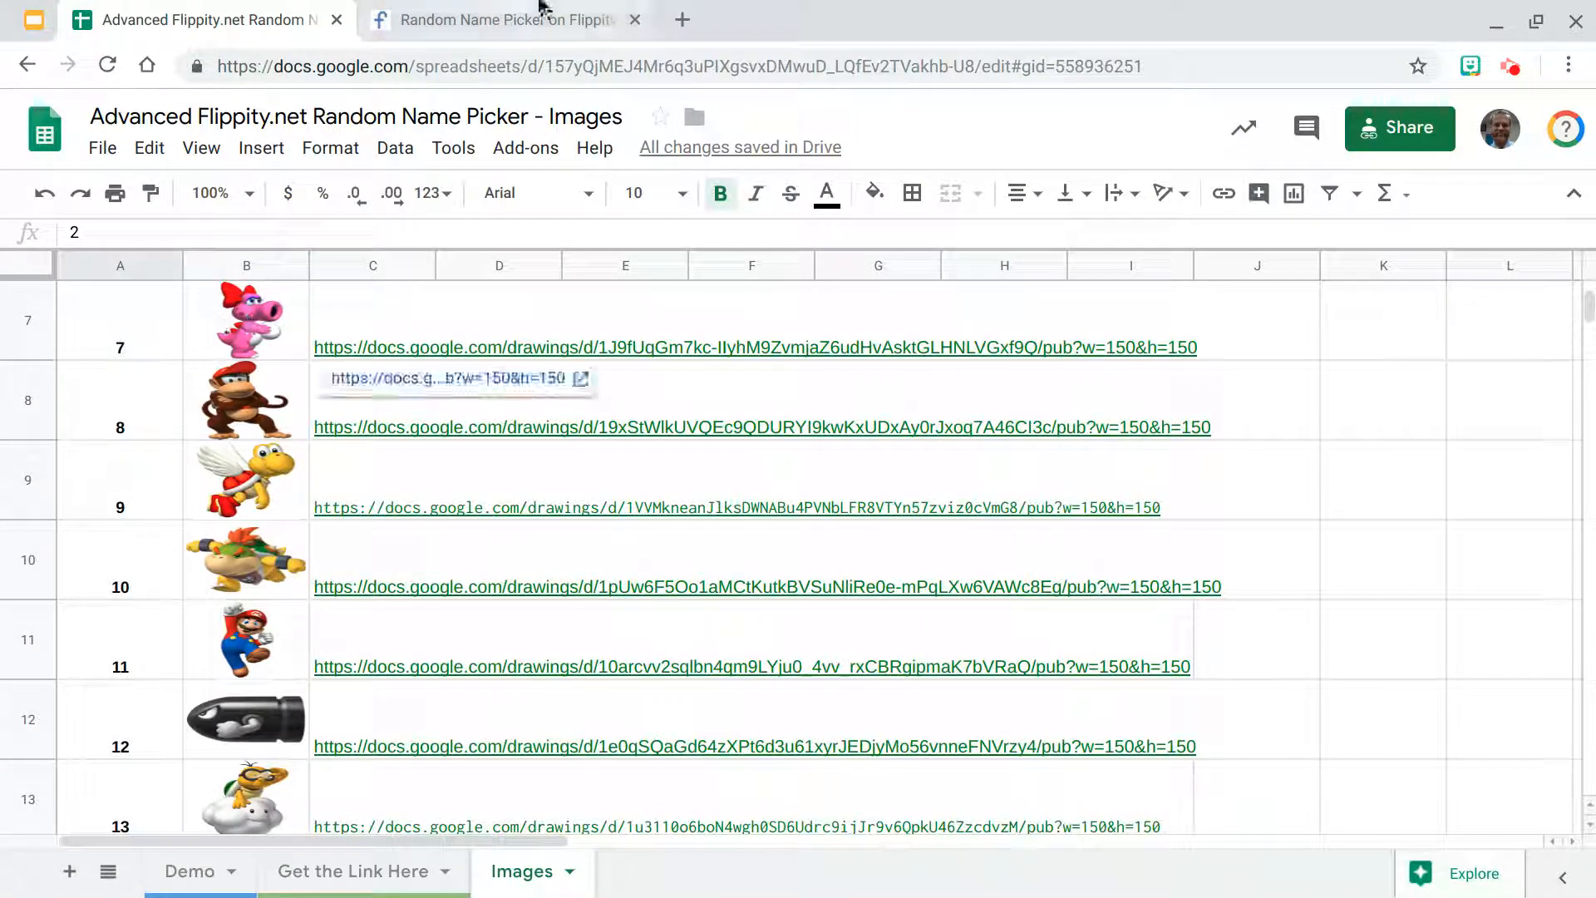
pyautogui.click(190, 871)
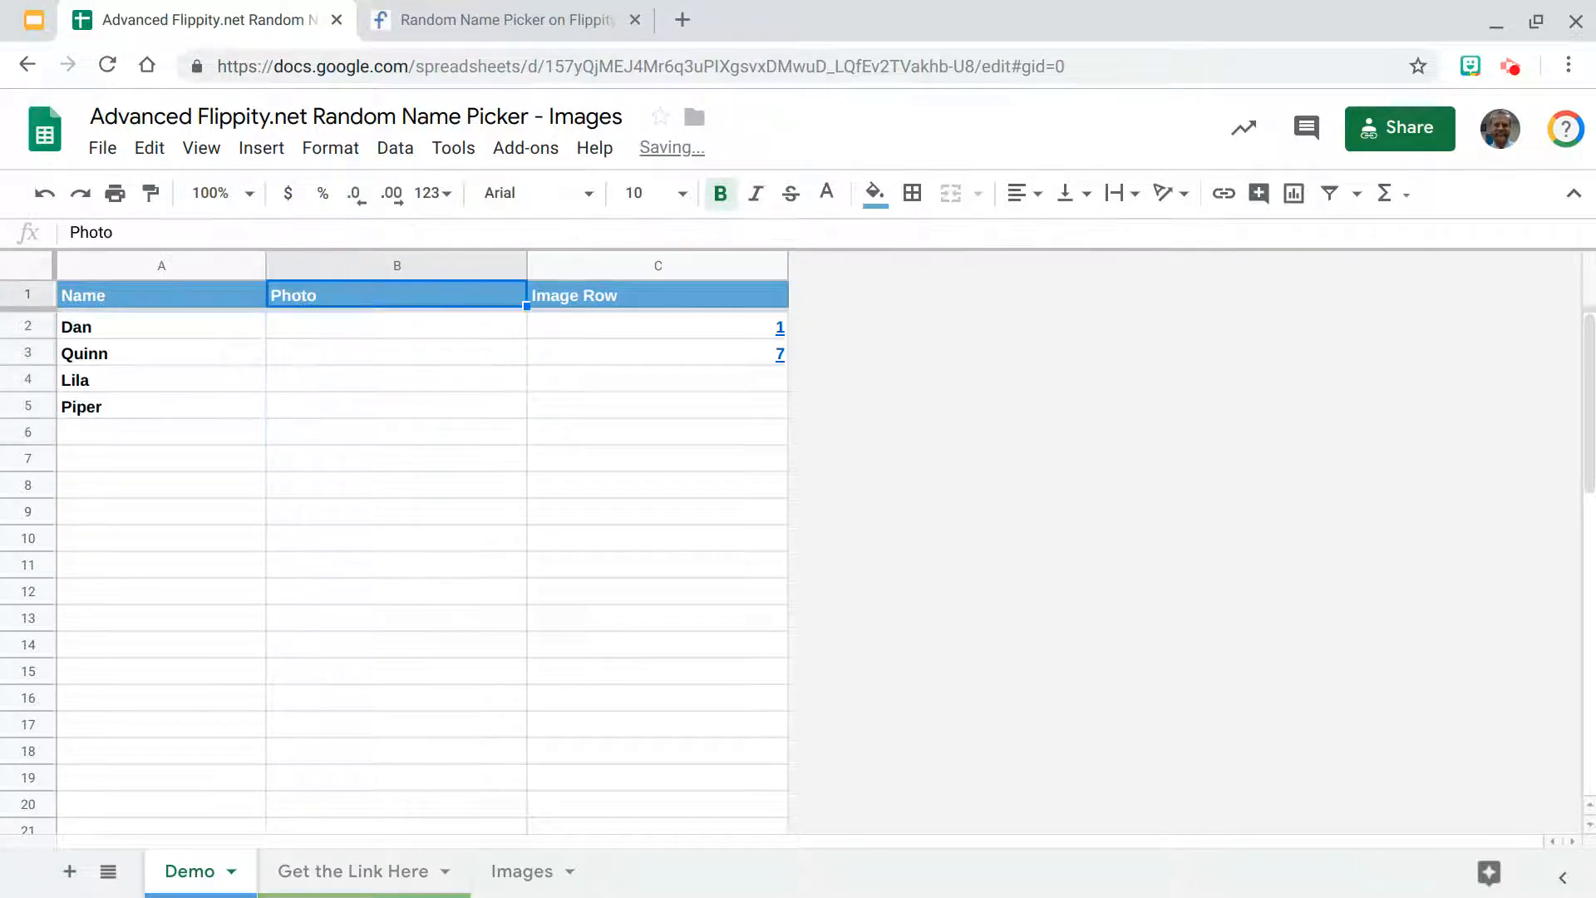
# Step: Enter =vlookup(C2, Images!A:C, 3) in Dan's Photo cell B2
pyautogui.click(396, 326)
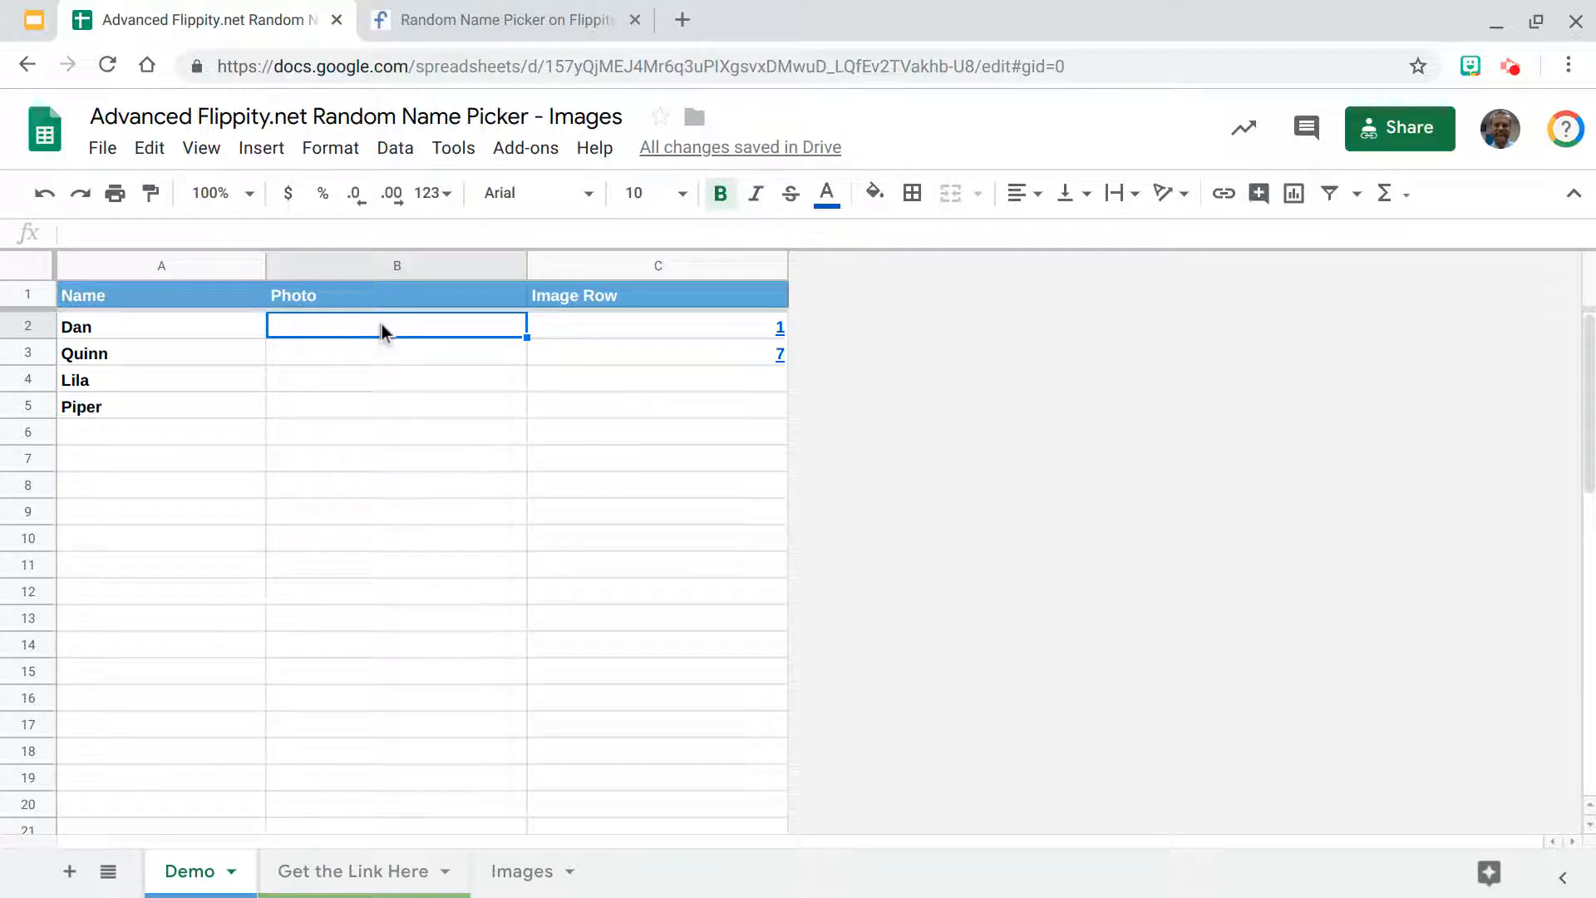
pyautogui.write('=vlookup(C2')
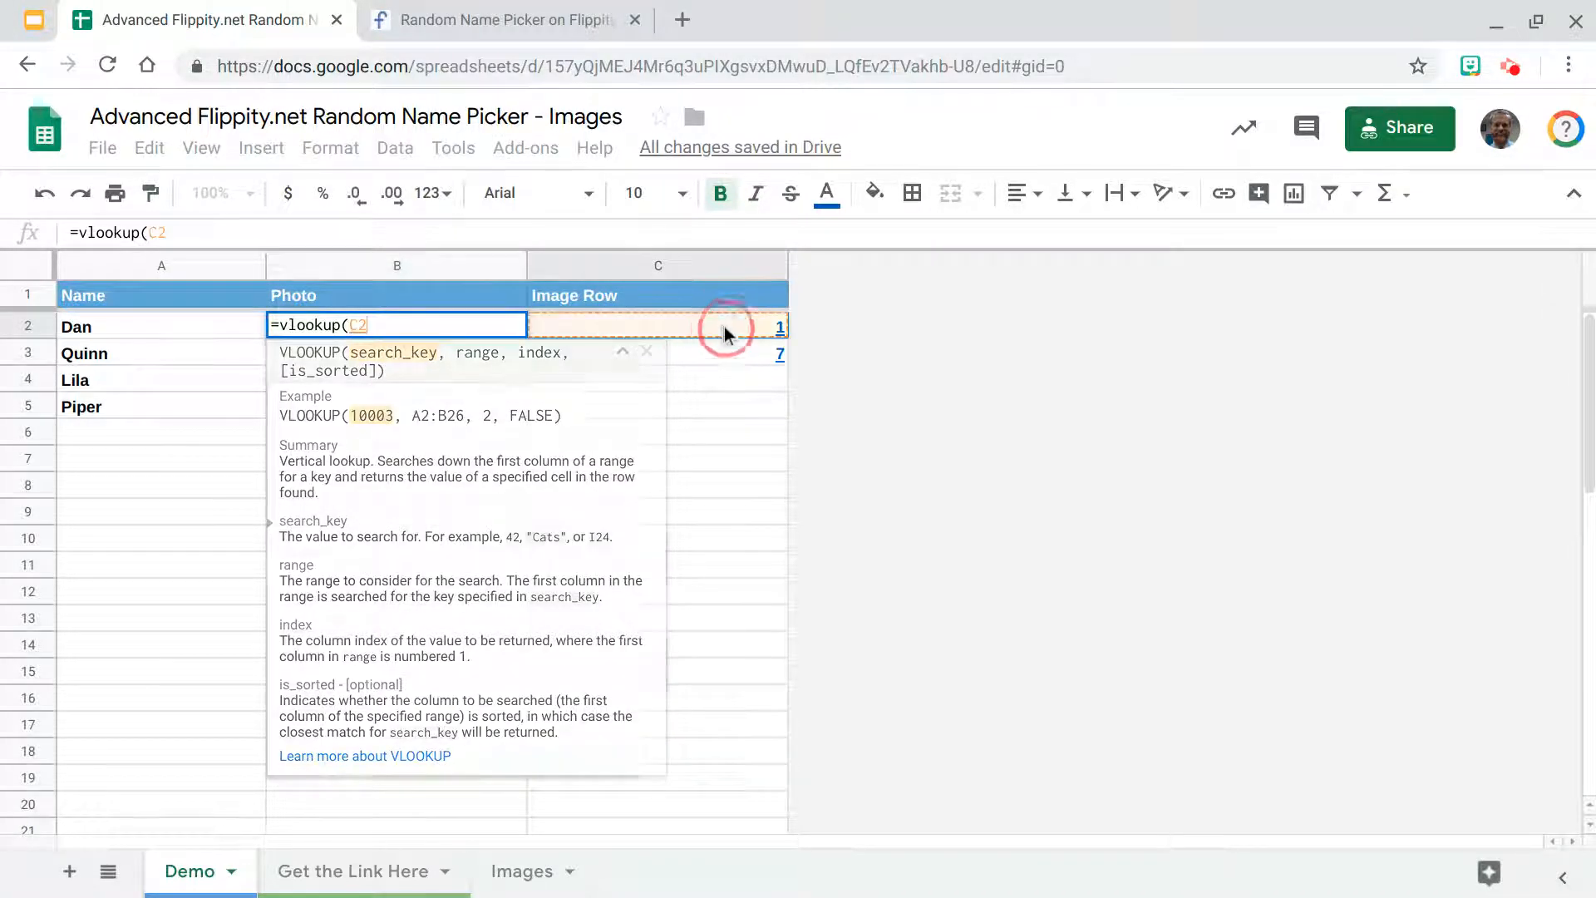
pyautogui.write(',')
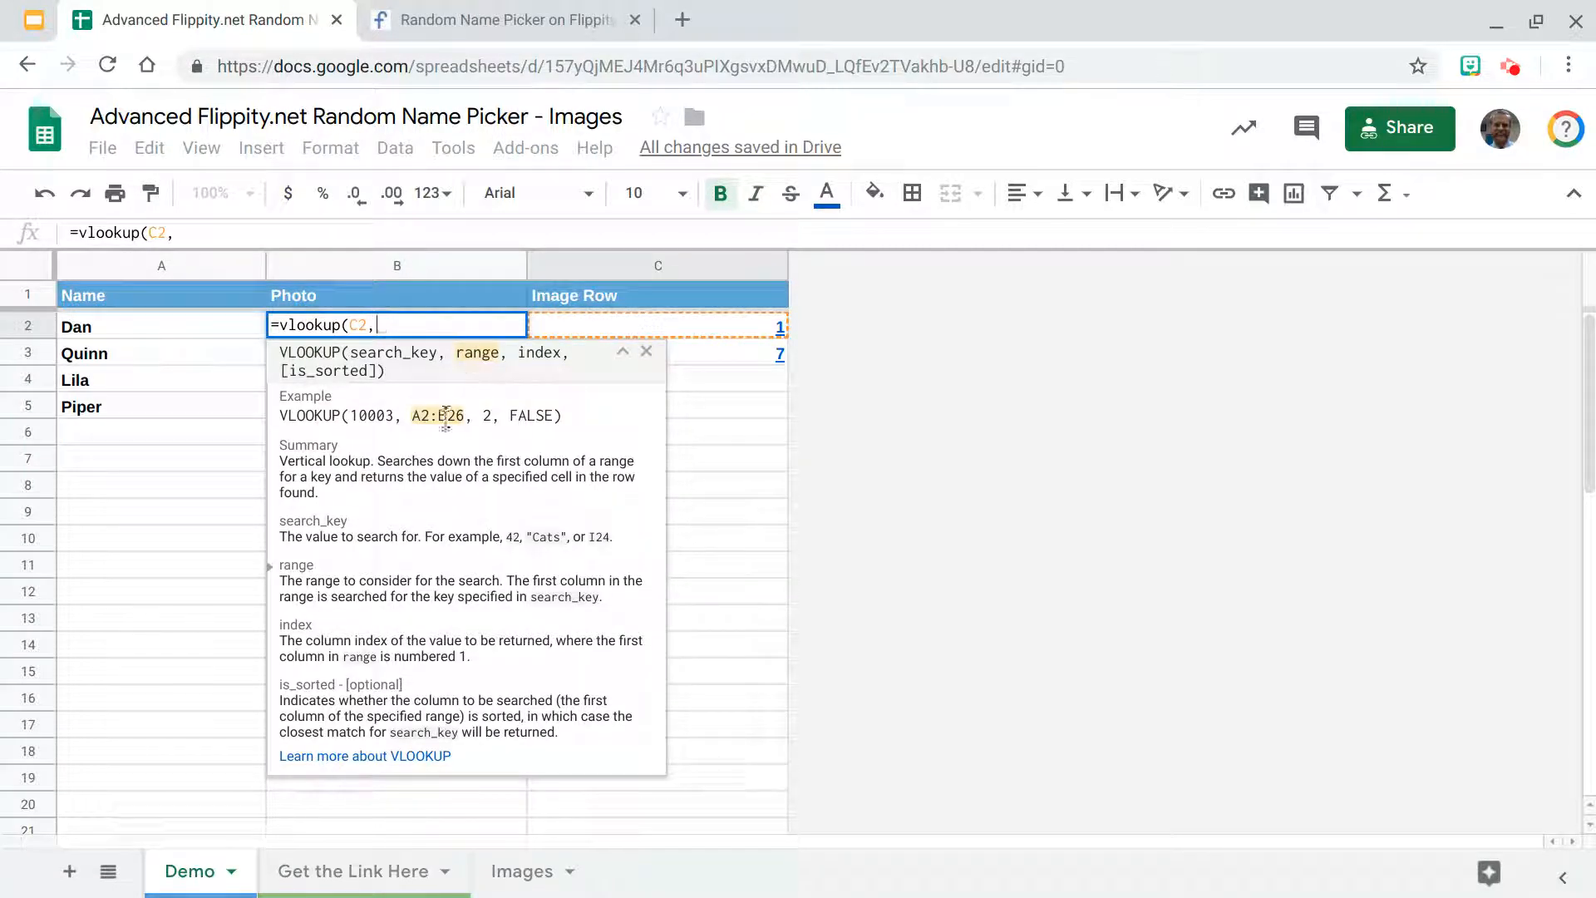
pyautogui.click(522, 871)
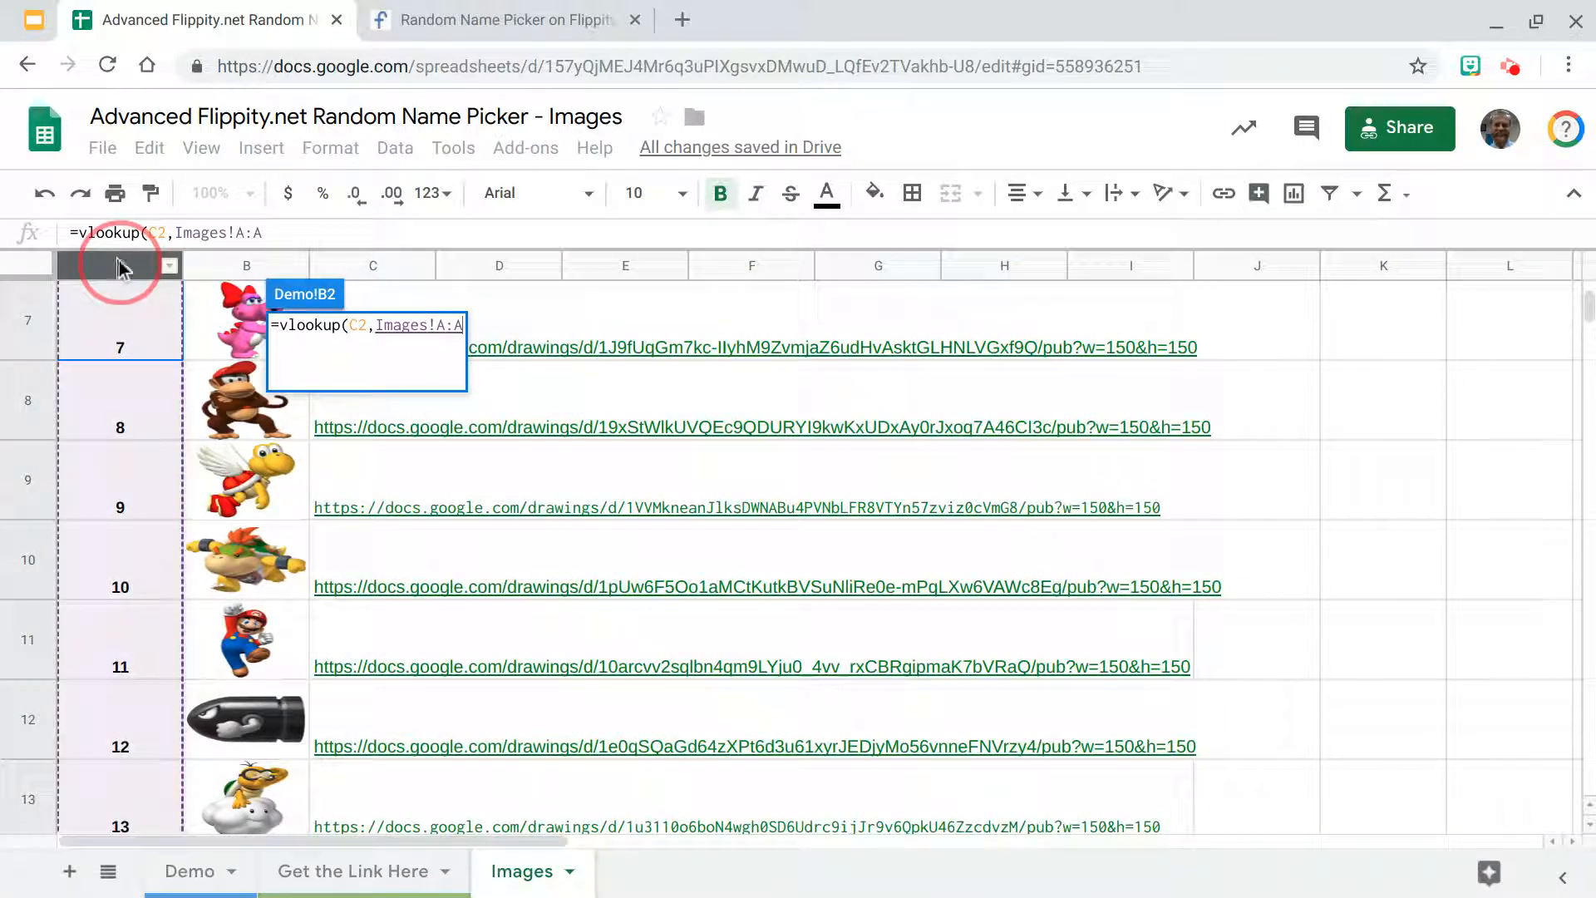
pyautogui.scroll(3)
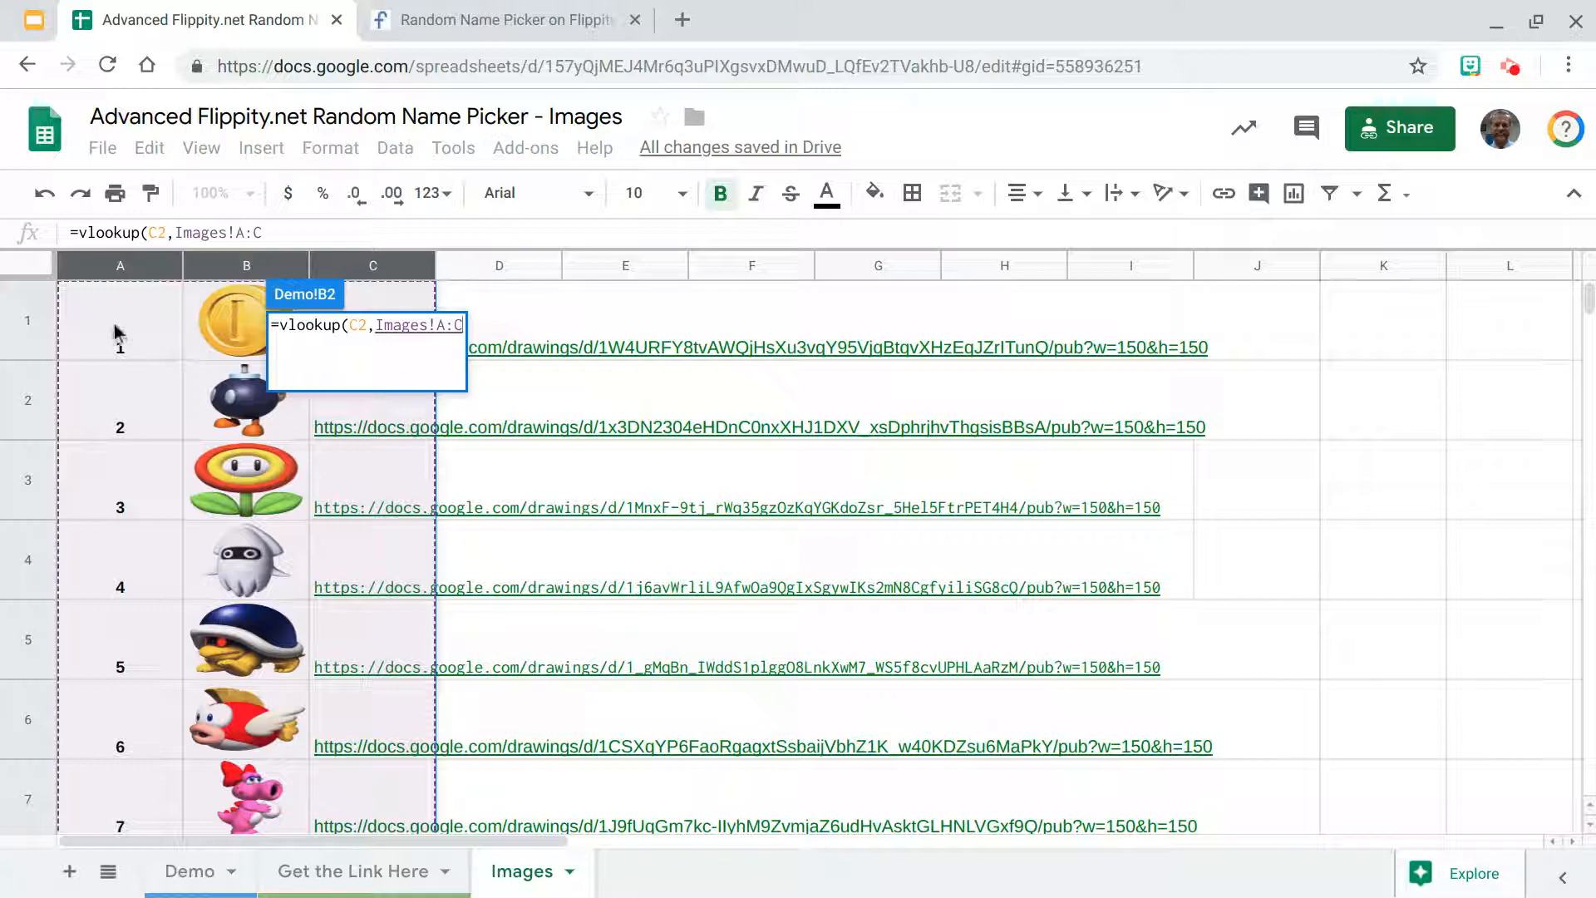
pyautogui.write(',')
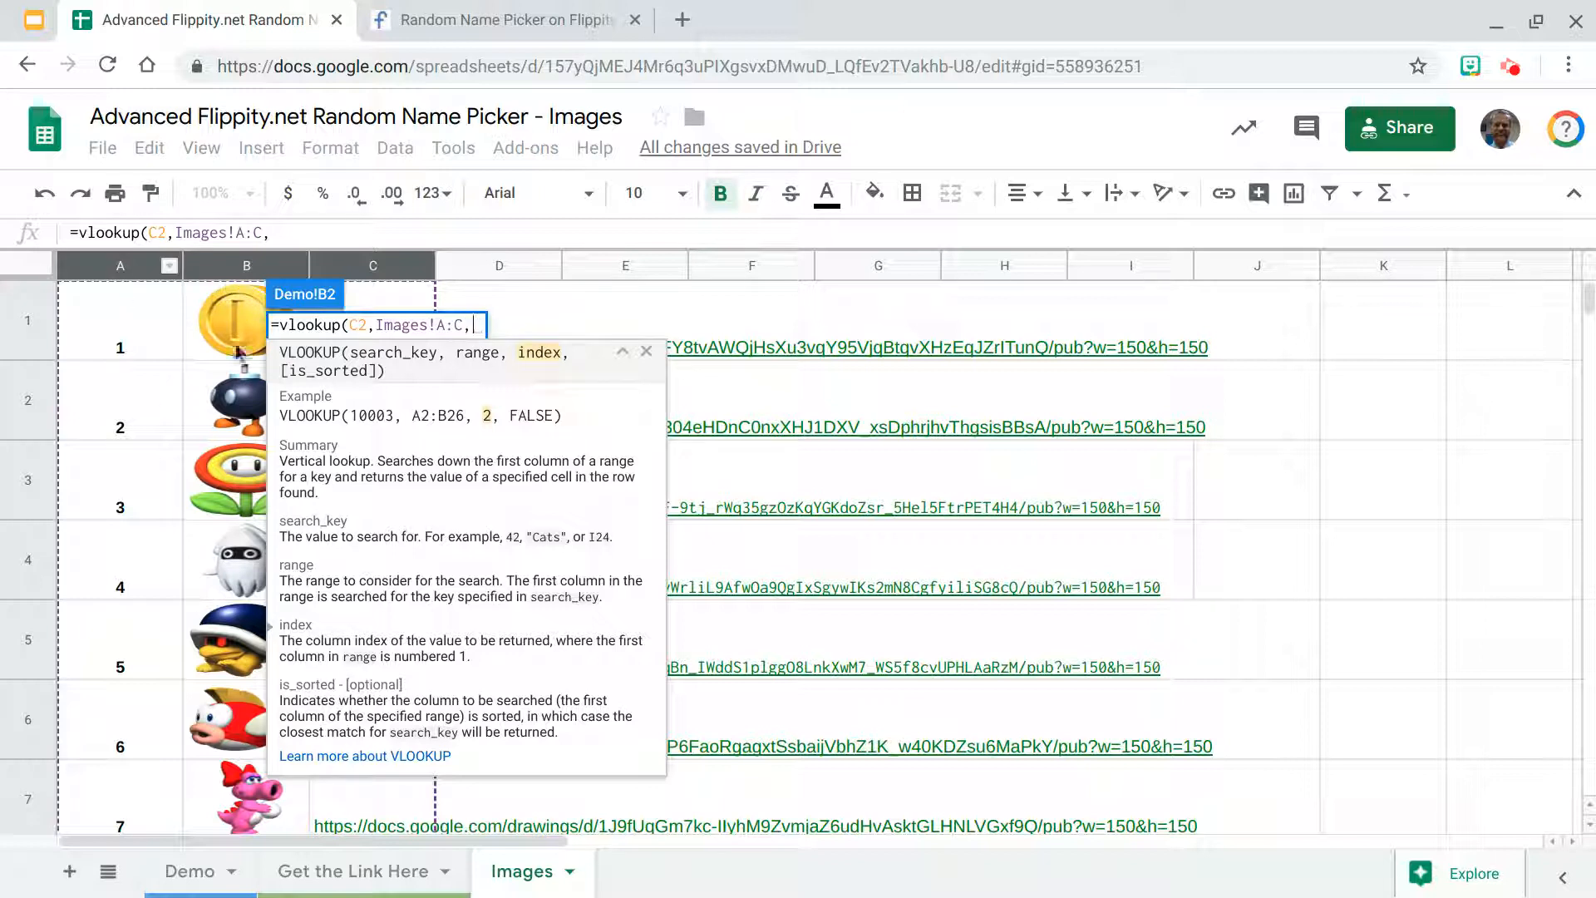
pyautogui.write('3)')
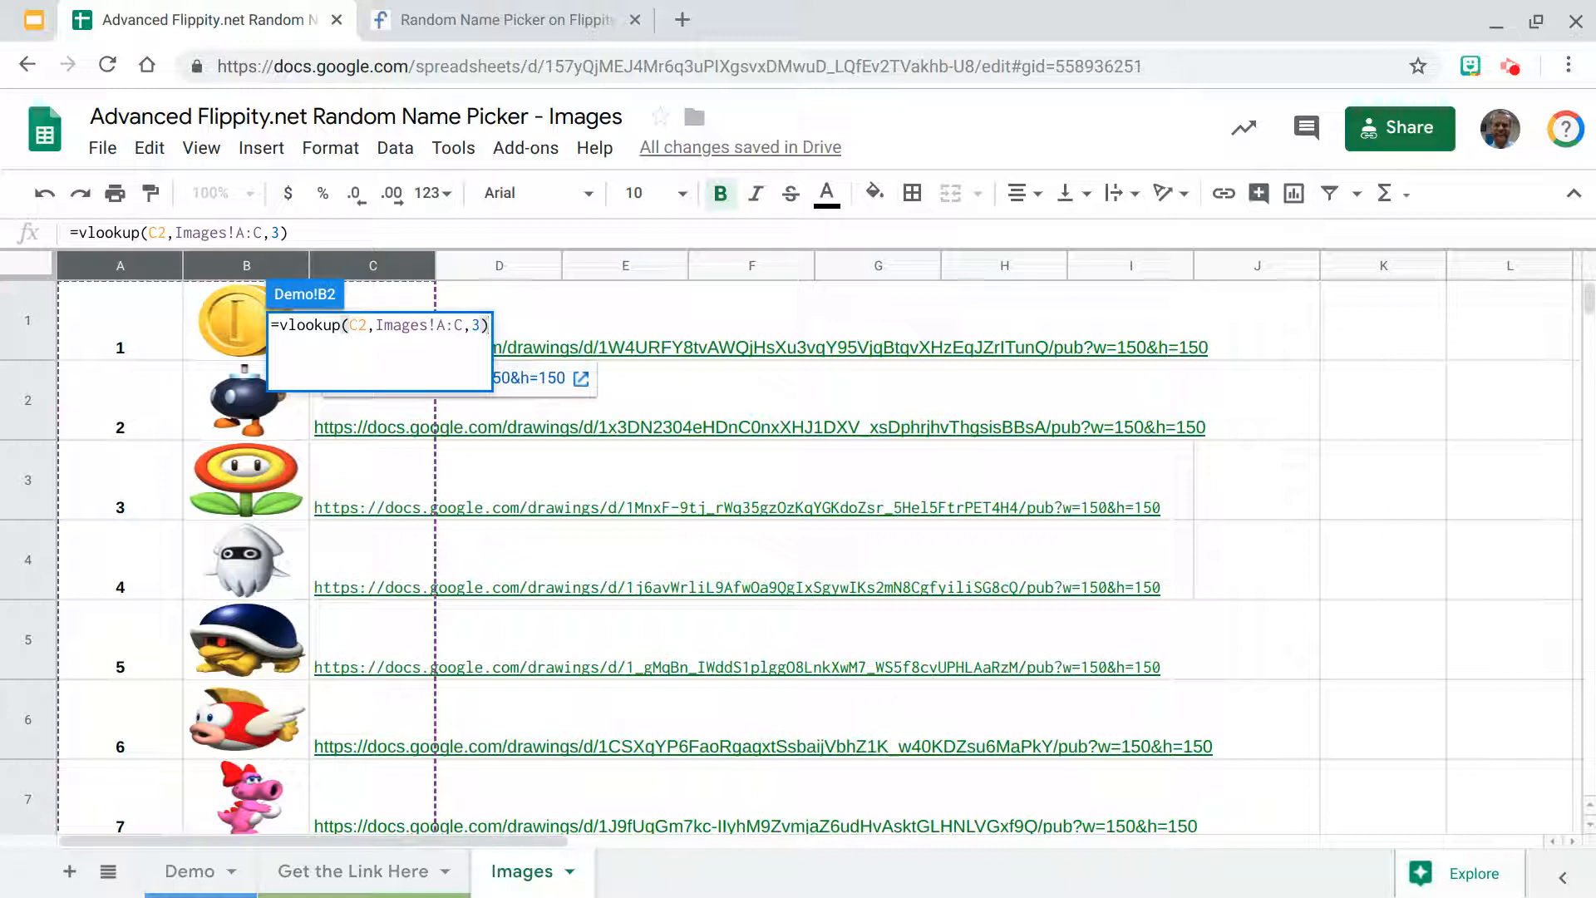
pyautogui.click(189, 871)
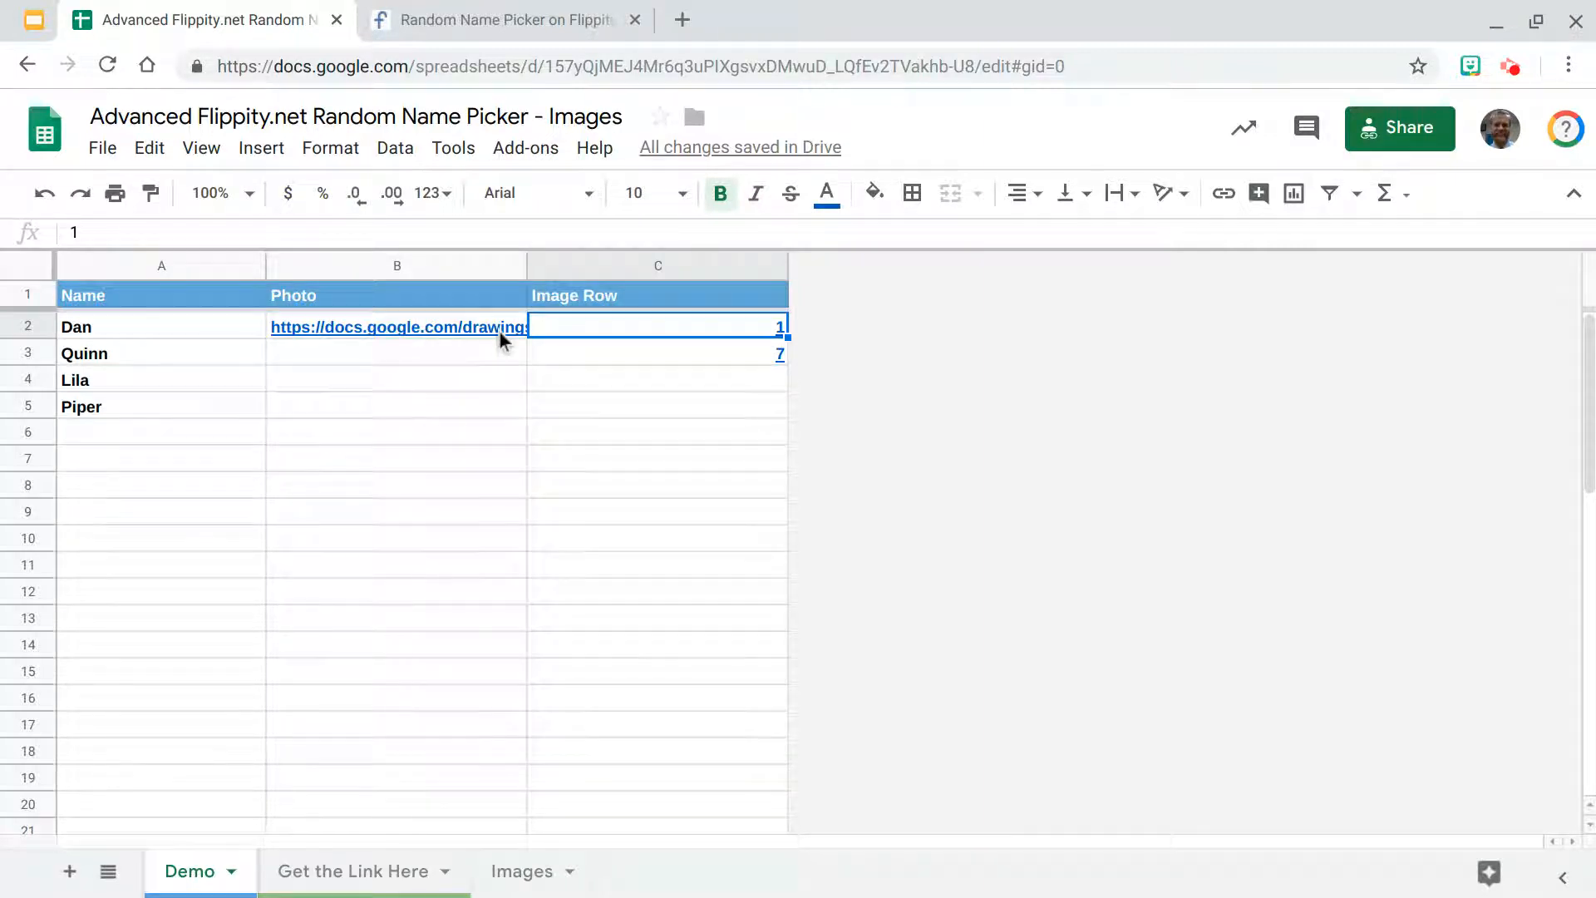
# Step: Enter Lila's Image Row number and go back to the Flippity picker
pyautogui.click(397, 325)
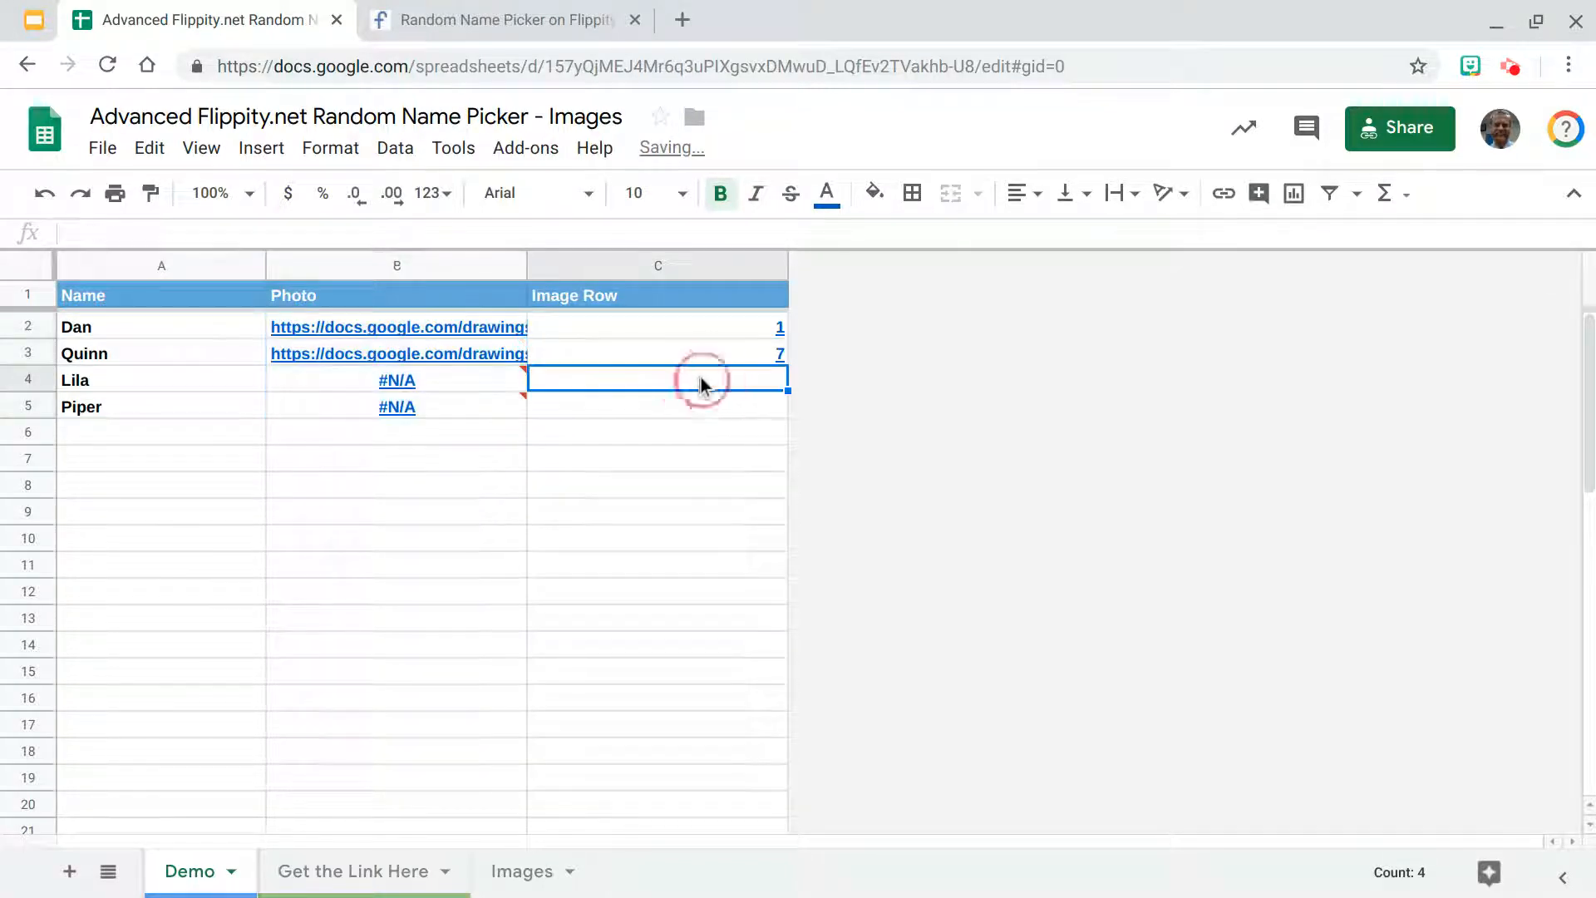
pyautogui.write('34')
pyautogui.click(657, 407)
pyautogui.write('4')
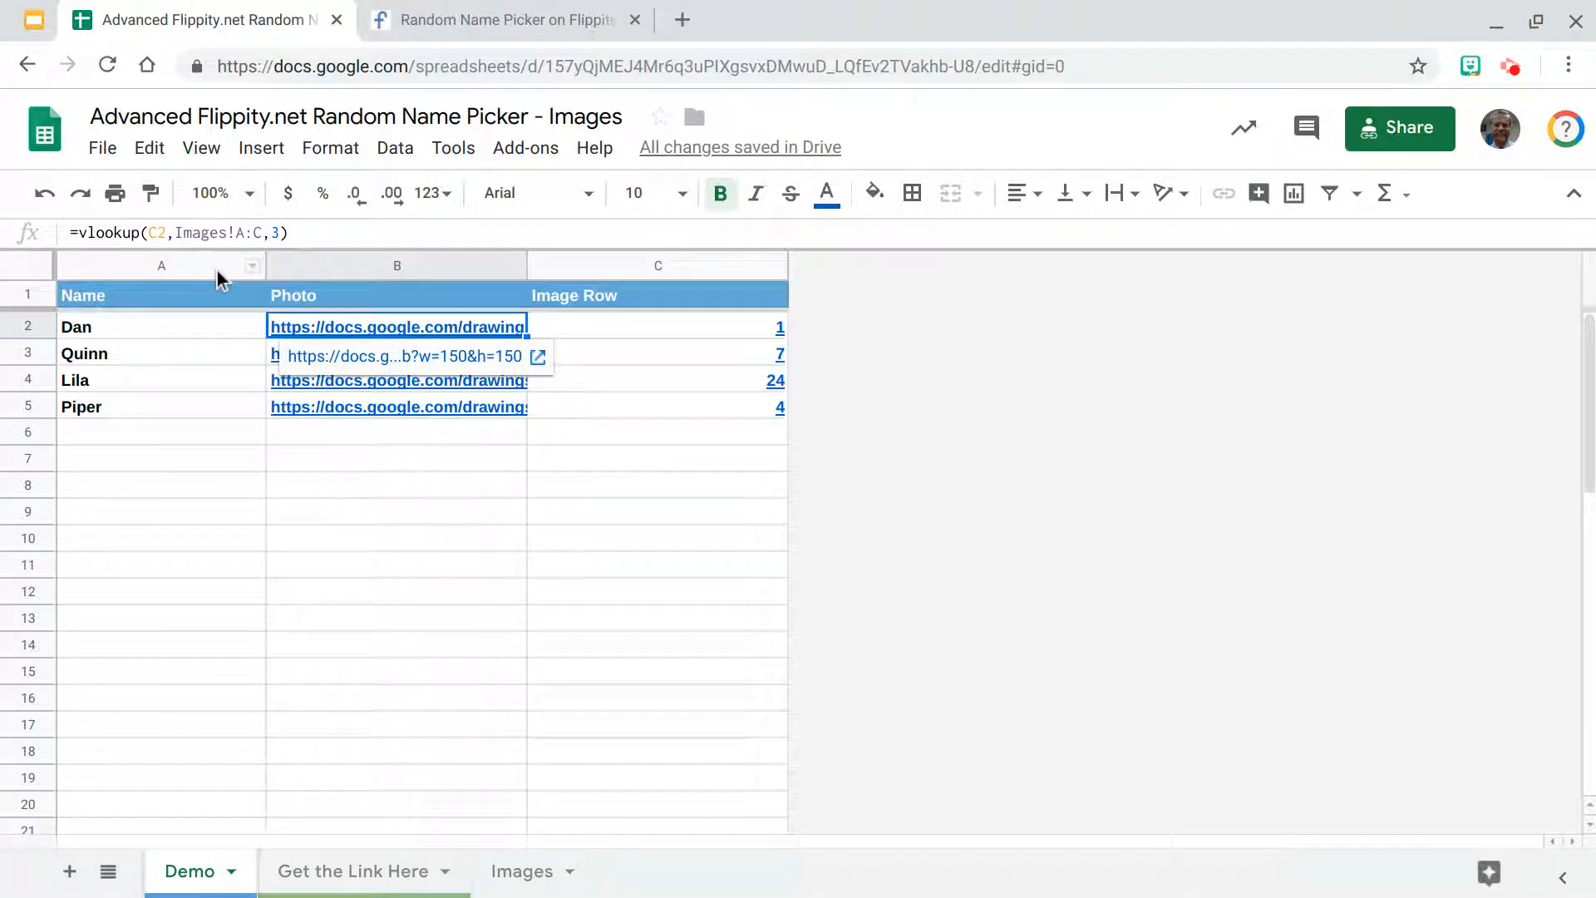
pyautogui.click(499, 19)
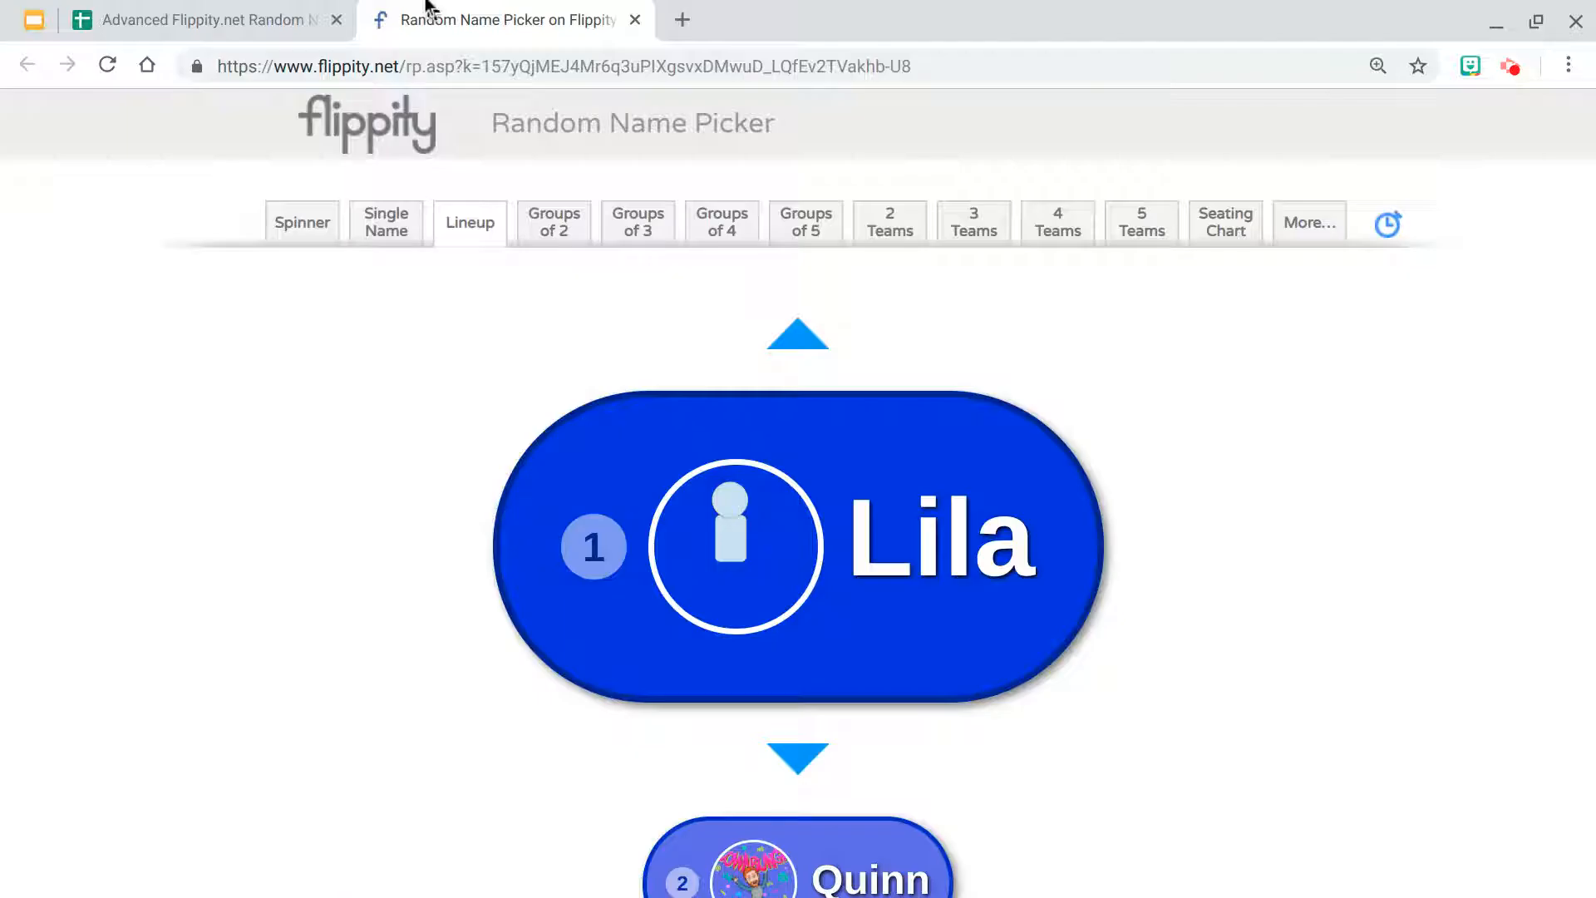
# Step: Reload Flippity to show Mario avatars in Lineup, then refresh after Lila's row becomes 18
pyautogui.click(300, 222)
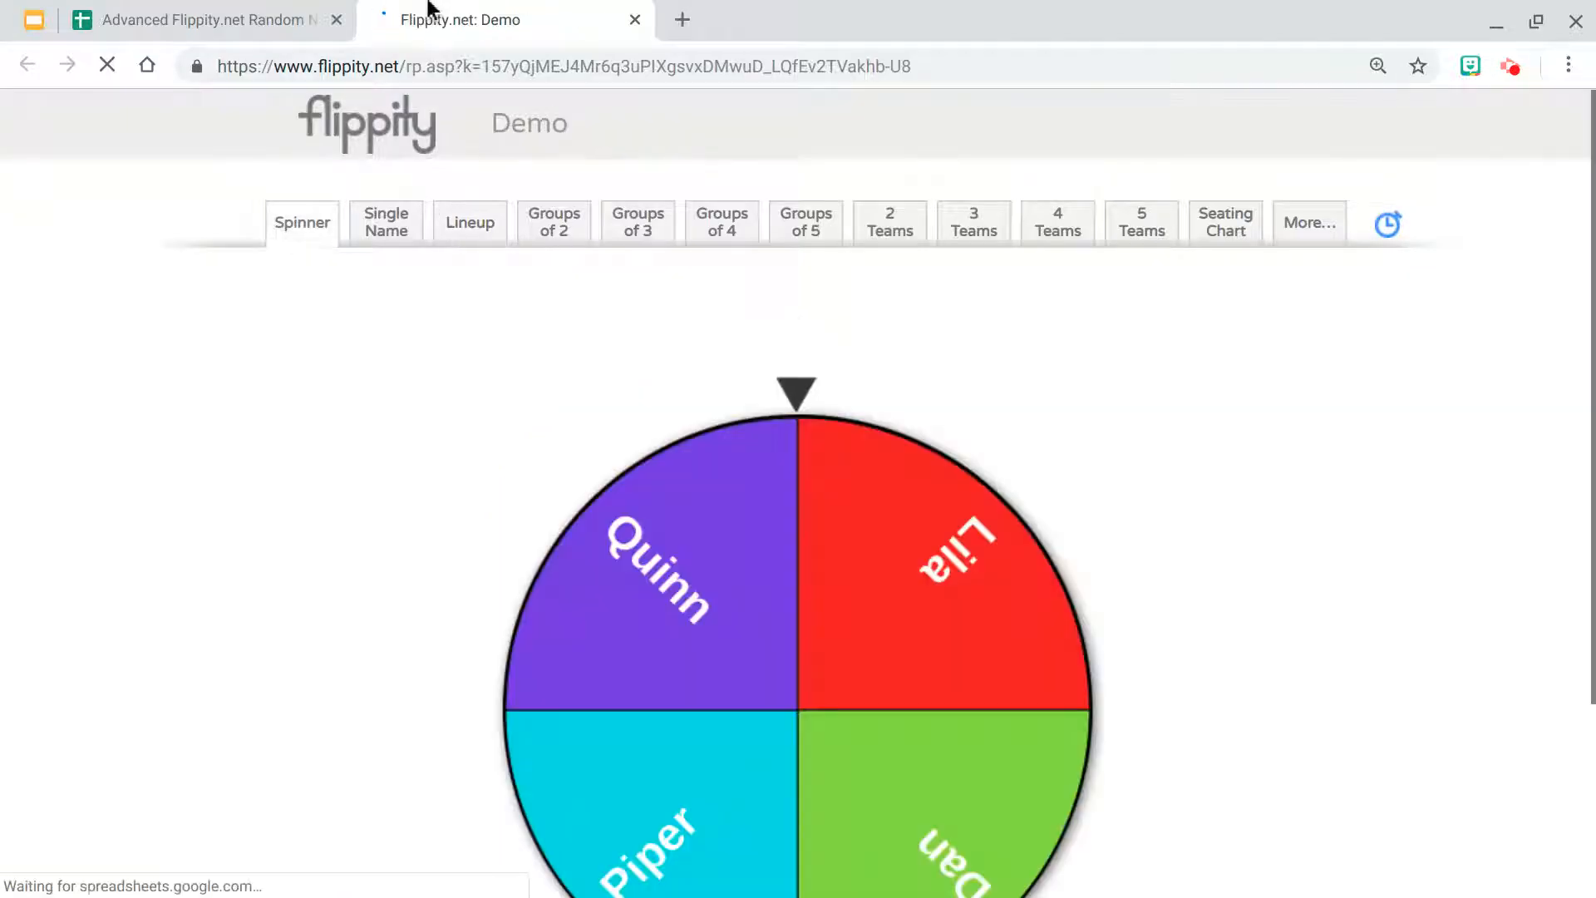
pyautogui.click(469, 222)
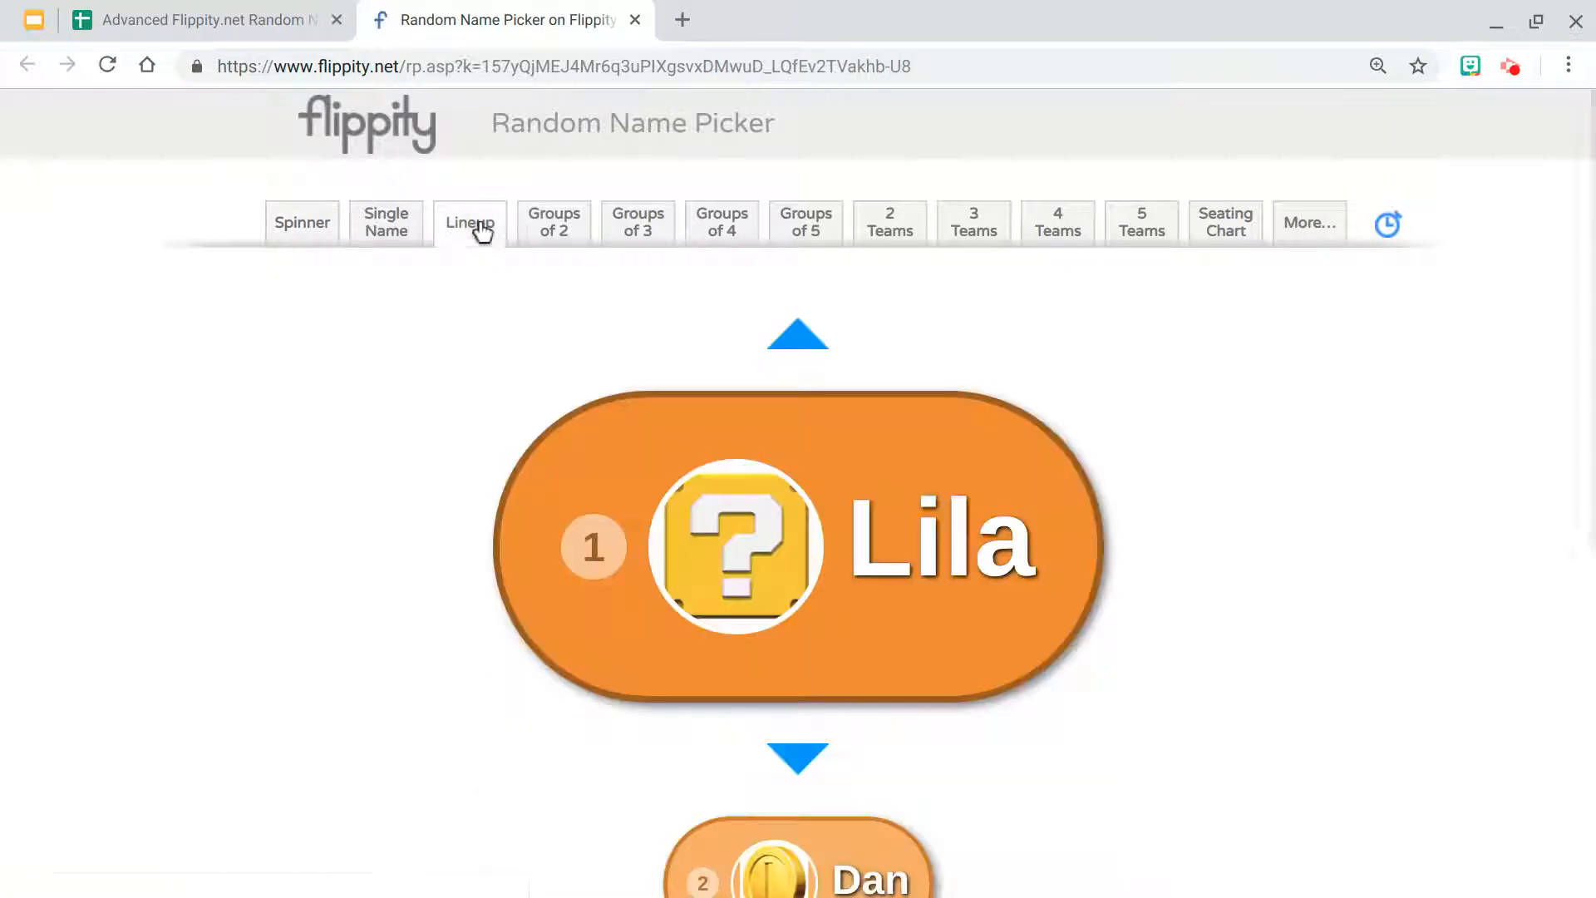
pyautogui.scroll(-3)
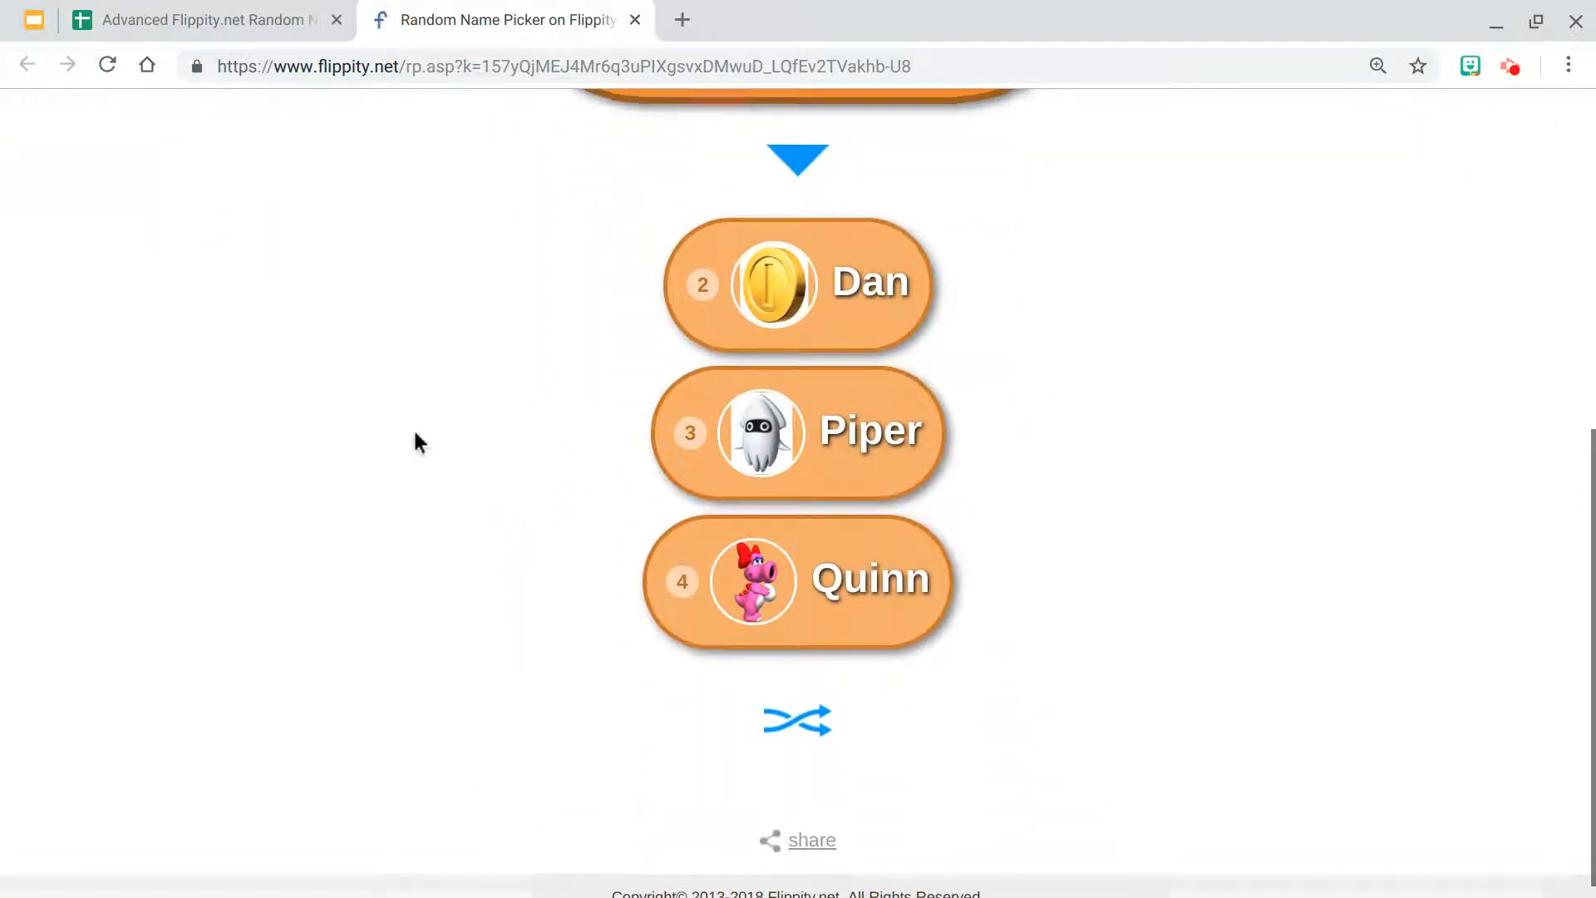
pyautogui.click(203, 19)
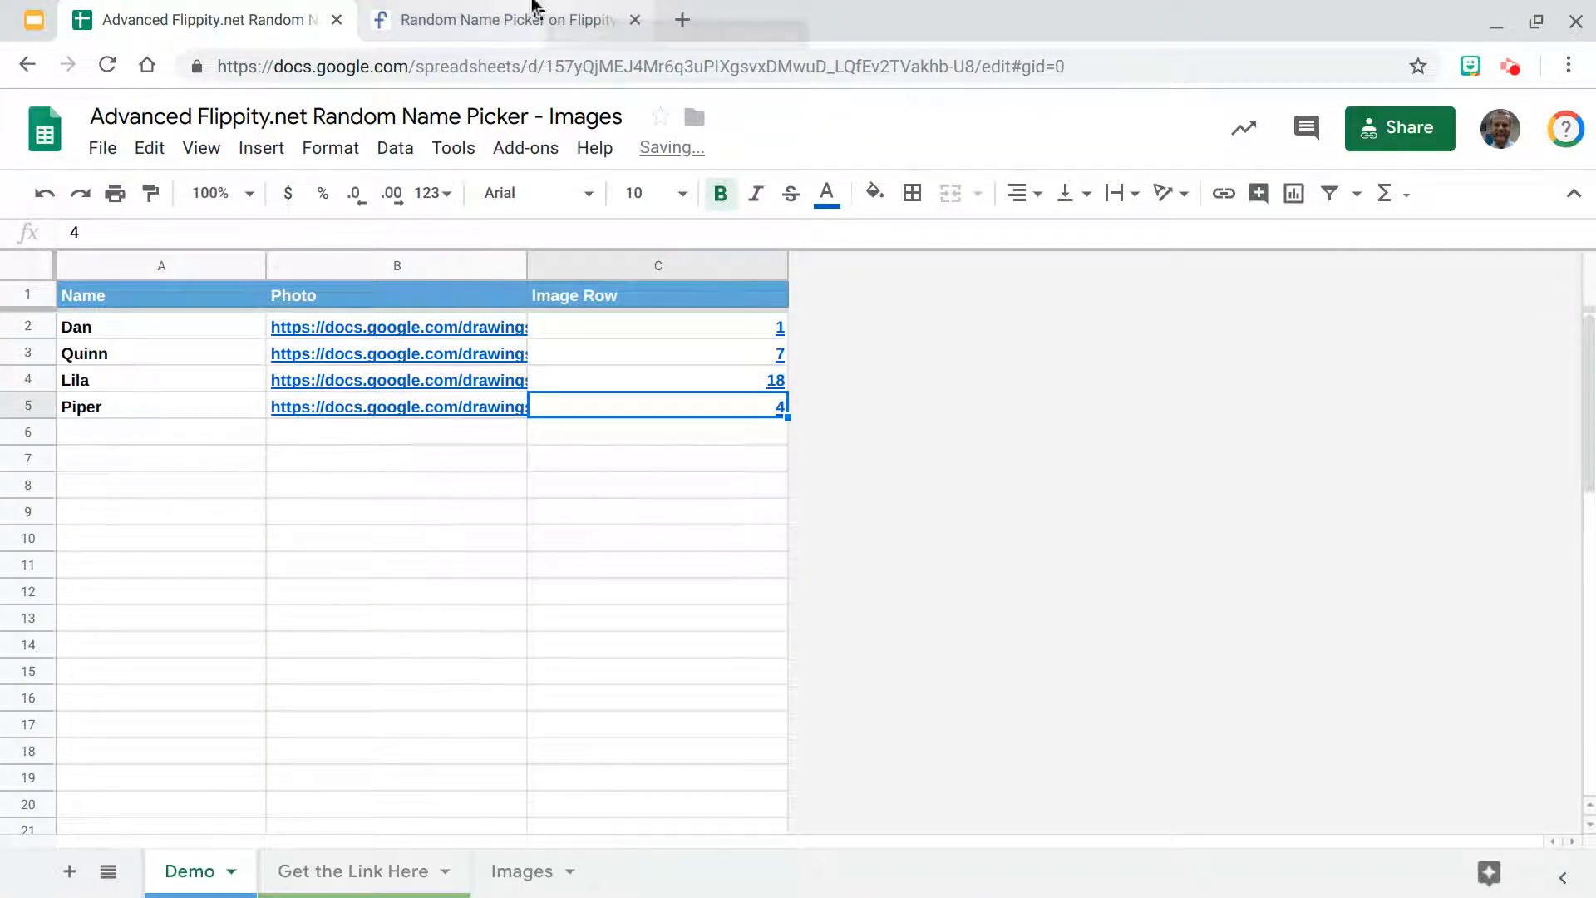
pyautogui.click(499, 19)
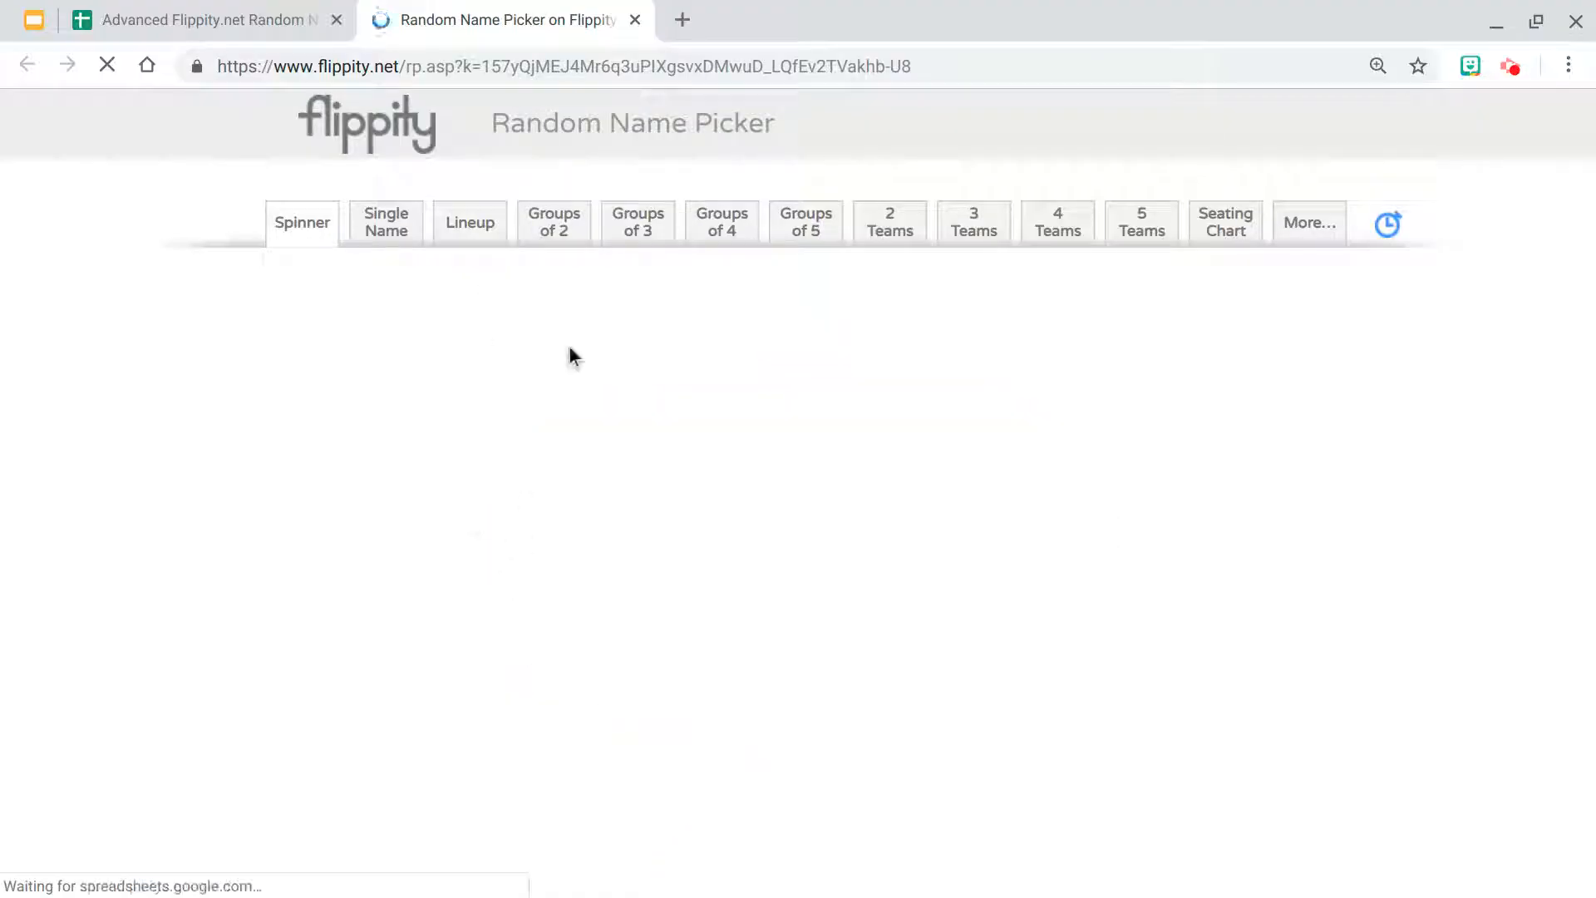